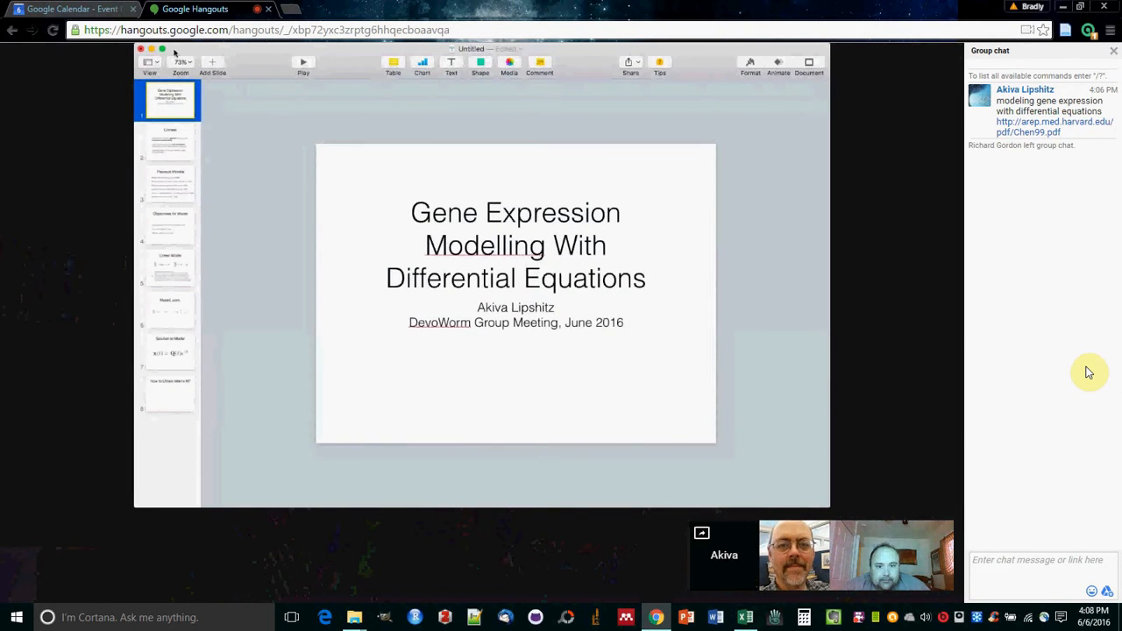
Show slide 2, Context, after briefly returning to the title slide
left_click(169, 141)
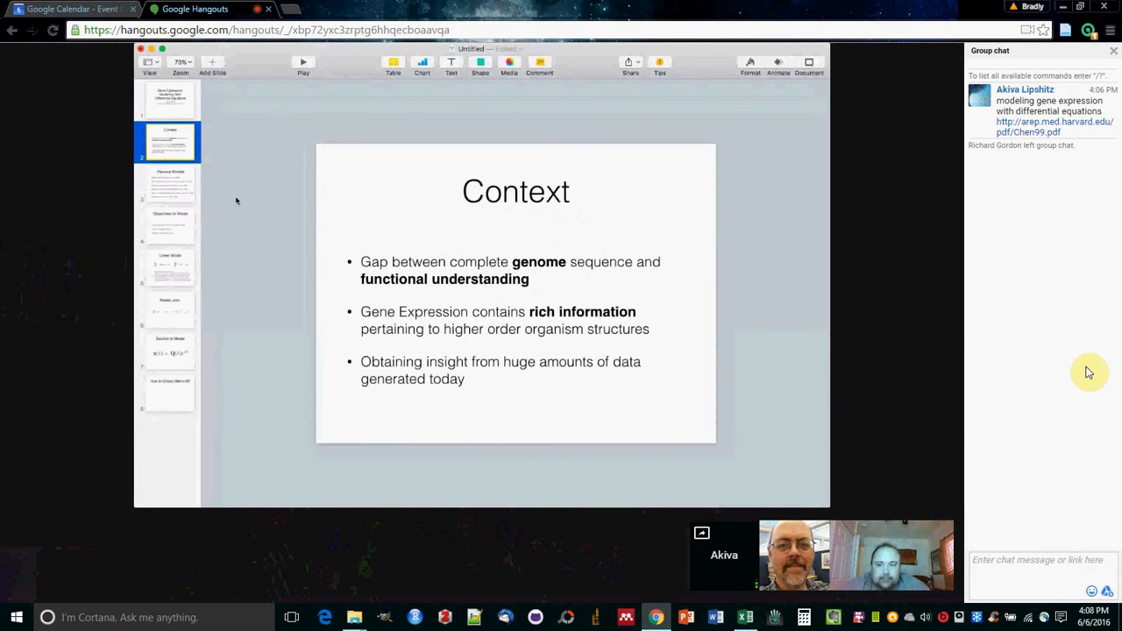
left_click(169, 99)
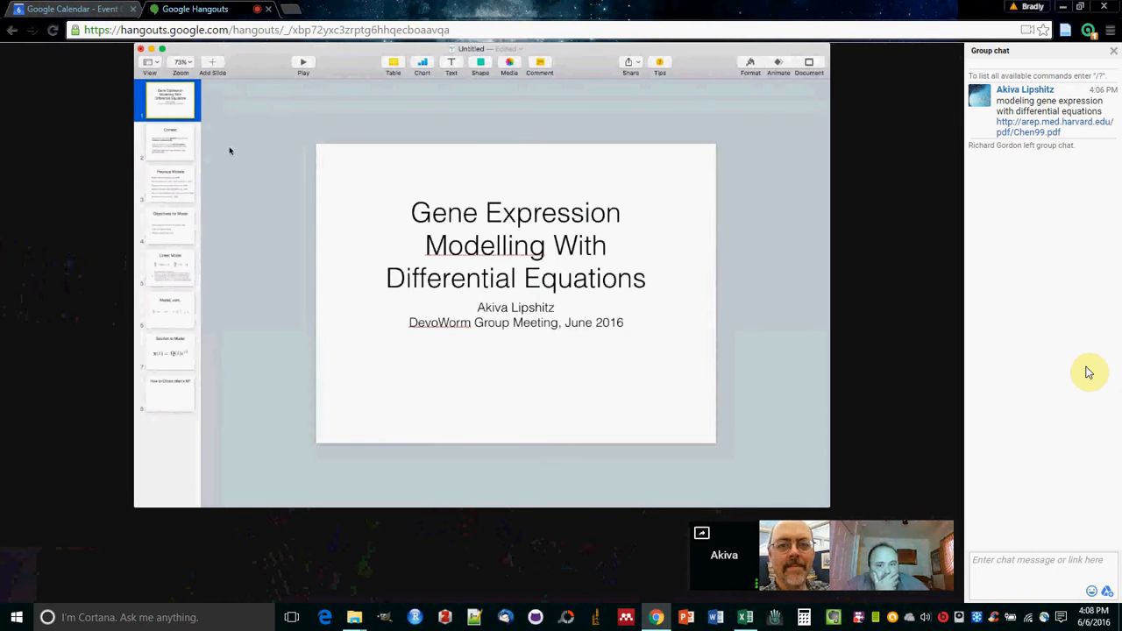
left_click(169, 142)
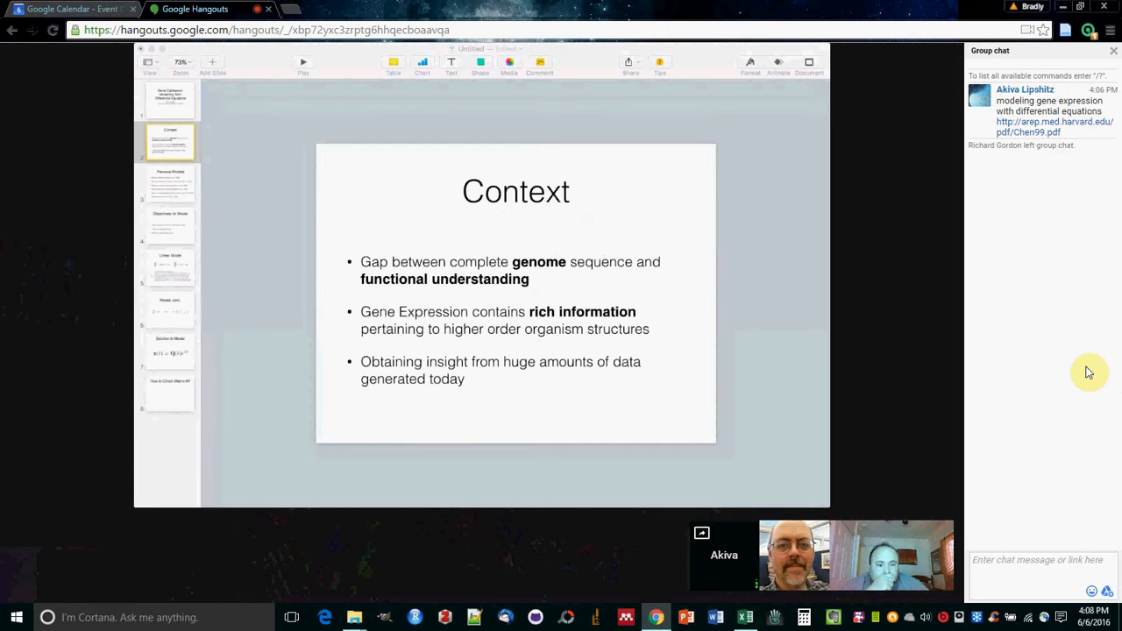
mouse_move(808, 265)
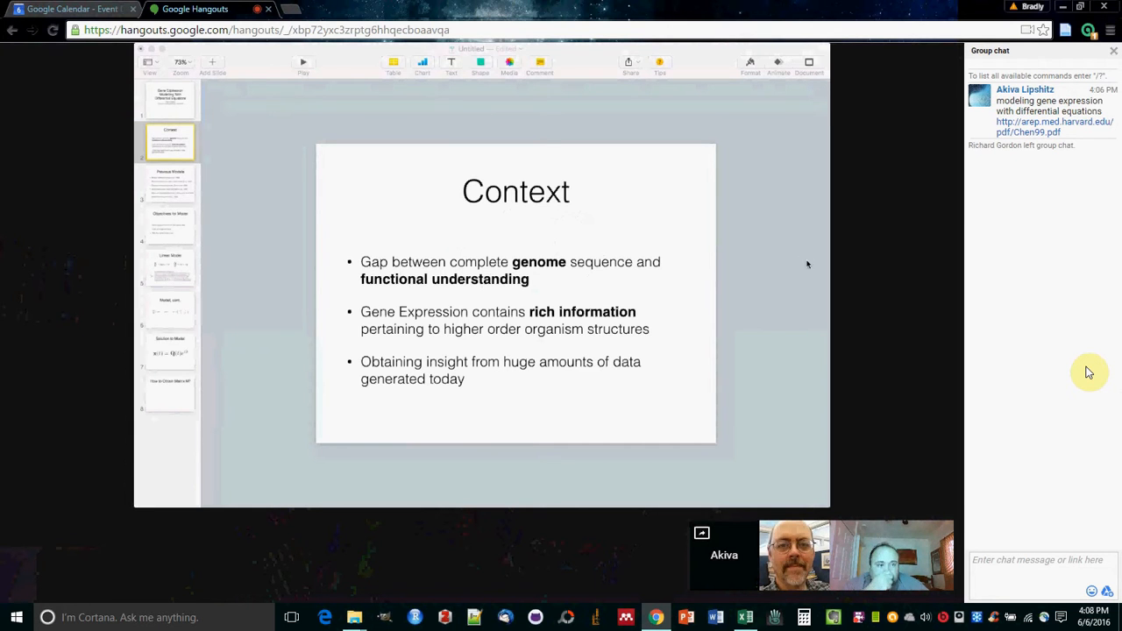
left_click(167, 184)
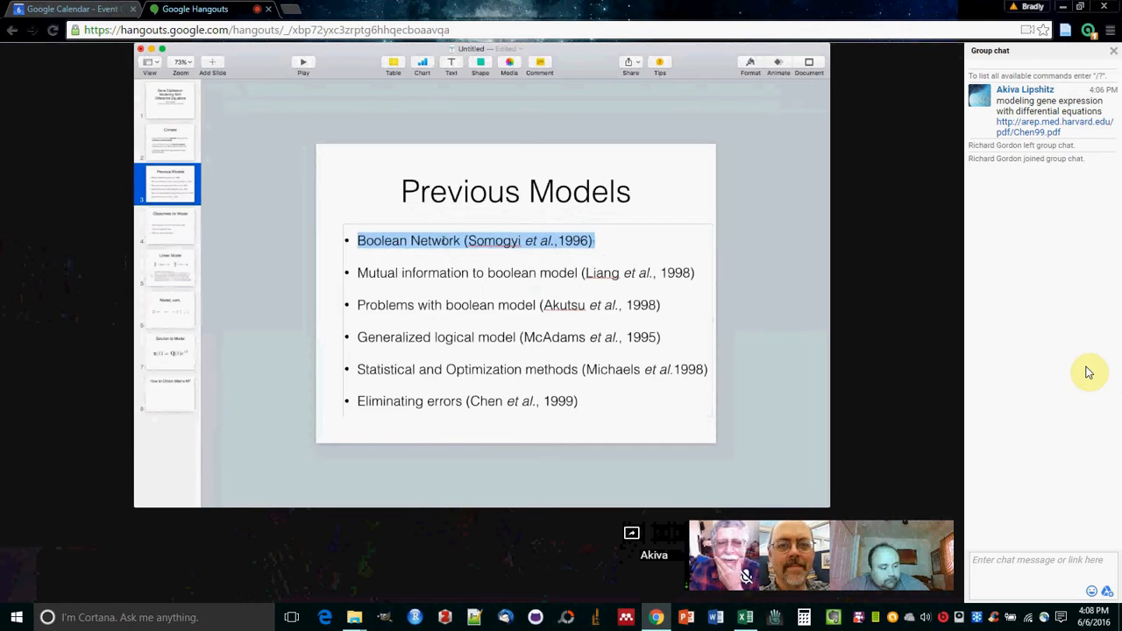
mouse_move(237, 244)
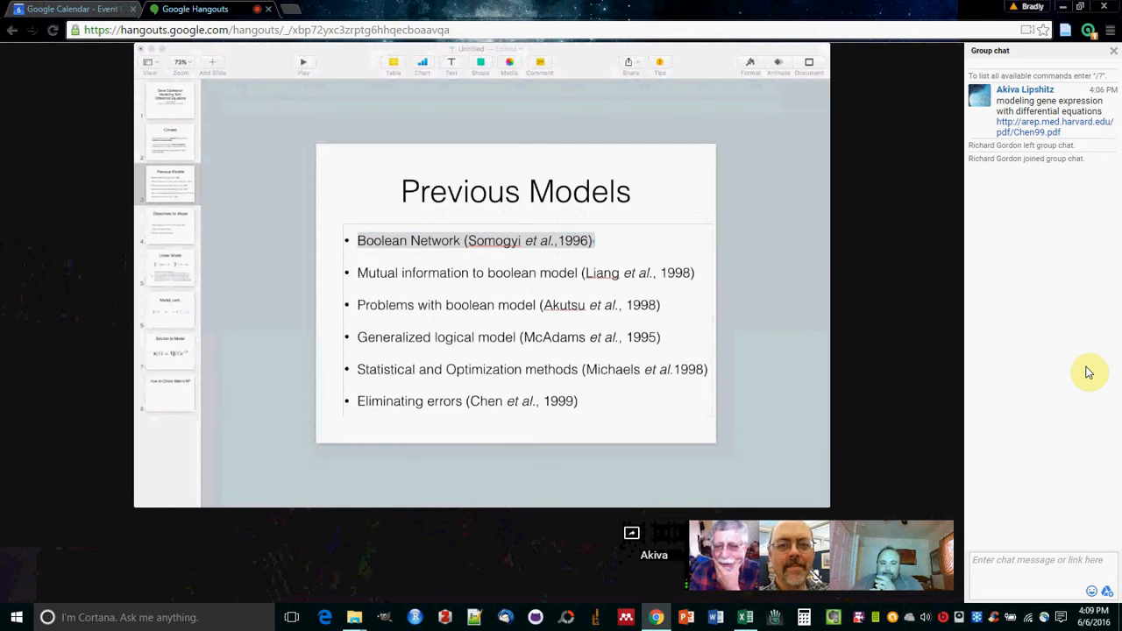
left_click(724, 555)
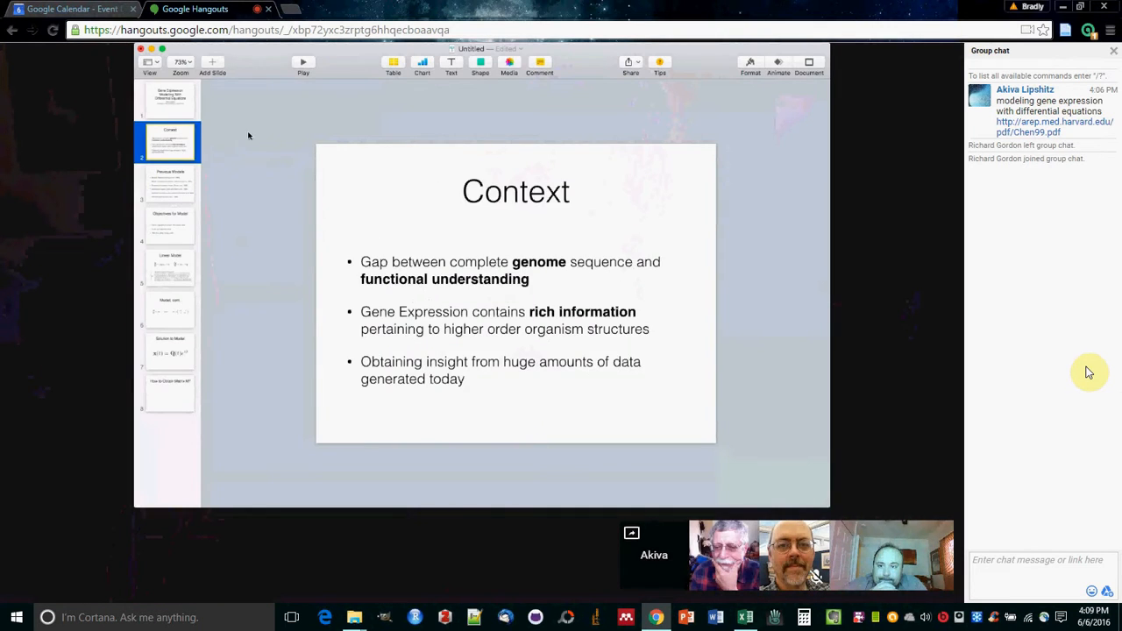
left_click(169, 98)
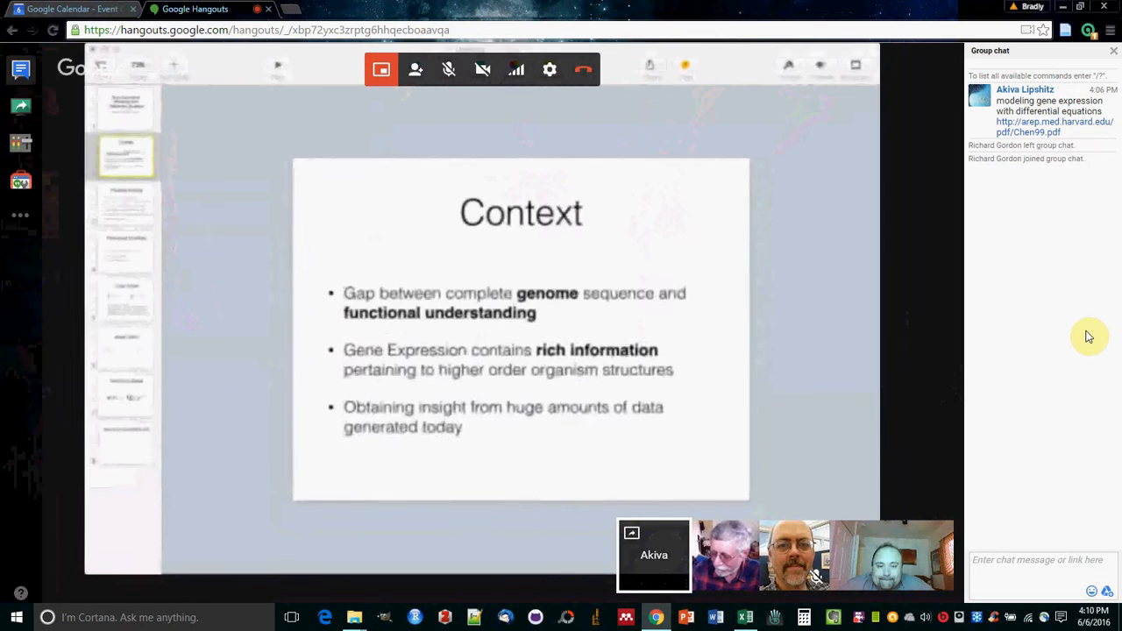
Open slide 3, Previous Models, and start editing its bulleted list of earlier models
left_click(125, 205)
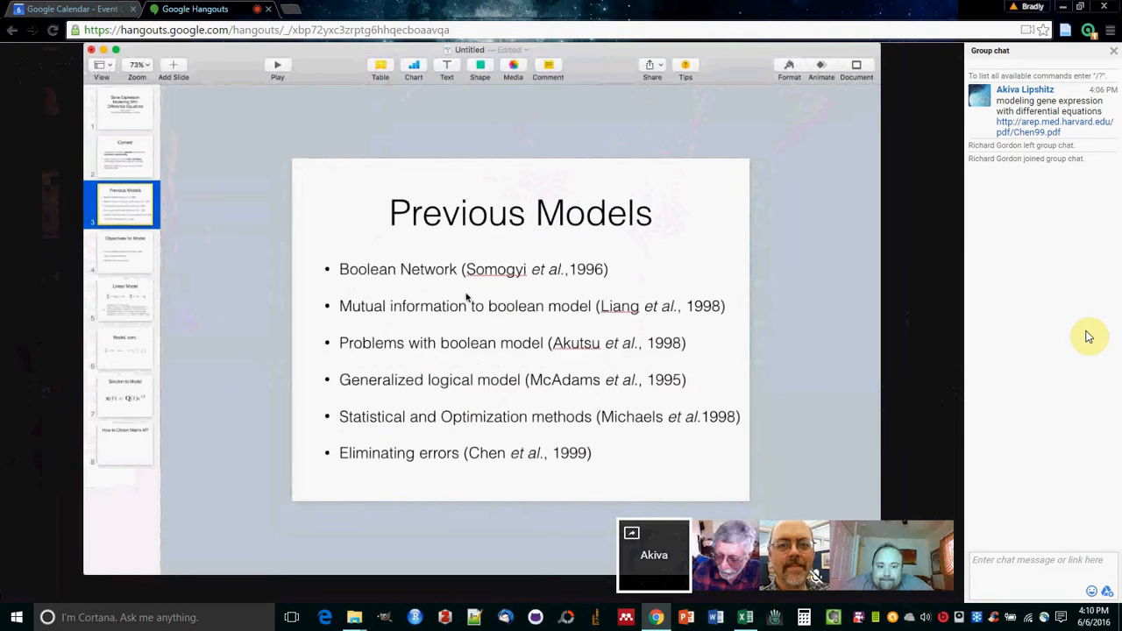
mouse_move(236, 228)
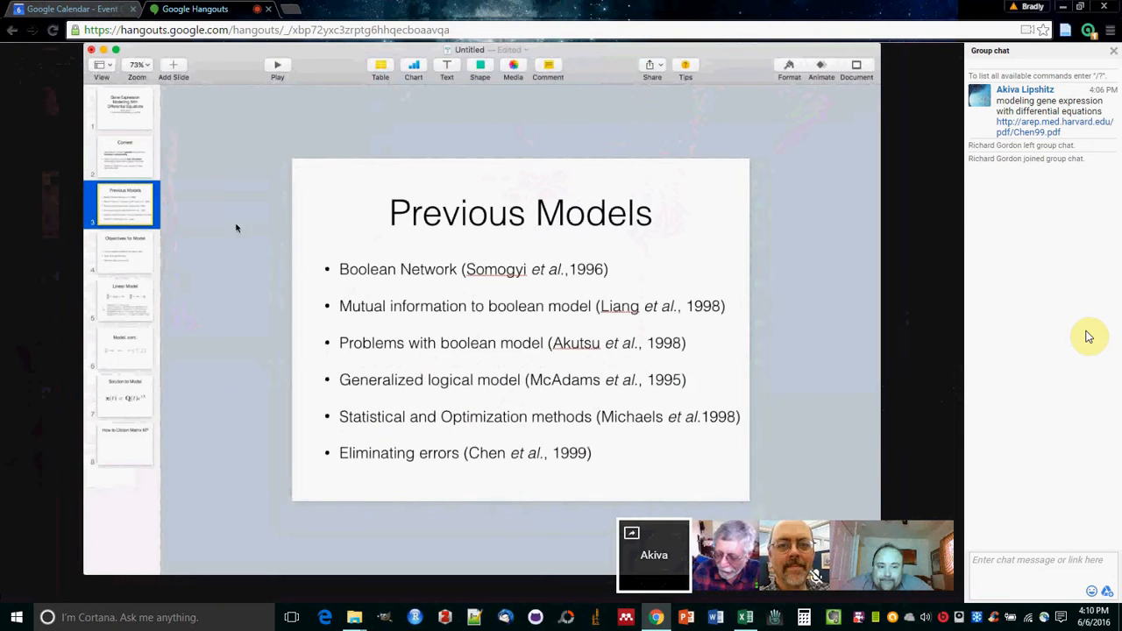
left_click(496, 289)
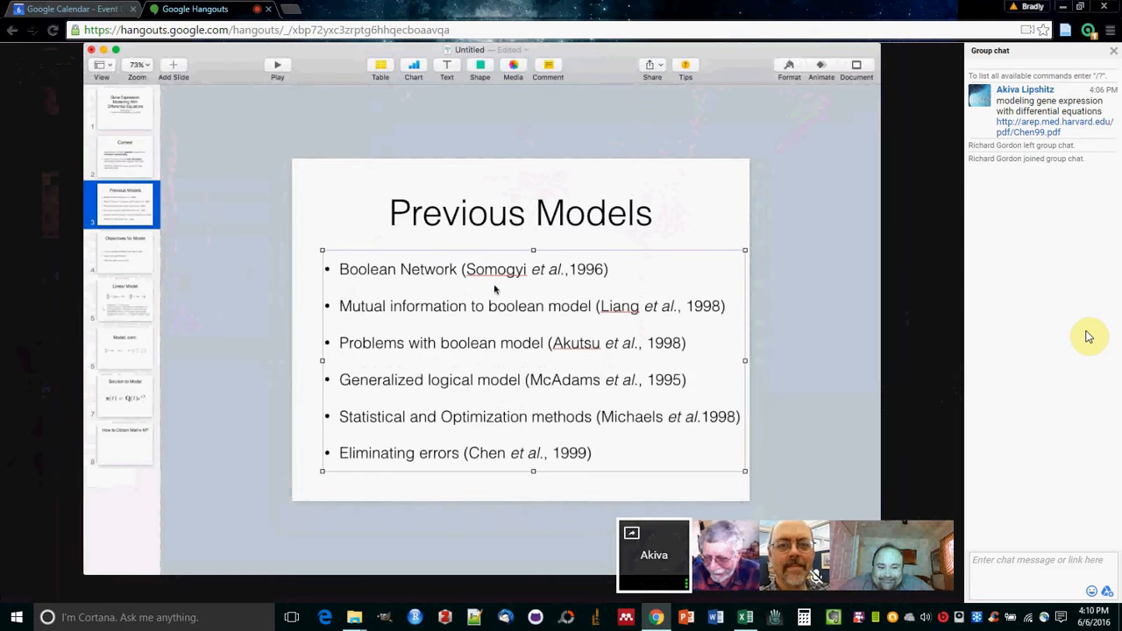
double_click(515, 306)
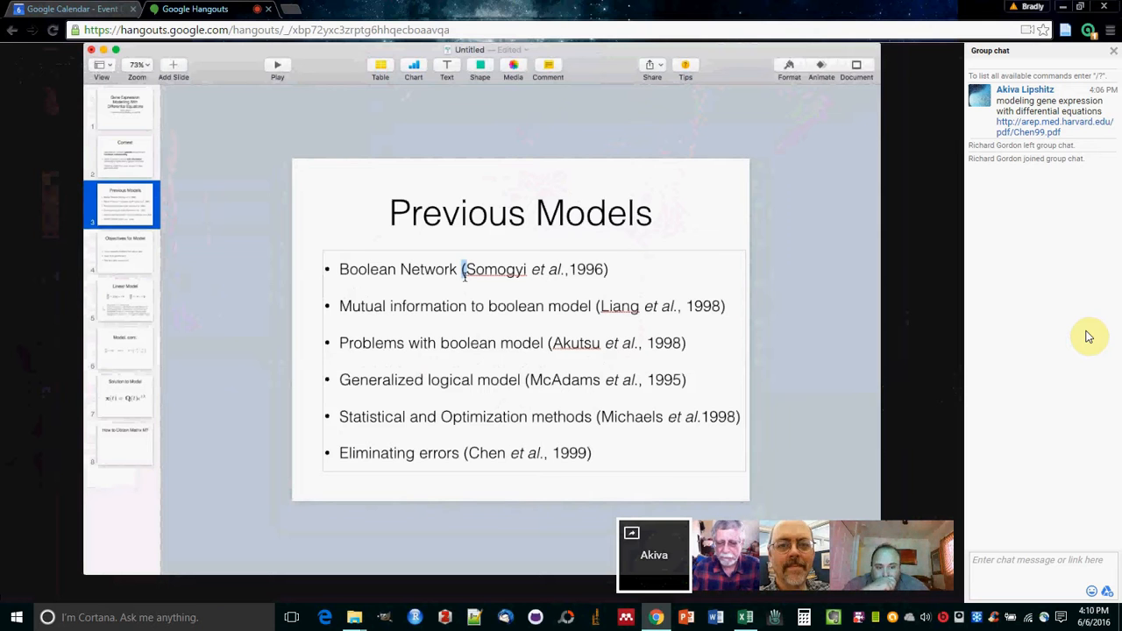
double_click(569, 306)
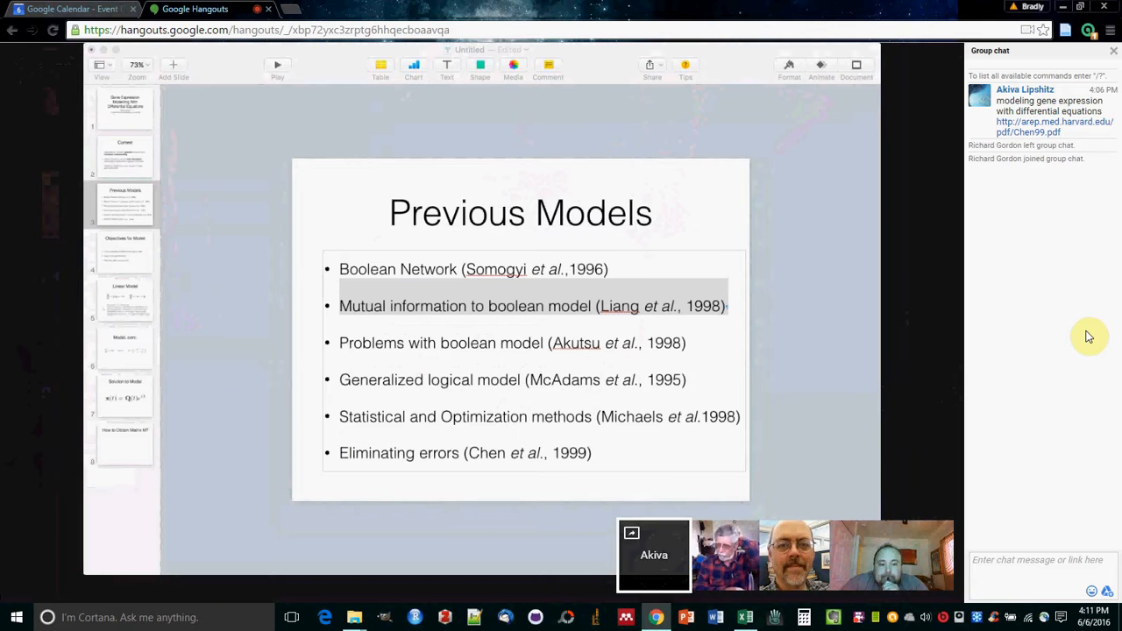
left_click(277, 64)
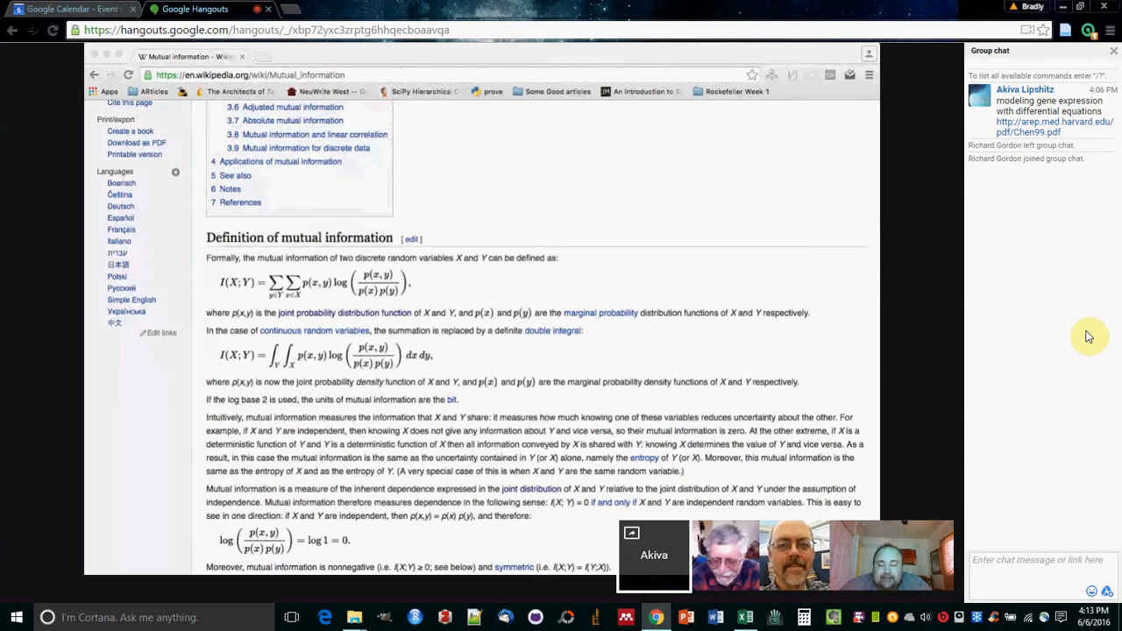
mouse_move(870, 246)
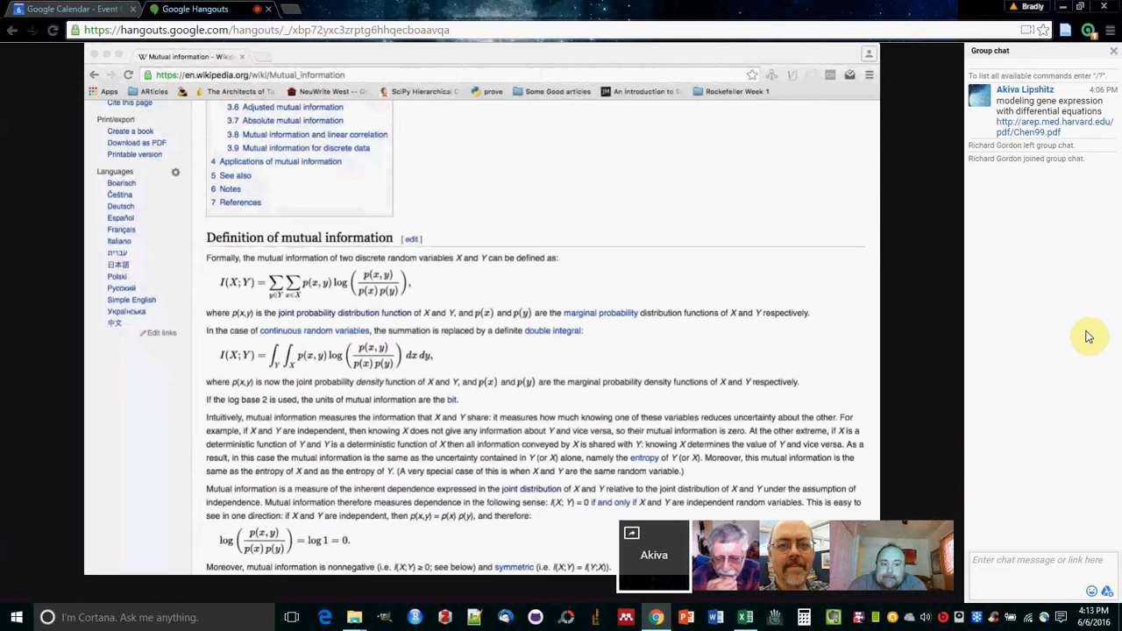
mouse_move(876, 225)
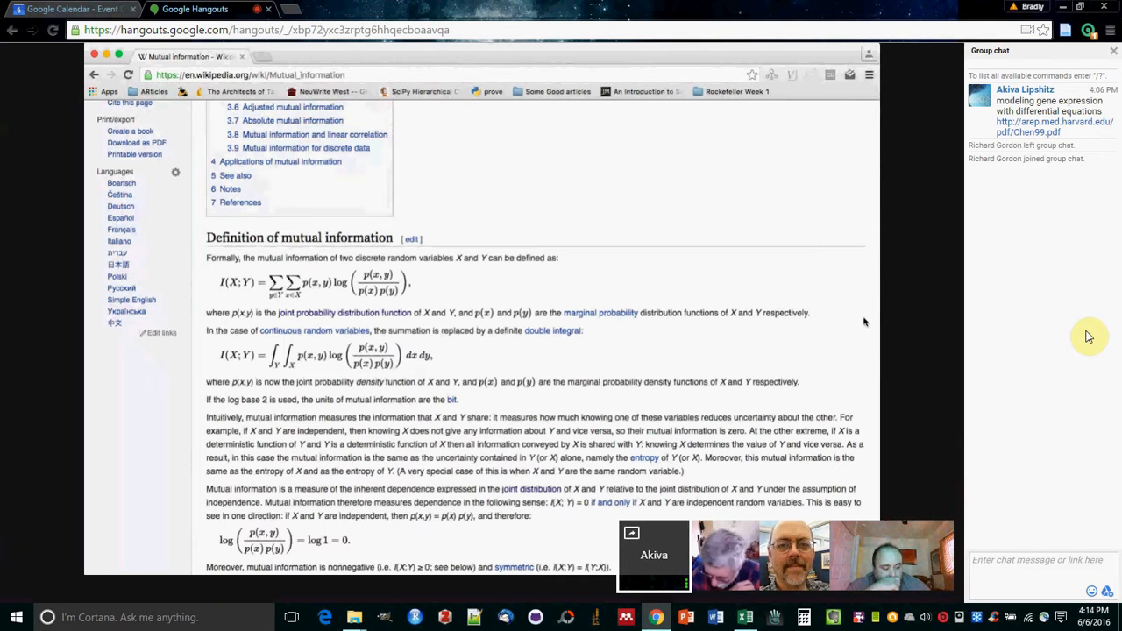
mouse_move(451, 143)
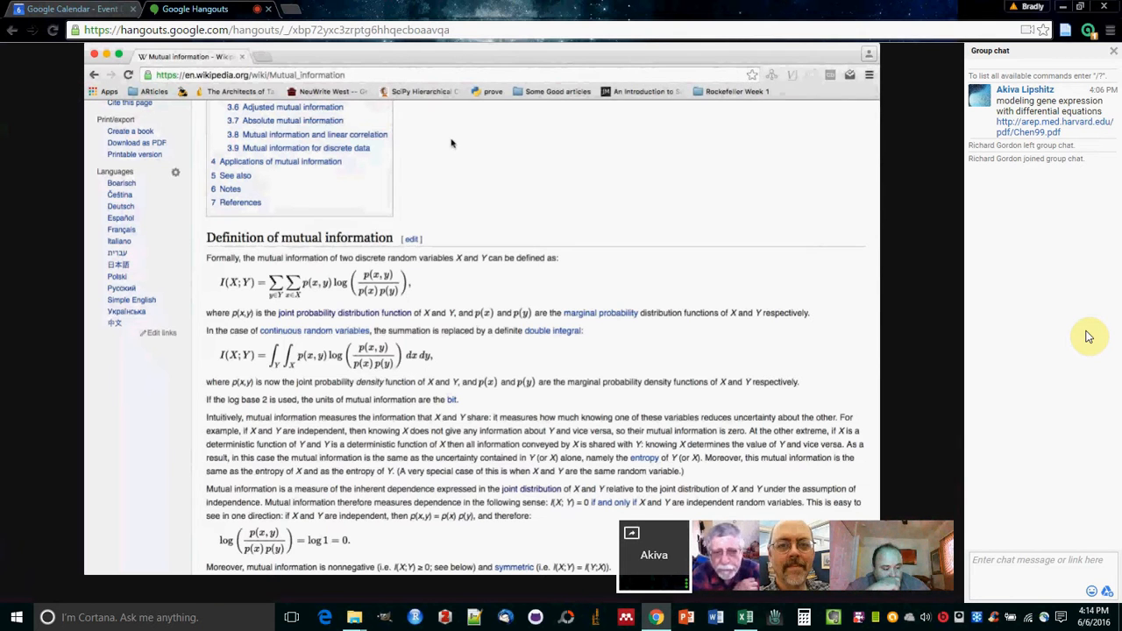
mouse_move(862, 391)
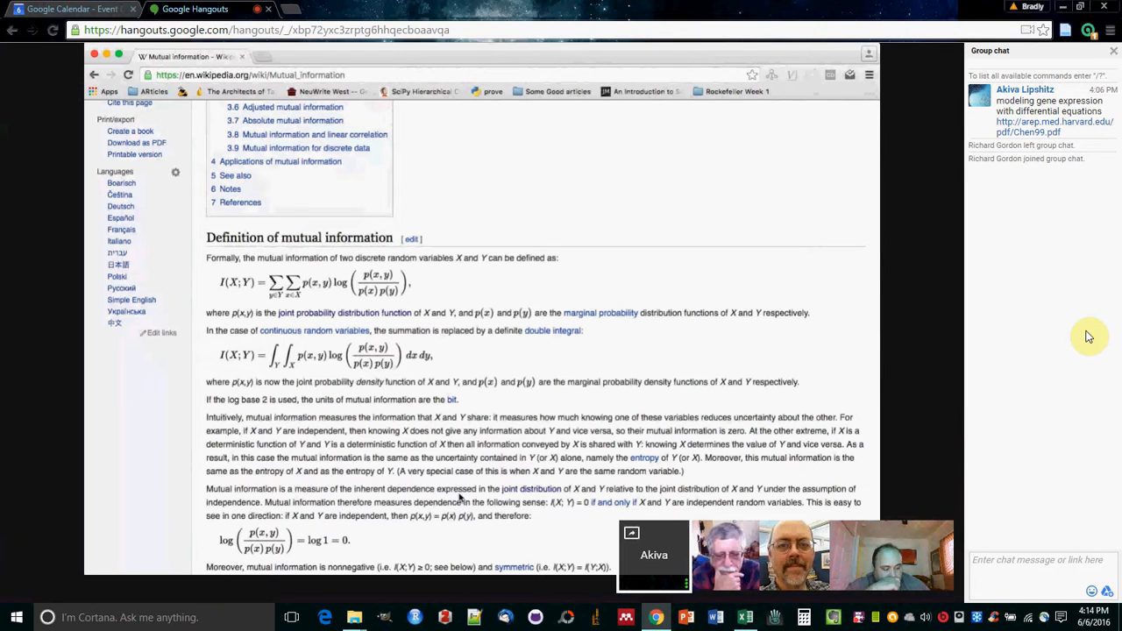
mouse_move(820, 251)
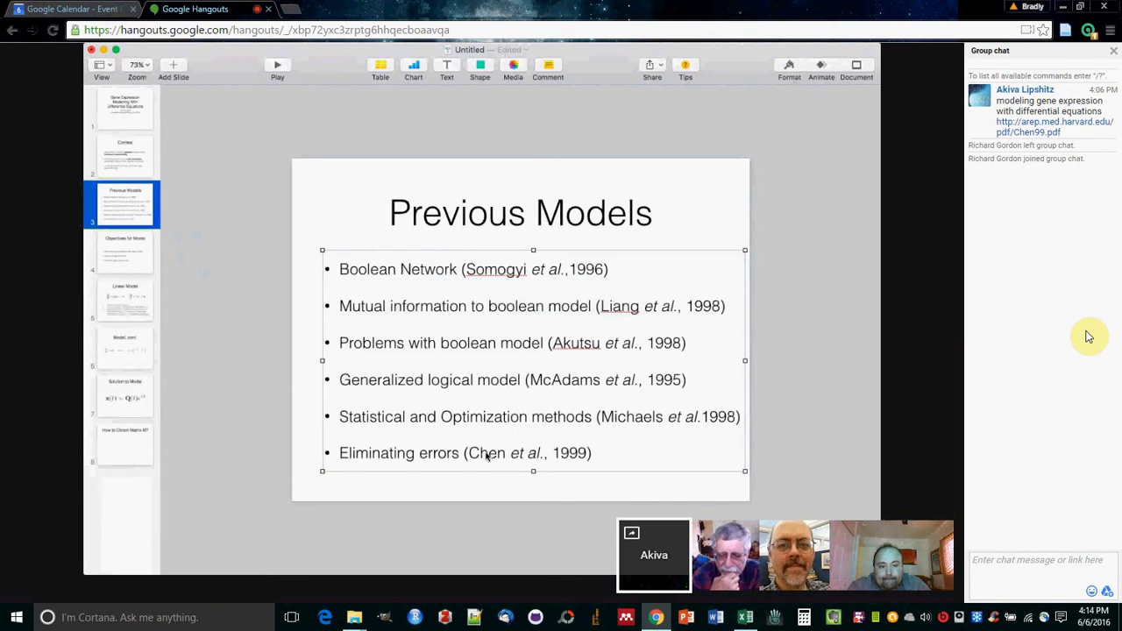
Double-click within the Previous Models slide, keeping its six cited approaches displayed
double_click(484, 416)
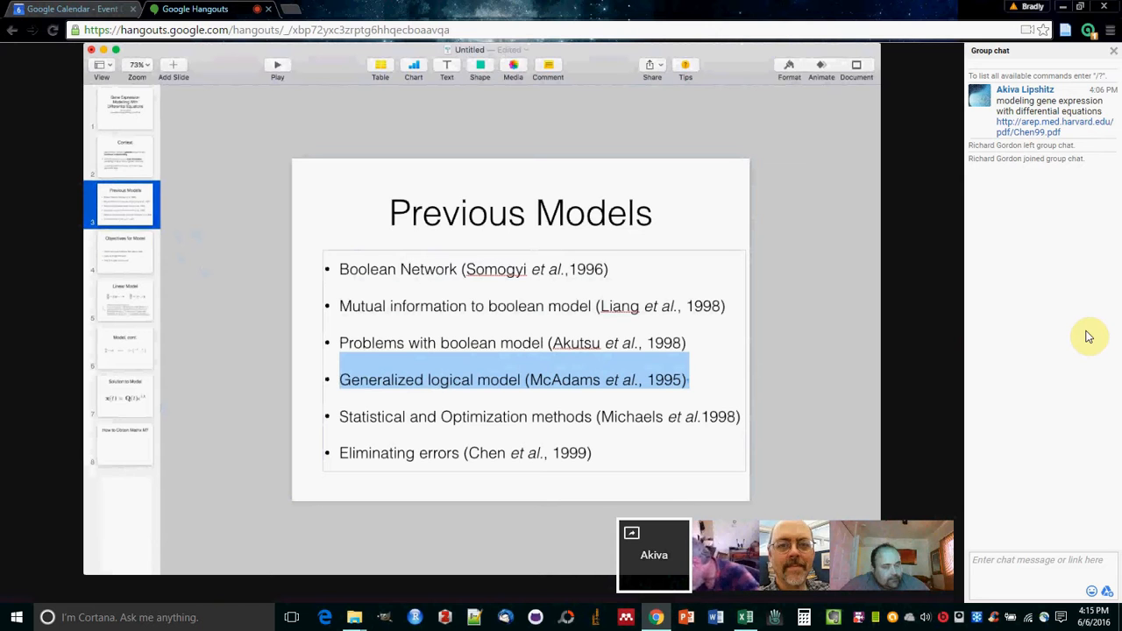
mouse_move(406, 414)
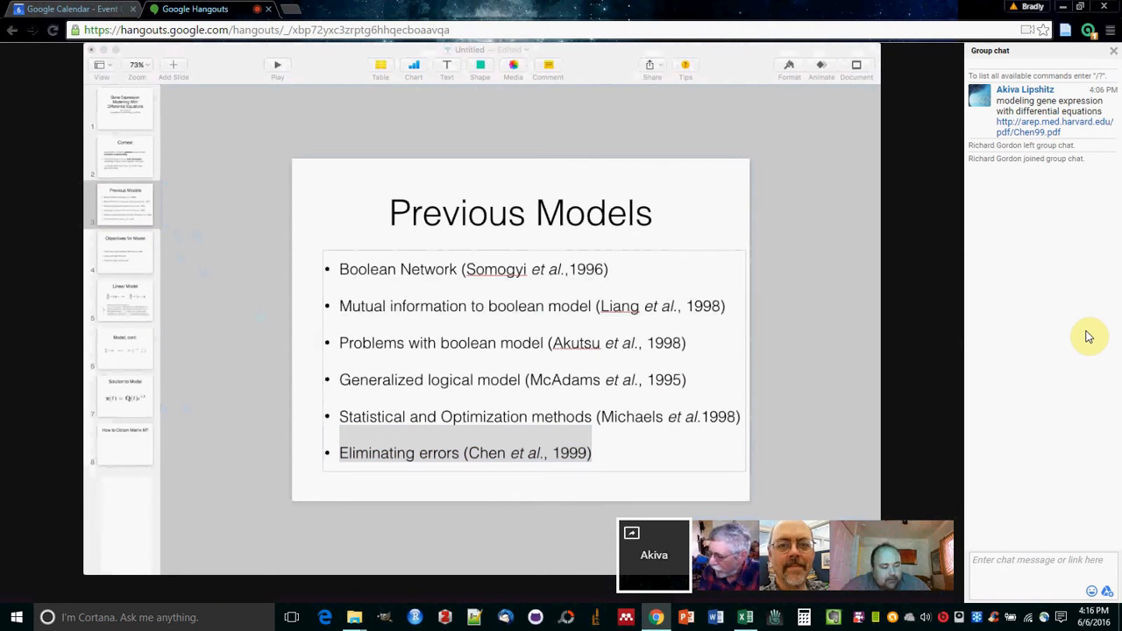
mouse_move(879, 448)
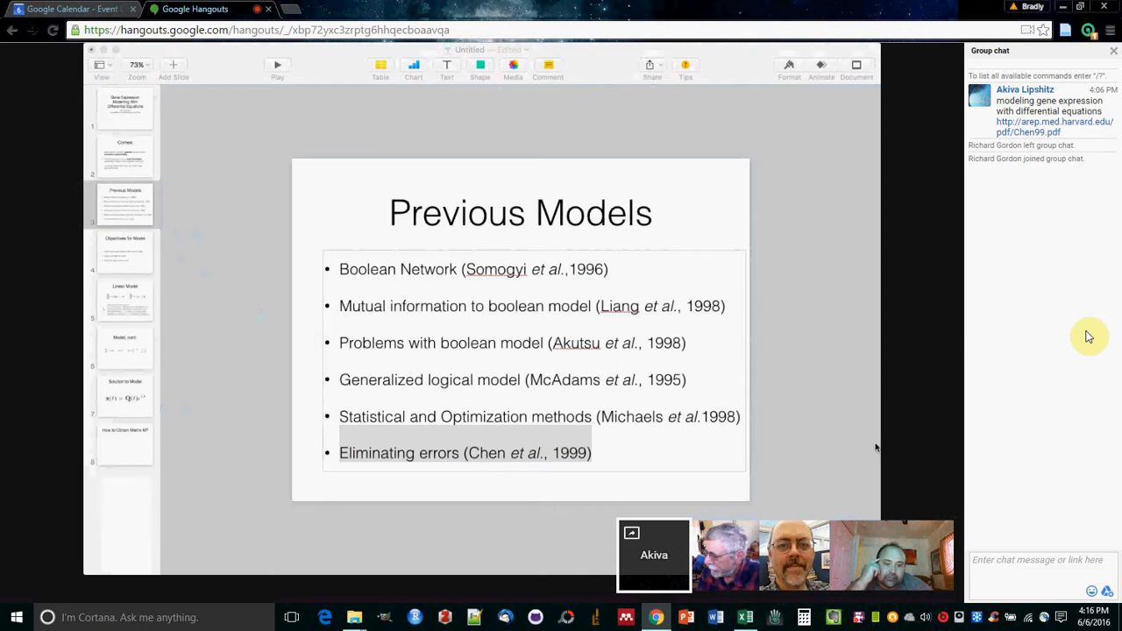
left_click(123, 203)
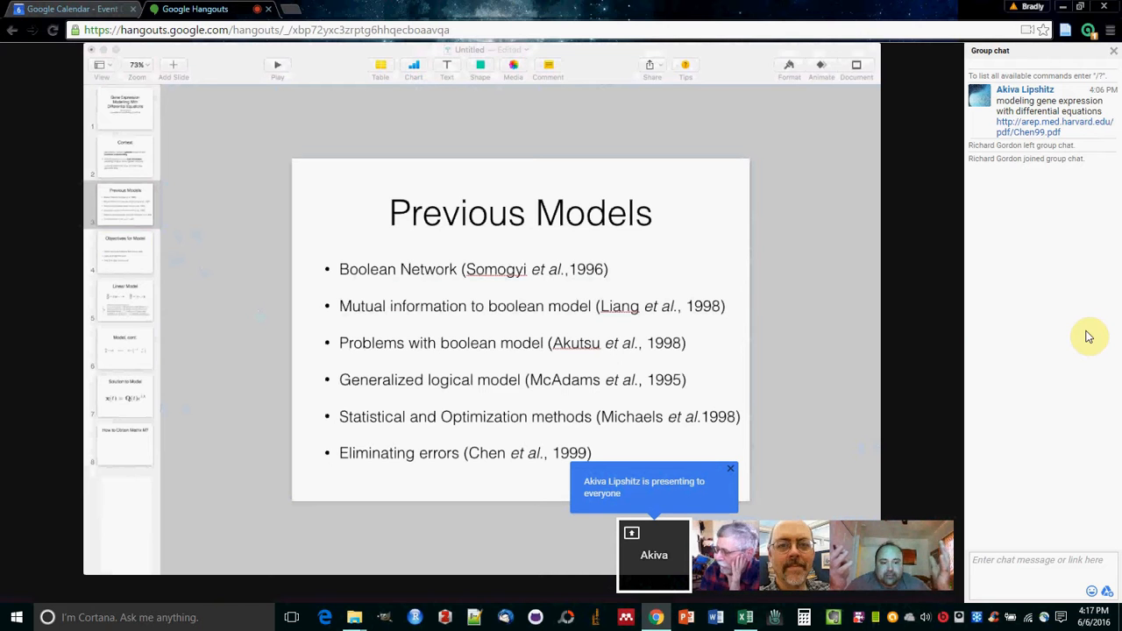
left_click(730, 469)
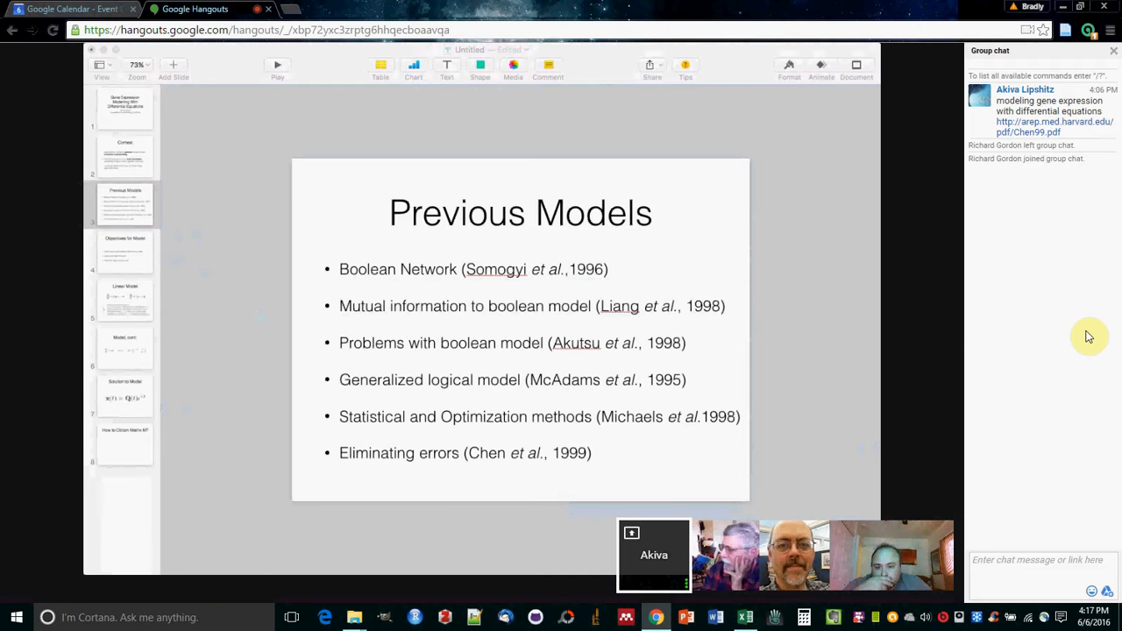
Display slide 4, Objectives for Model, listing sparse data, genome scale and time delay aims
left_click(123, 204)
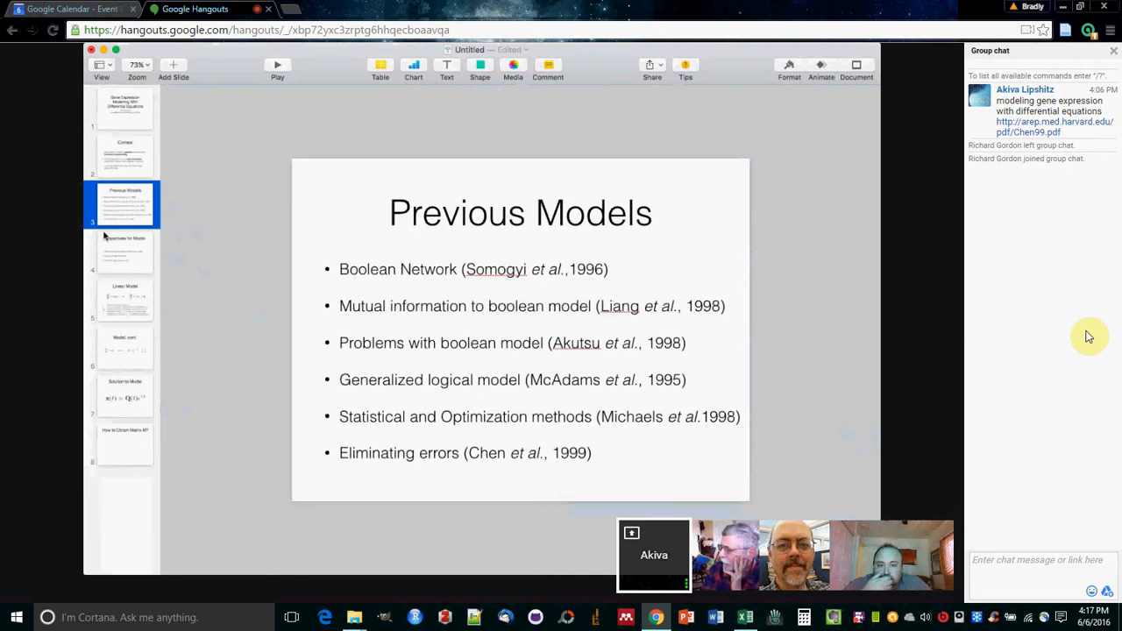
left_click(124, 252)
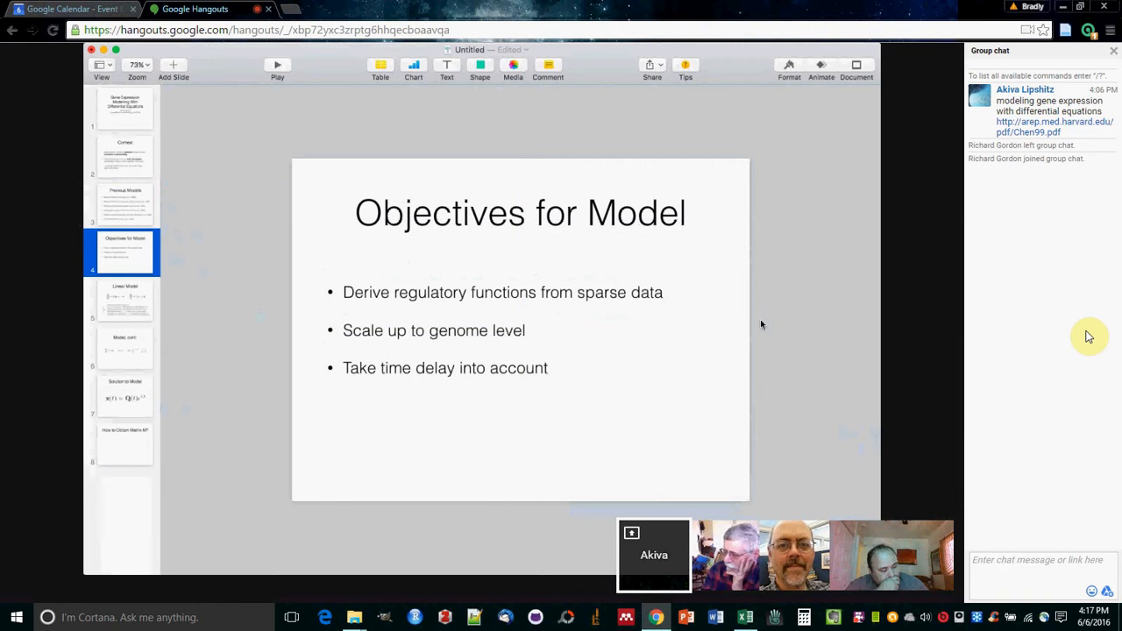
mouse_move(530, 309)
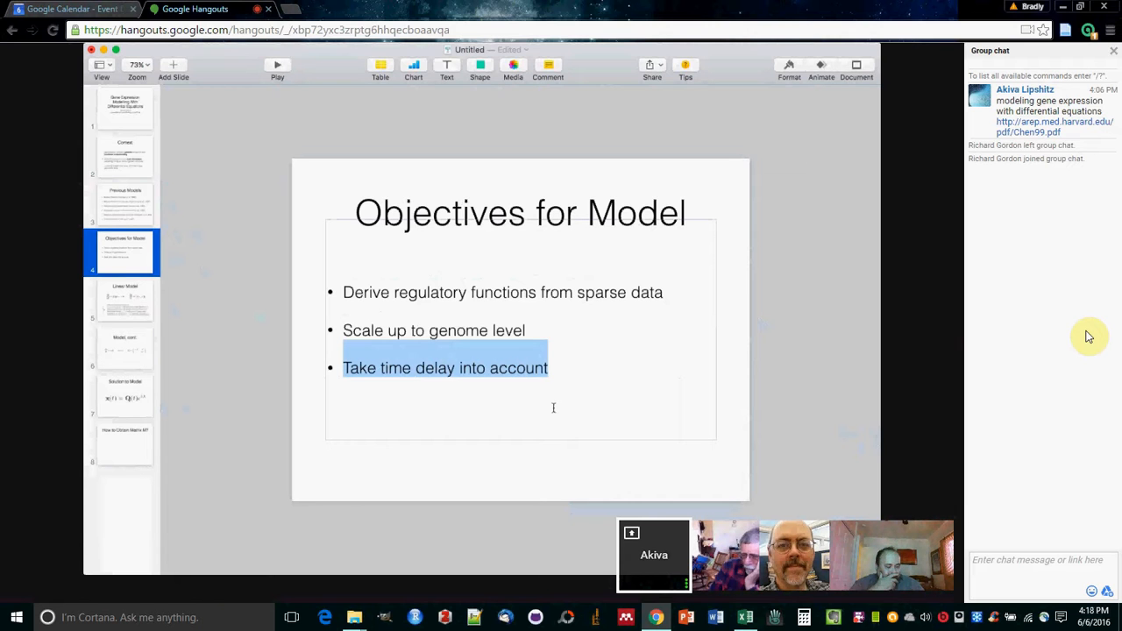
left_click(474, 367)
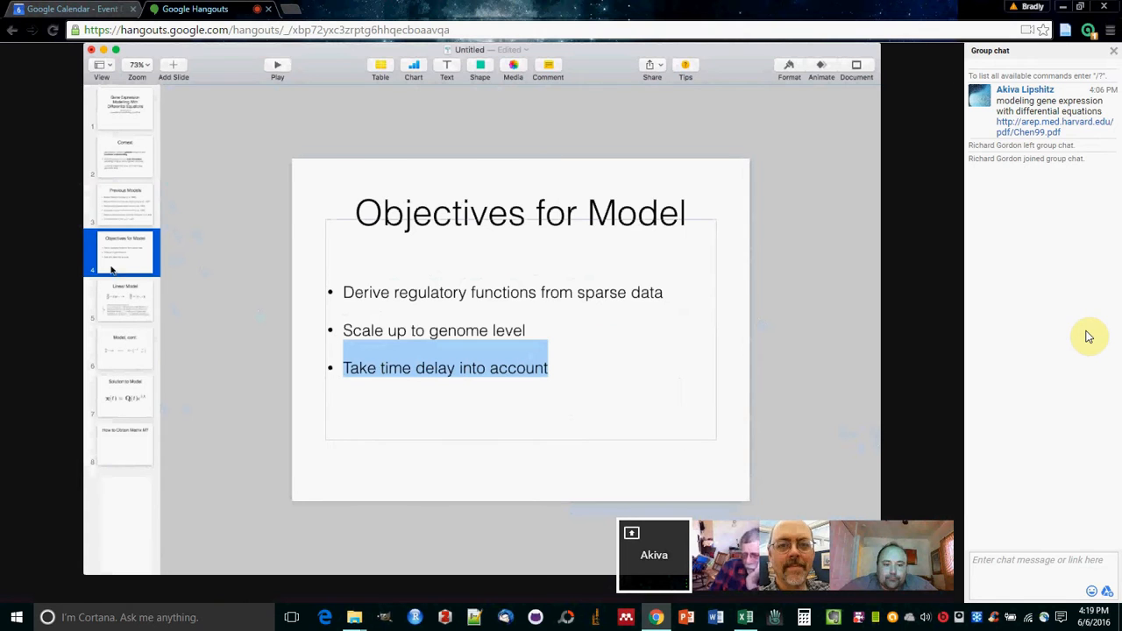
Display slide 5, Linear Model, with the mRNA and protein rate equations
left_click(124, 300)
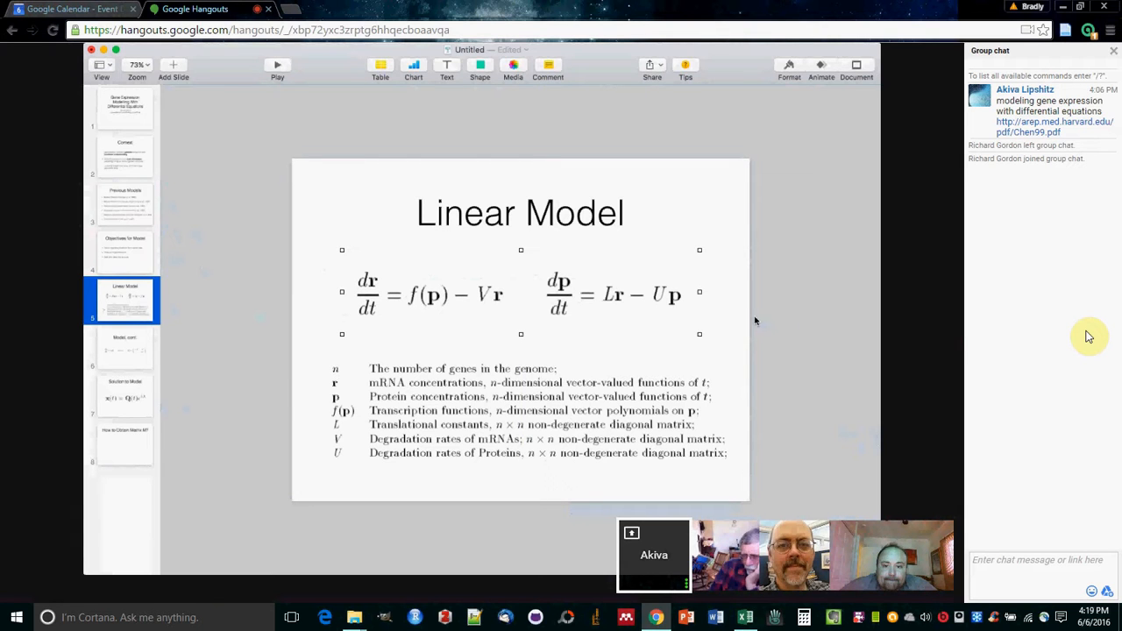
mouse_move(783, 319)
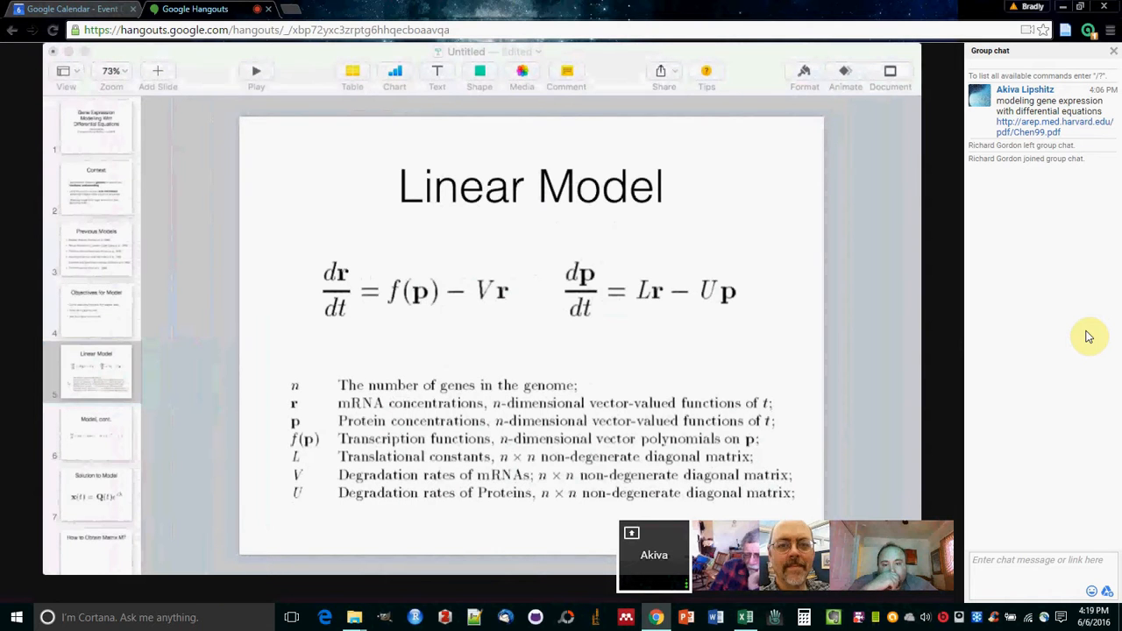
mouse_move(464, 331)
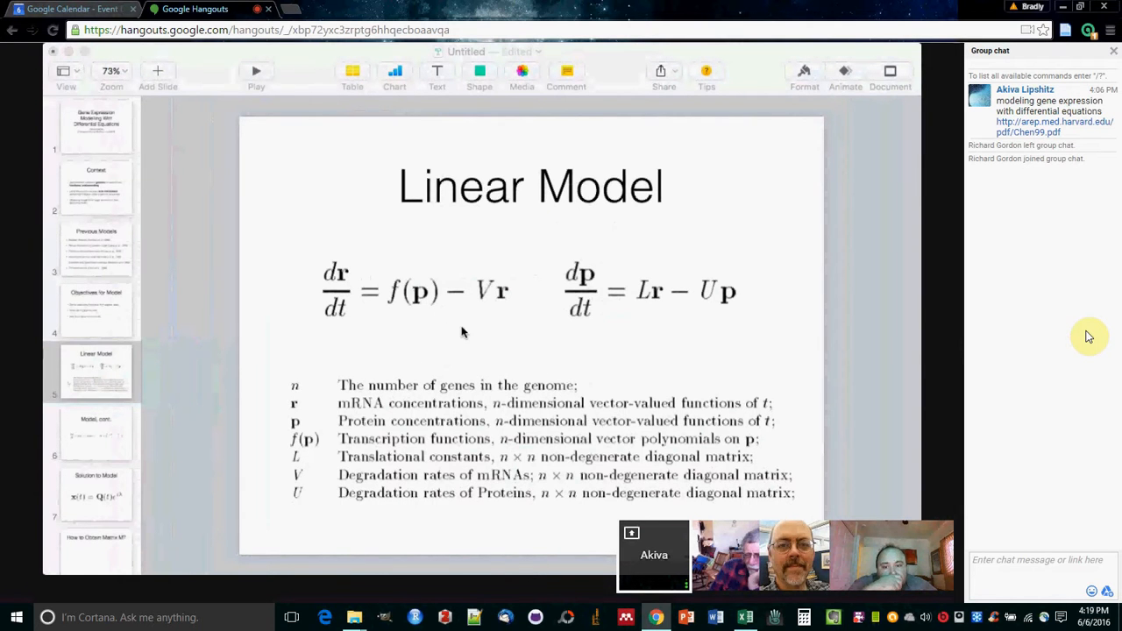
mouse_move(546, 125)
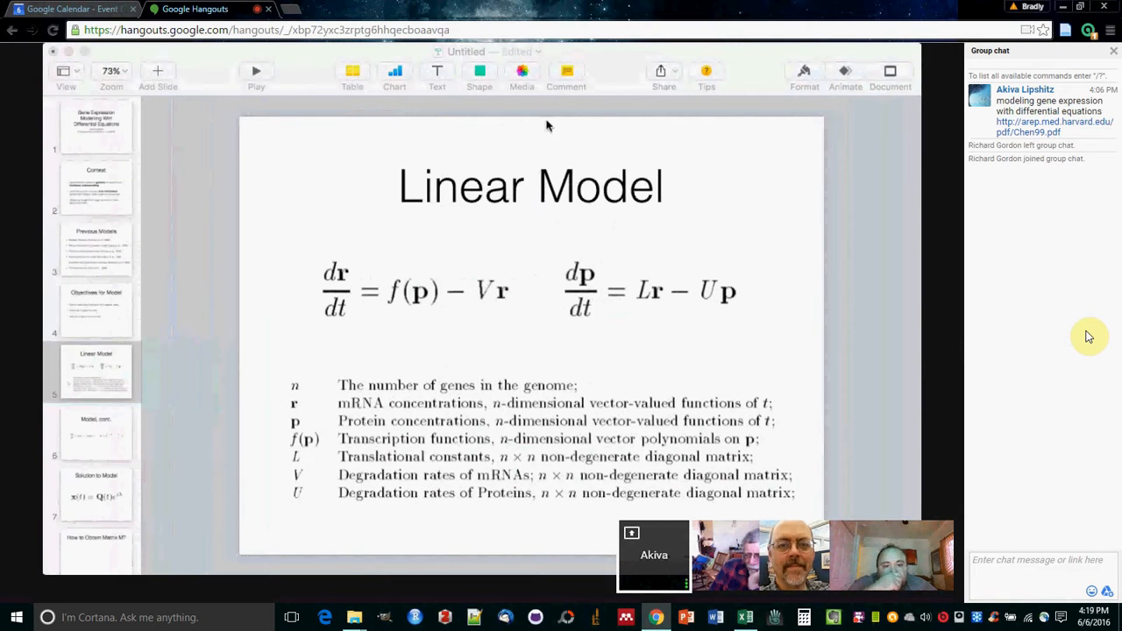
left_click(95, 371)
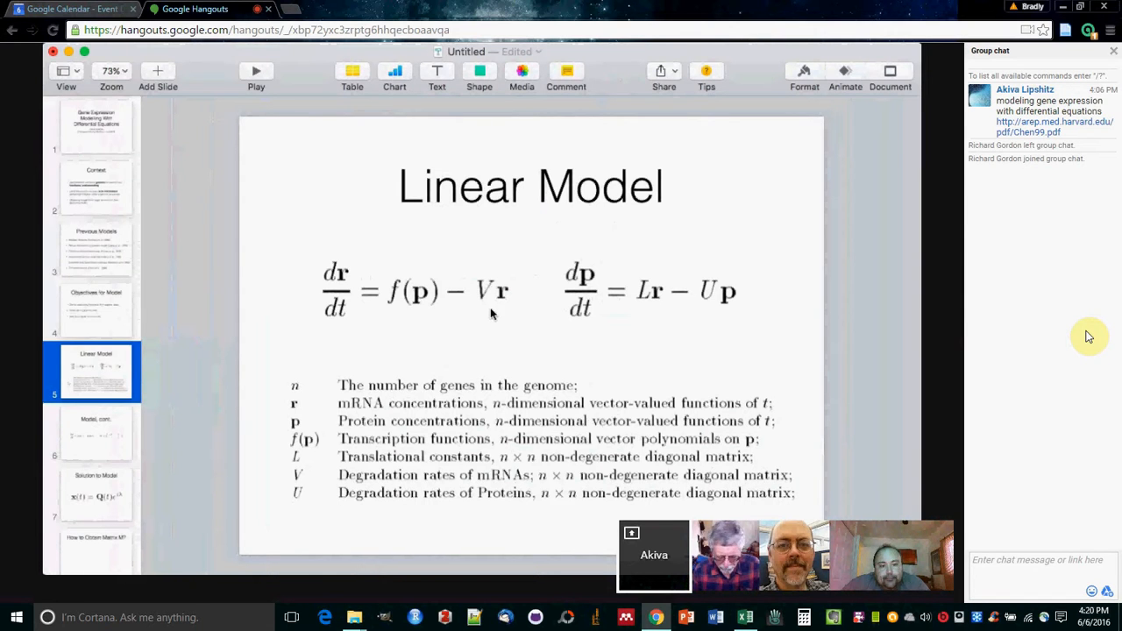
mouse_move(430, 311)
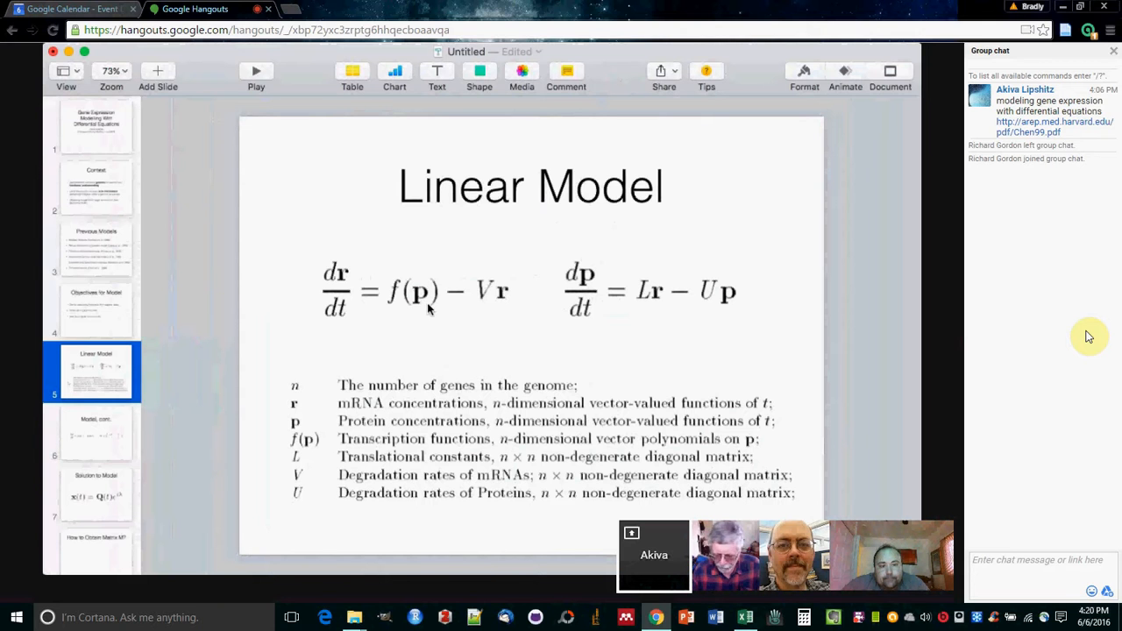
mouse_move(415, 314)
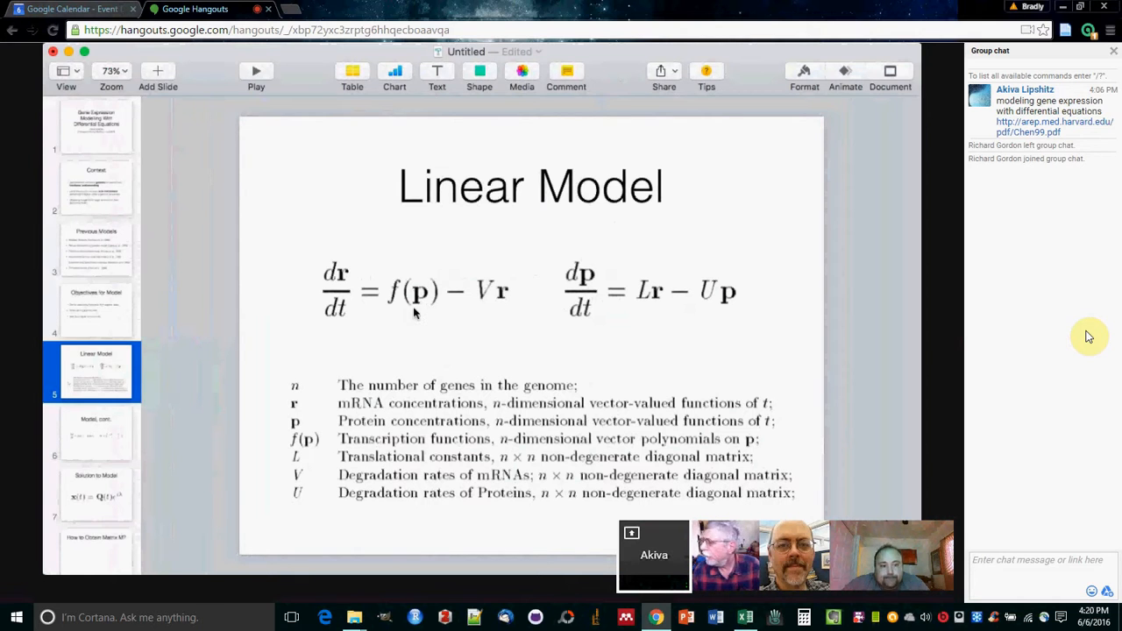
mouse_move(340, 336)
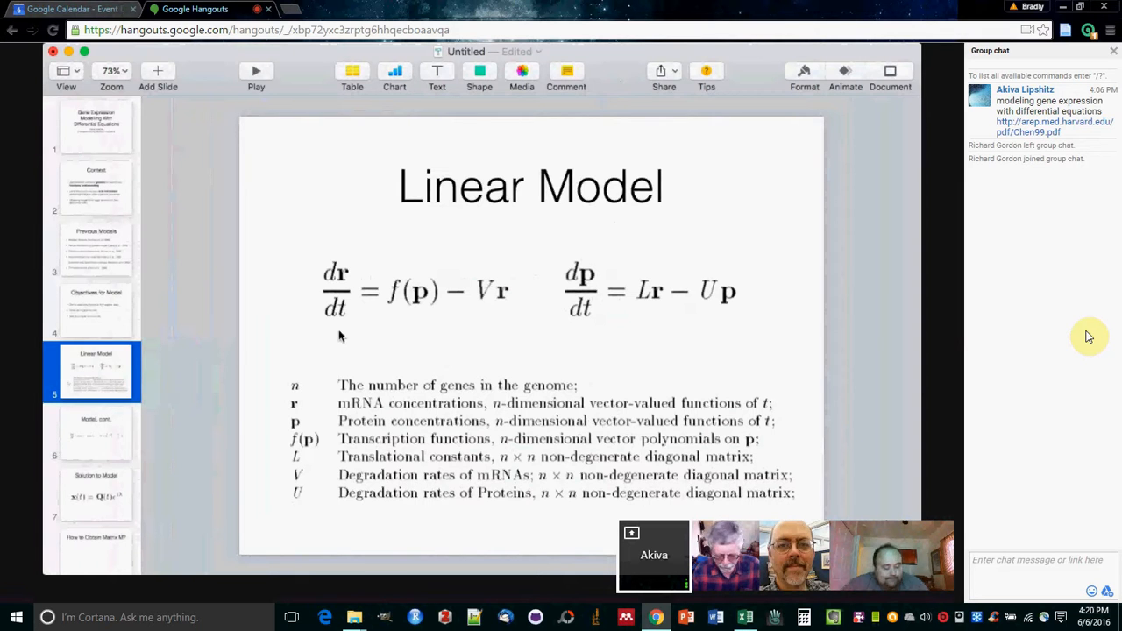
mouse_move(343, 315)
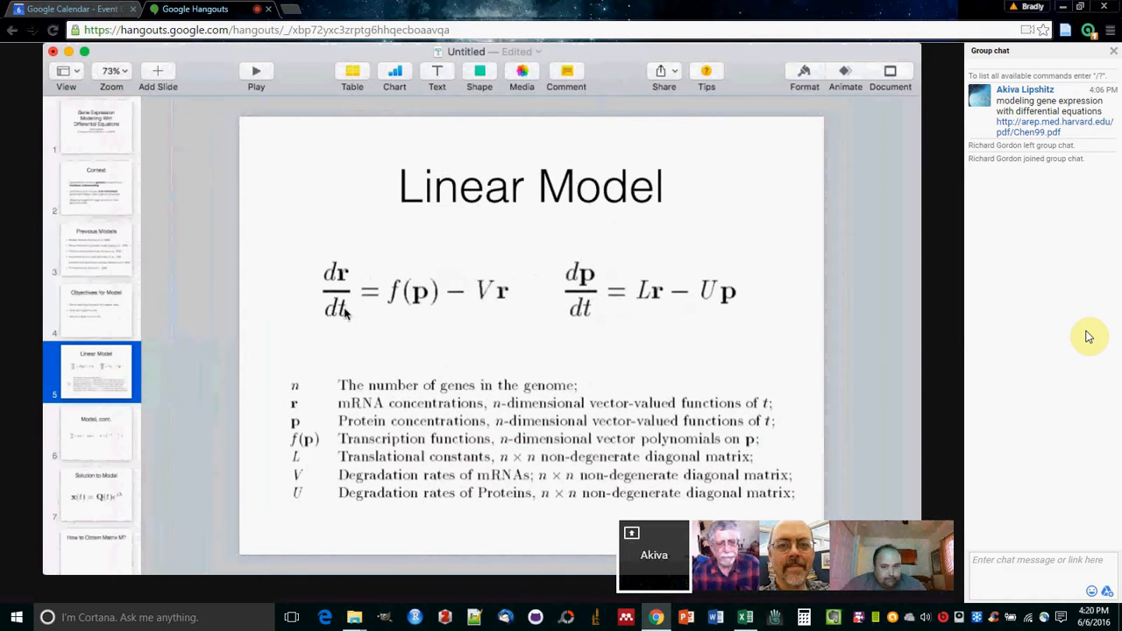
mouse_move(611, 326)
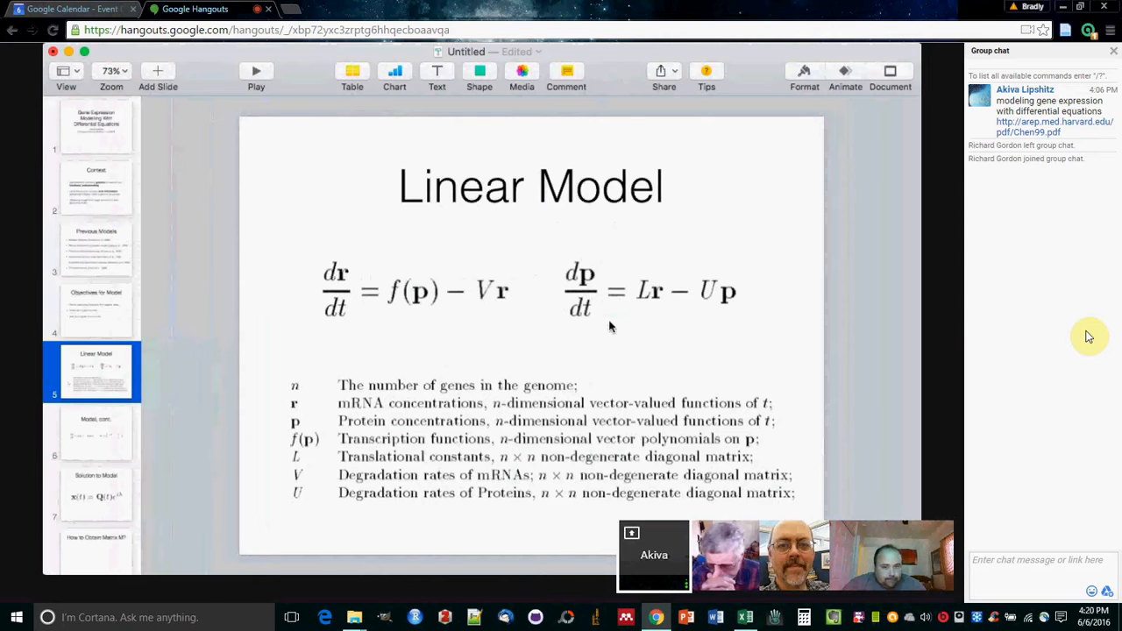
mouse_move(381, 301)
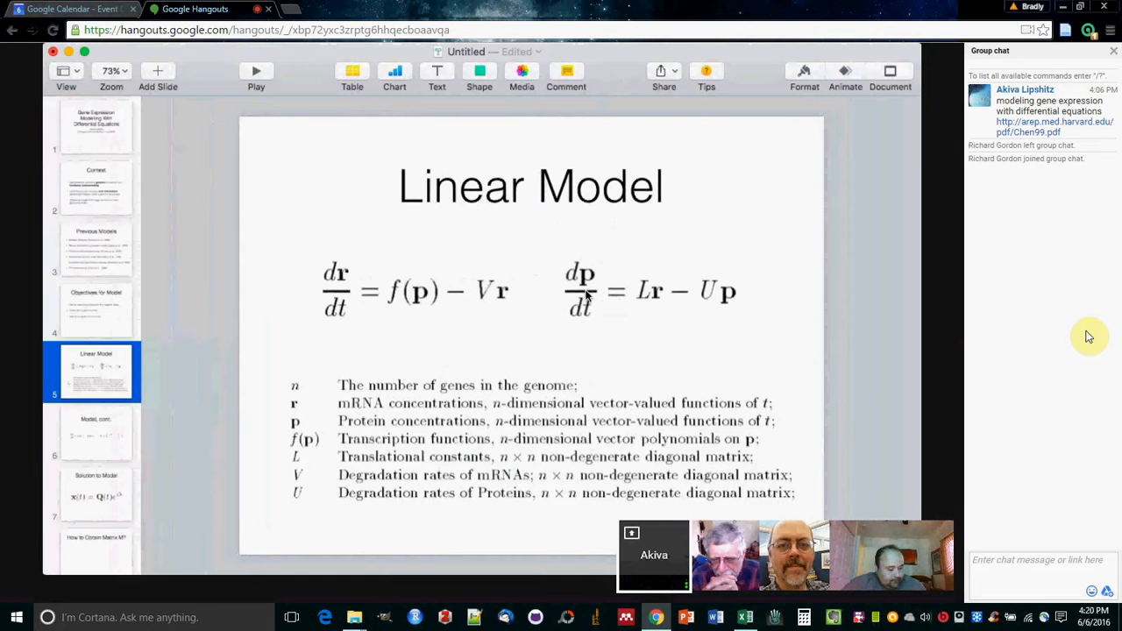
mouse_move(550, 308)
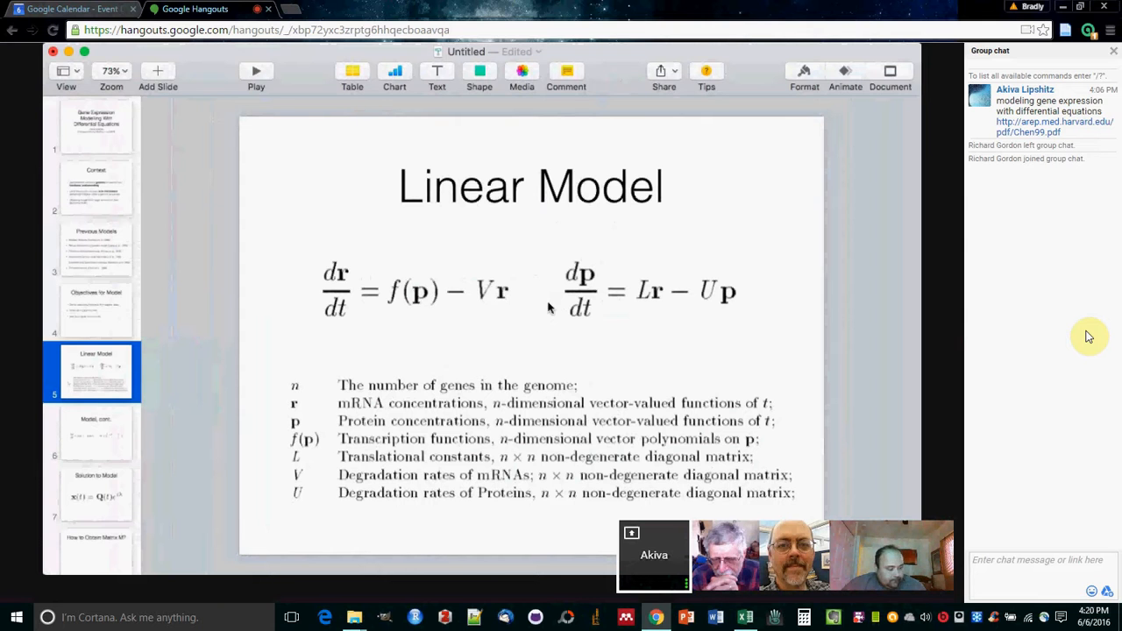
mouse_move(426, 294)
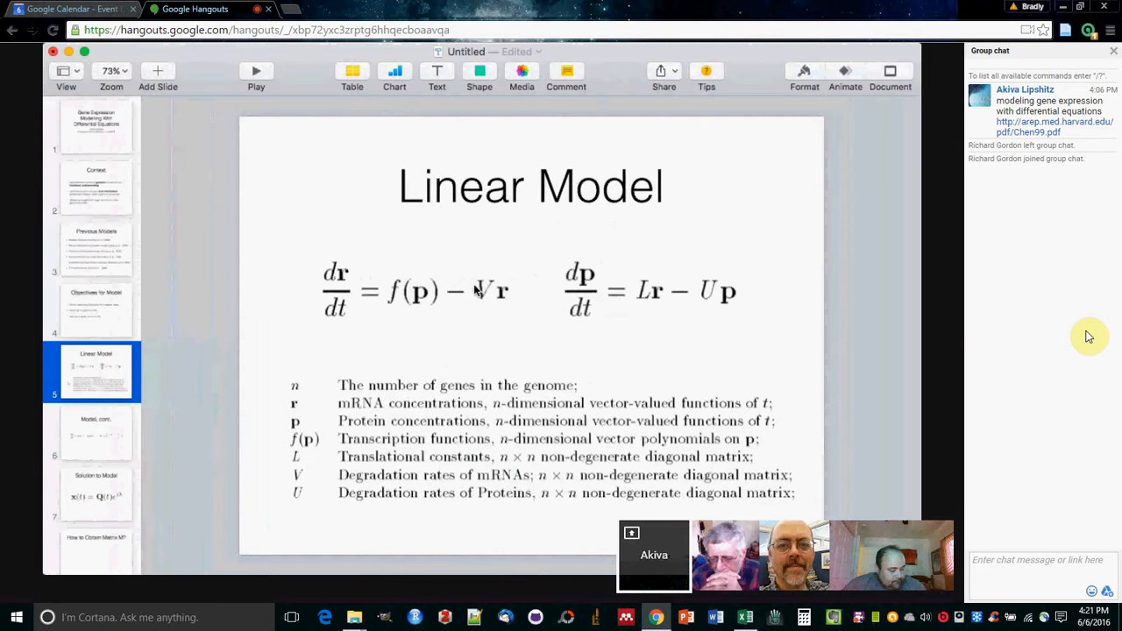
mouse_move(424, 319)
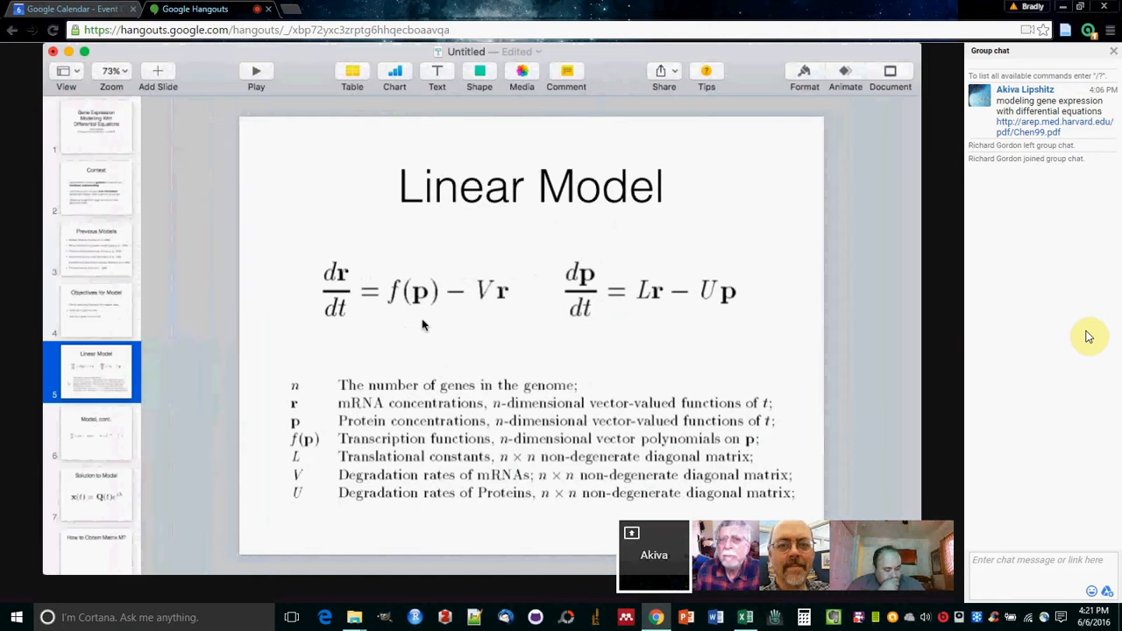
mouse_move(695, 296)
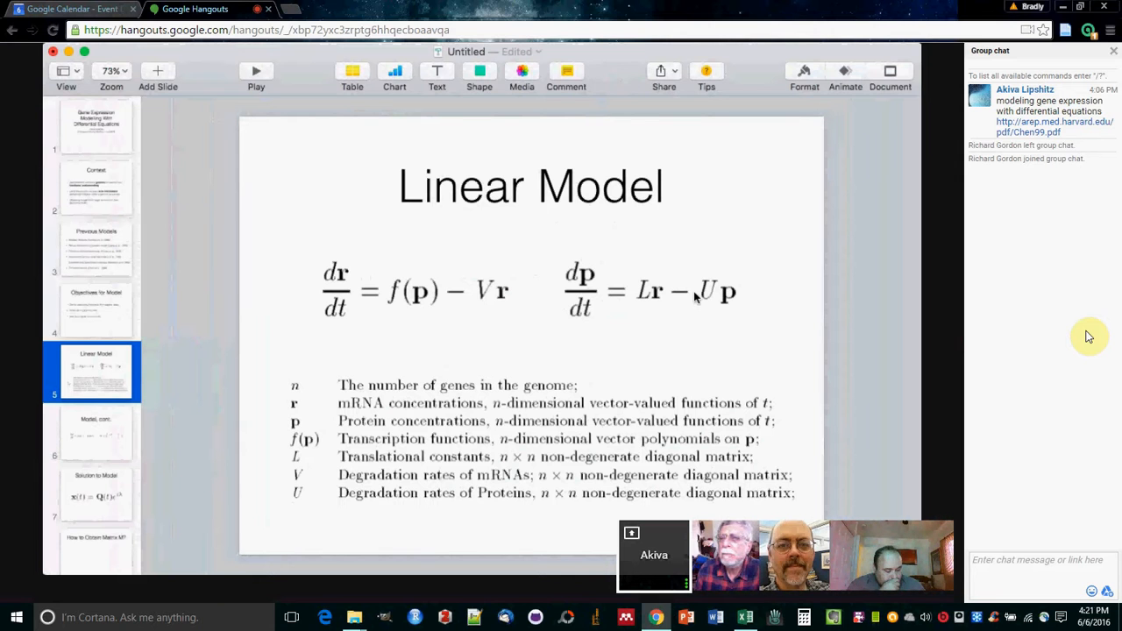
left_click(648, 290)
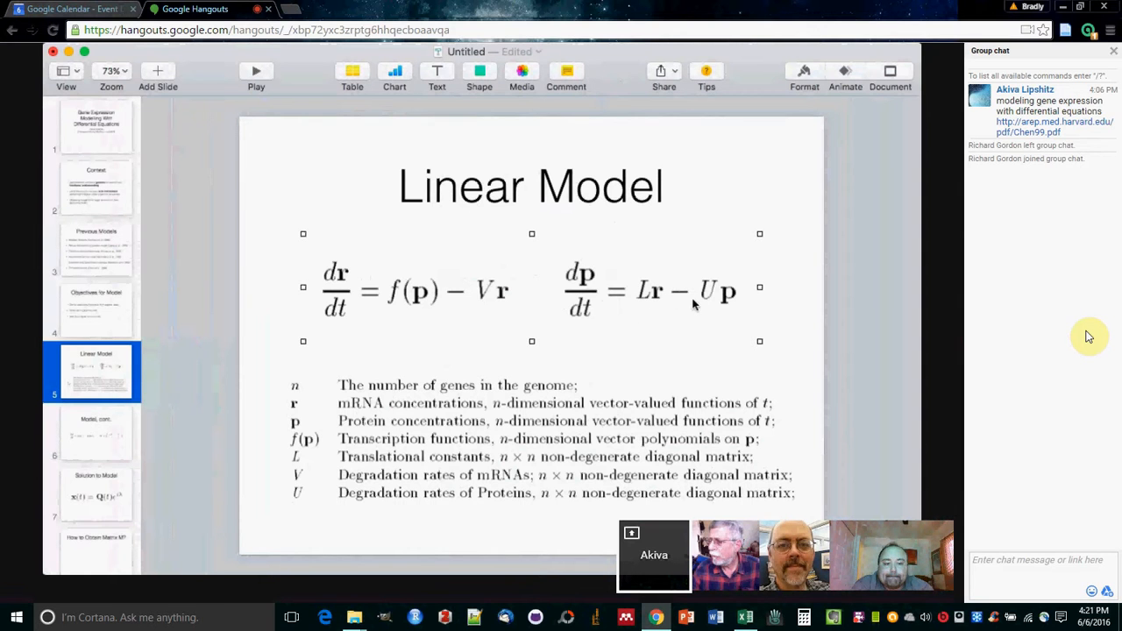
mouse_move(671, 302)
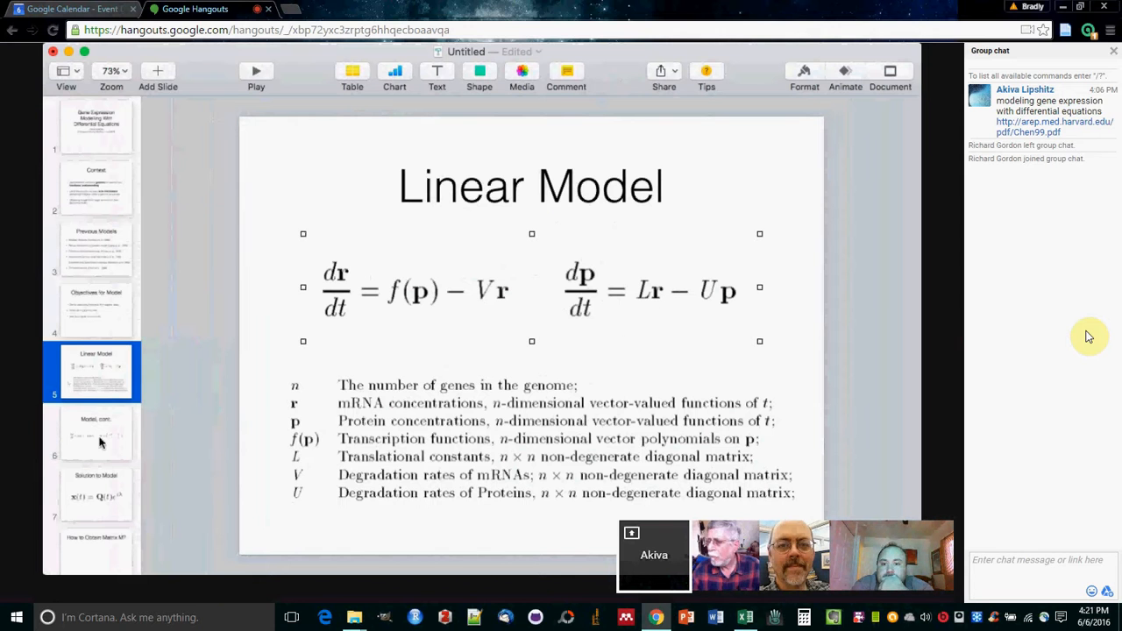
left_click(96, 433)
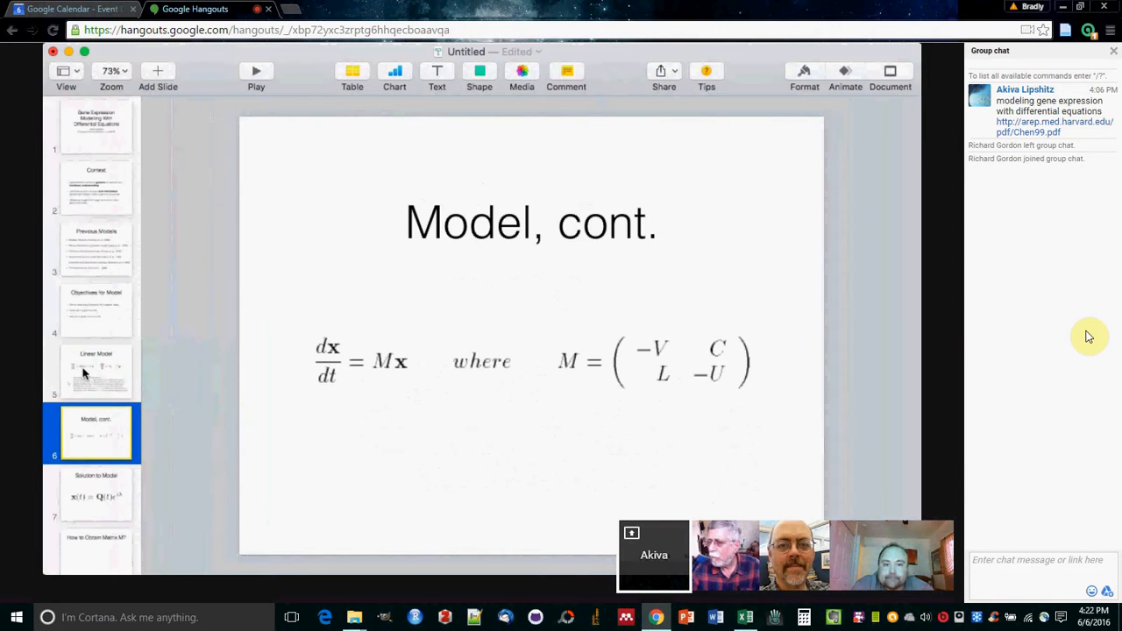
left_click(95, 371)
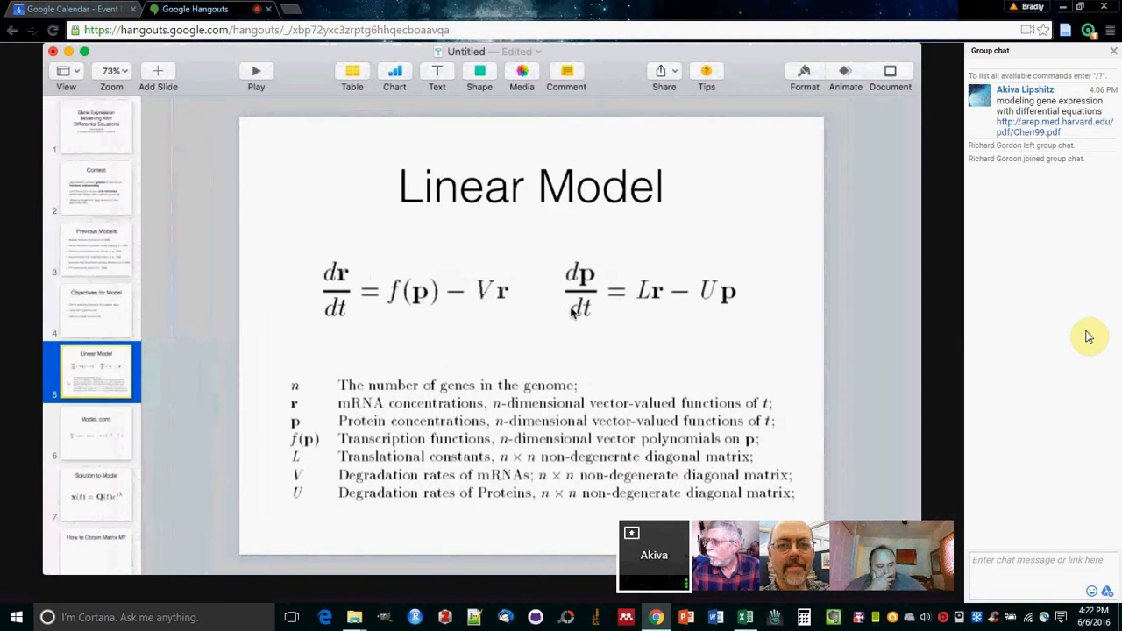
mouse_move(482, 324)
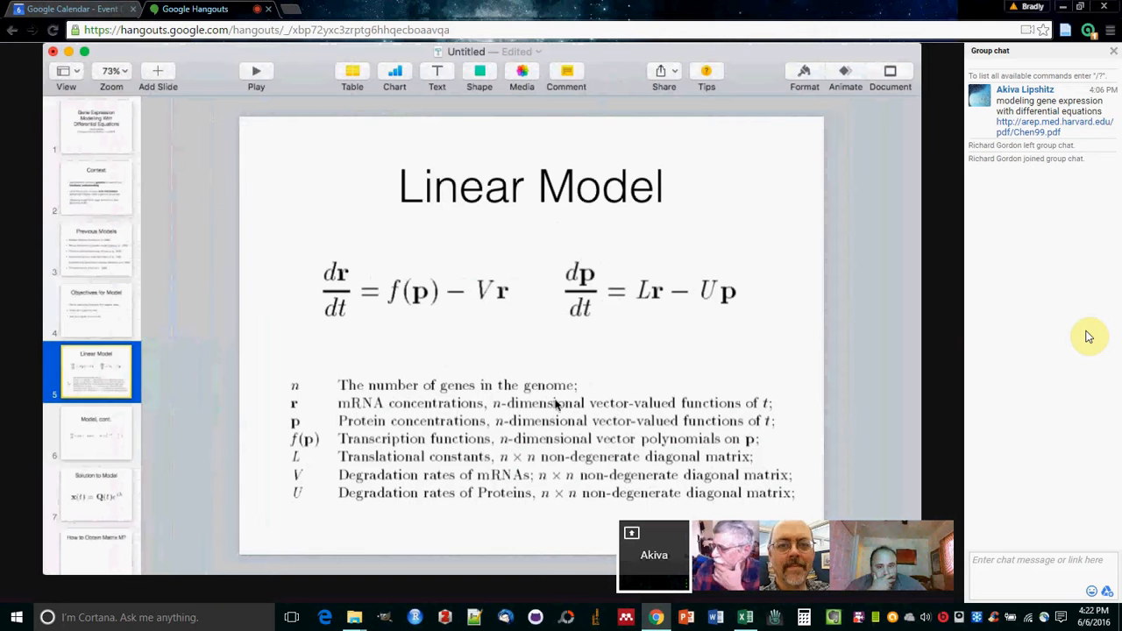
mouse_move(625, 419)
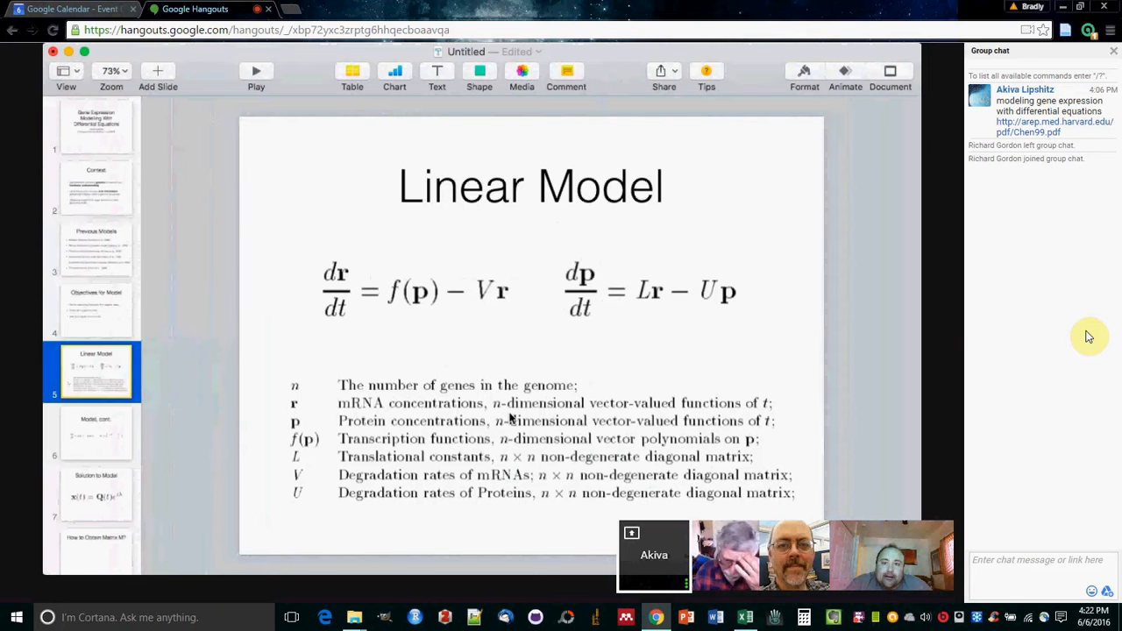
mouse_move(616, 402)
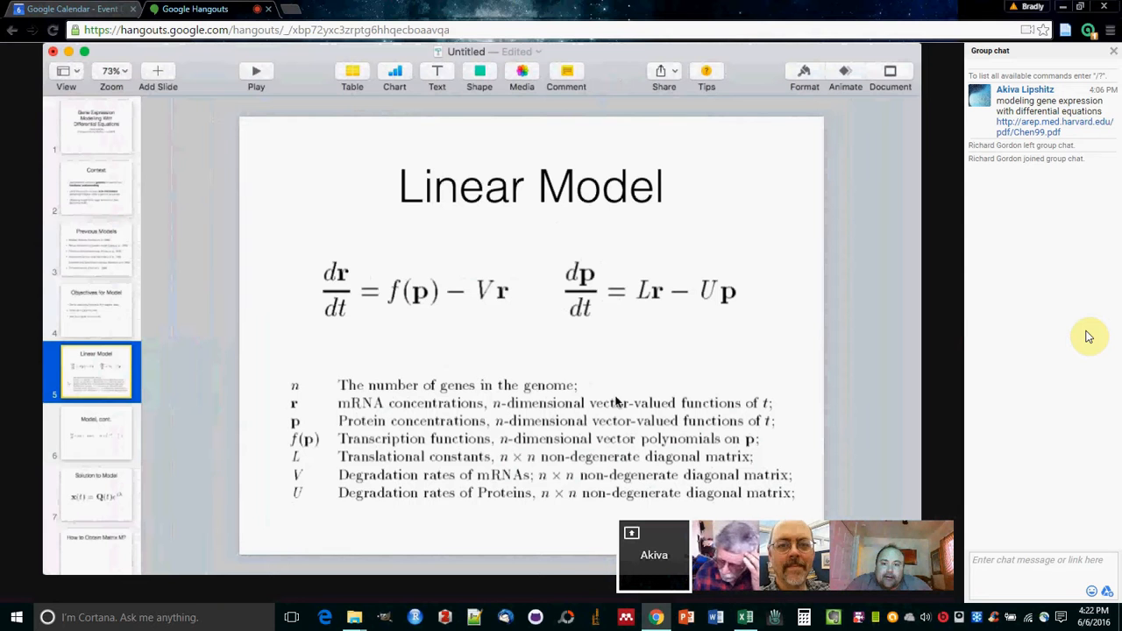
mouse_move(611, 447)
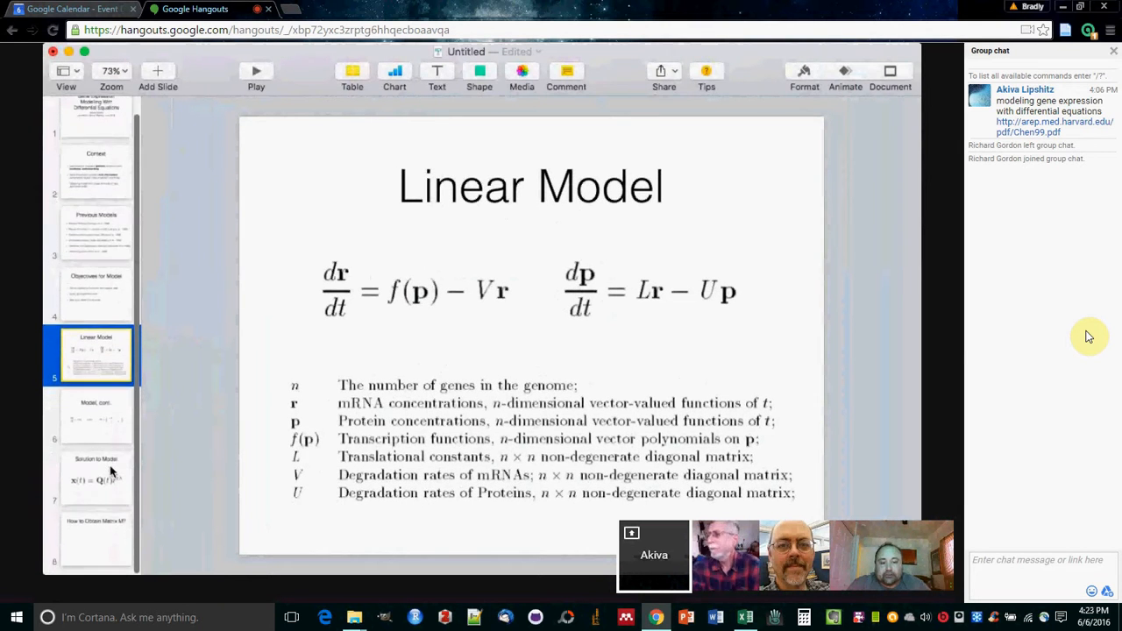
scroll("up", 3)
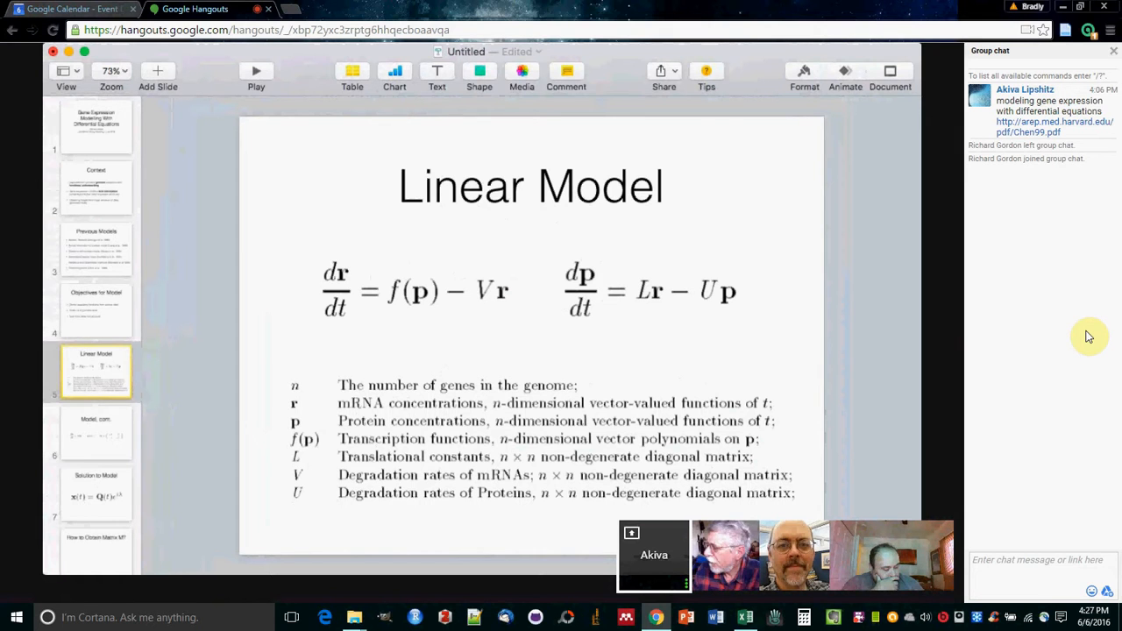
Display slide 6, 'Model, cont.', showing dx/dt = Mx with block matrix M
left_click(94, 370)
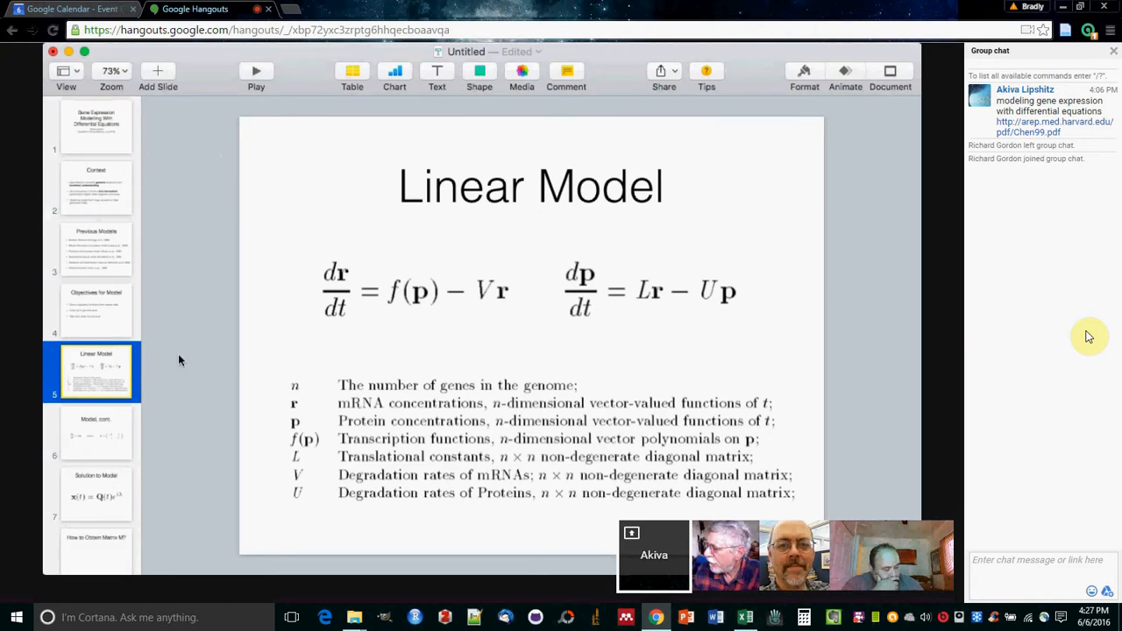
mouse_move(453, 417)
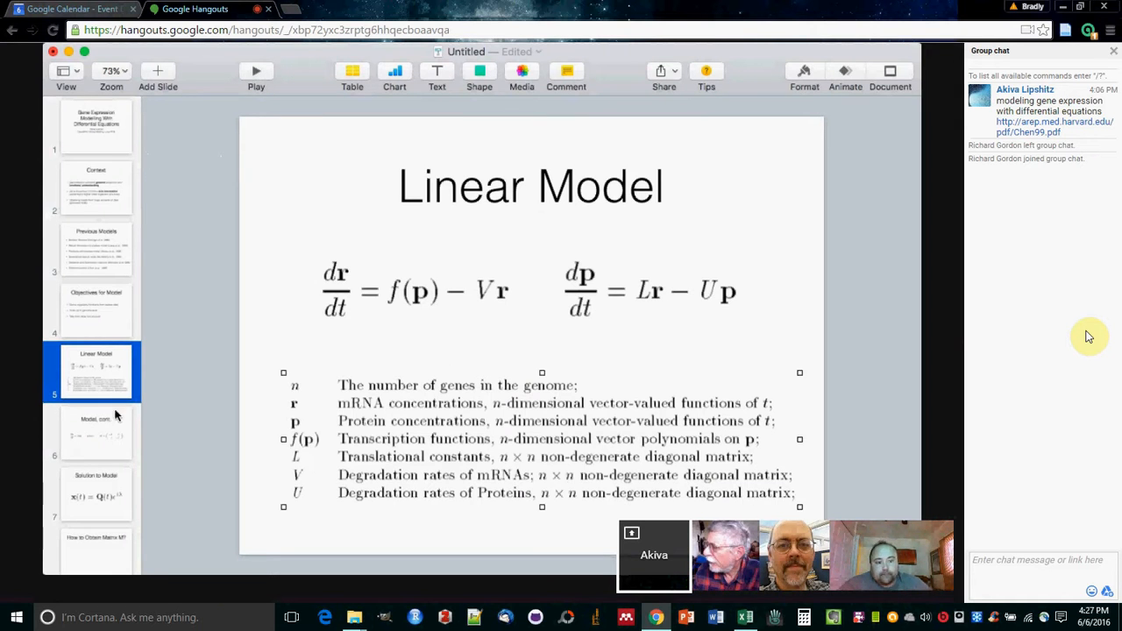
mouse_move(167, 428)
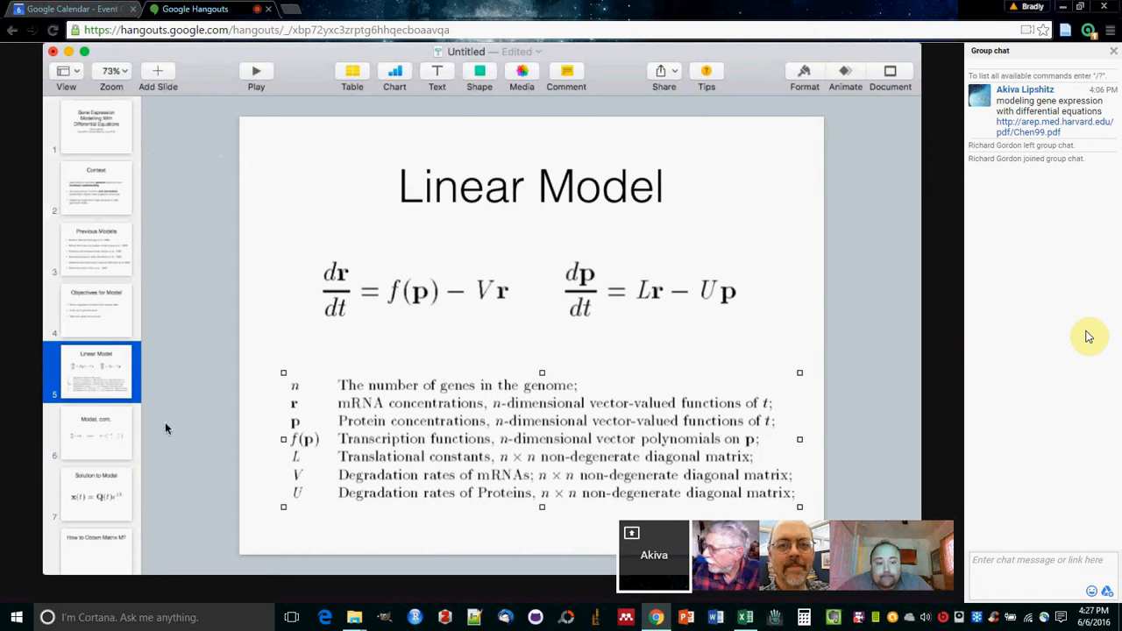
left_click(96, 432)
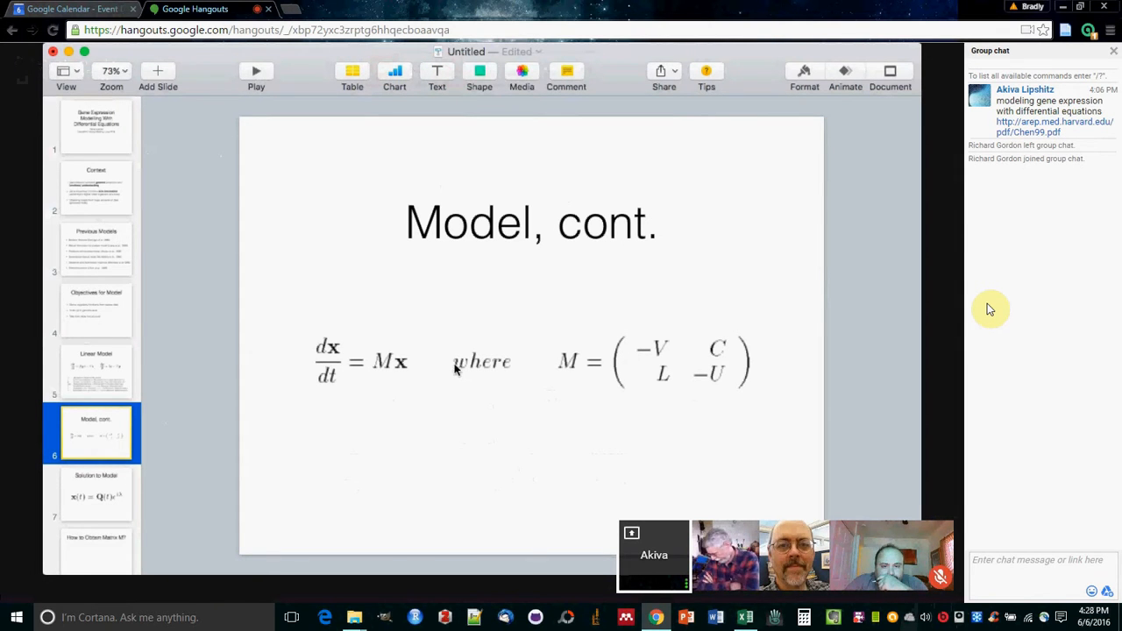
left_click(448, 69)
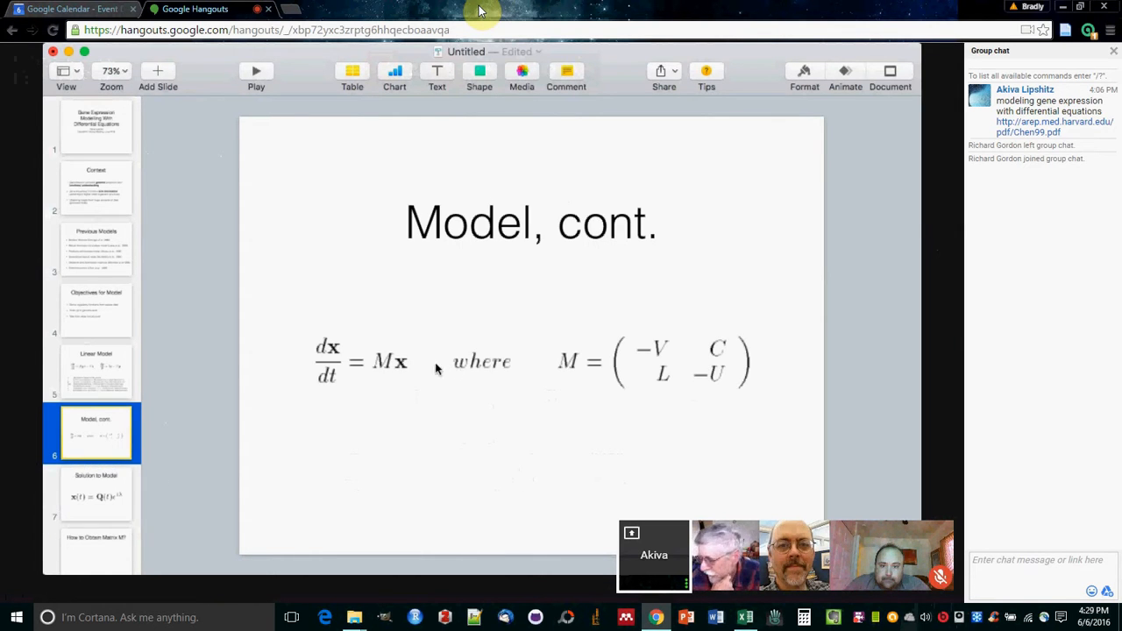
mouse_move(196, 255)
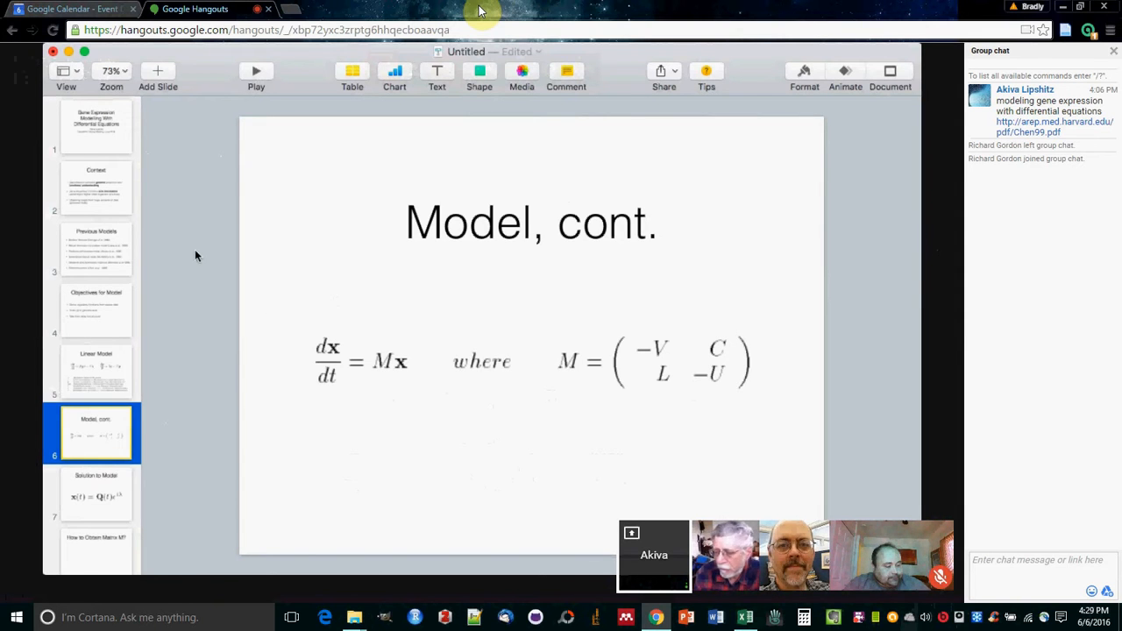
Show slide 7, Solution to Model, after a brief look back at slide 6
left_click(96, 494)
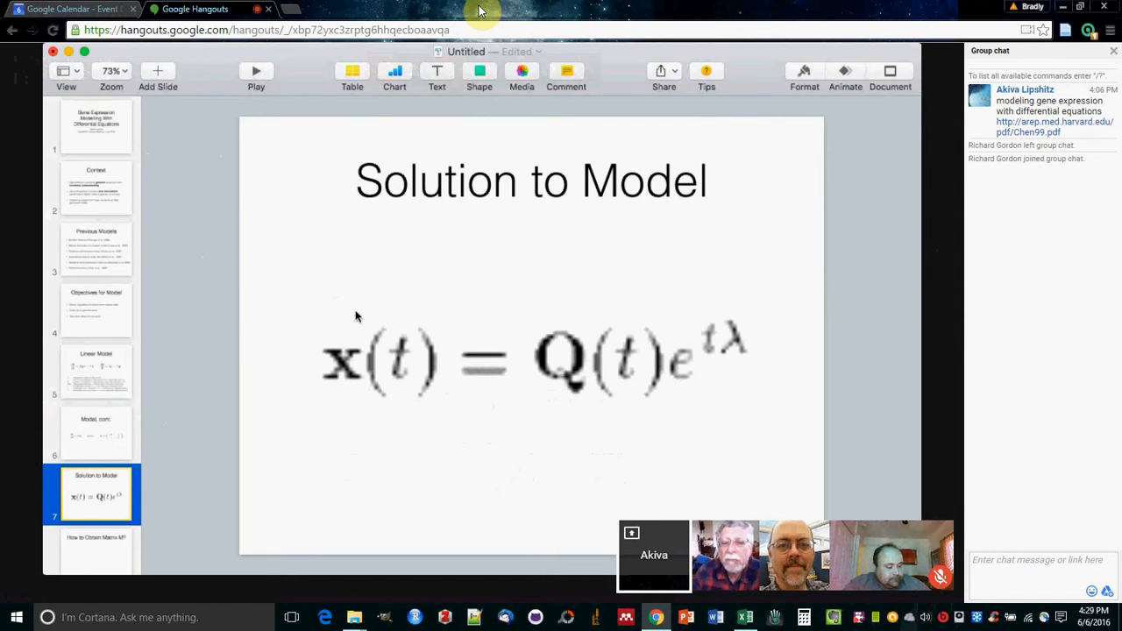
mouse_move(495, 482)
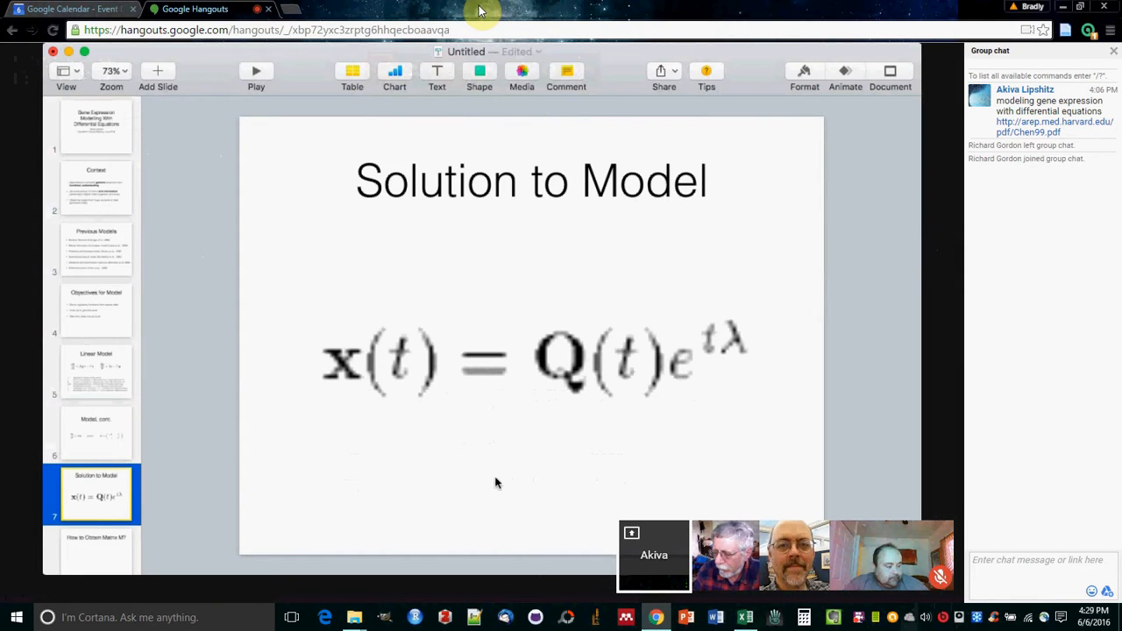
left_click(95, 433)
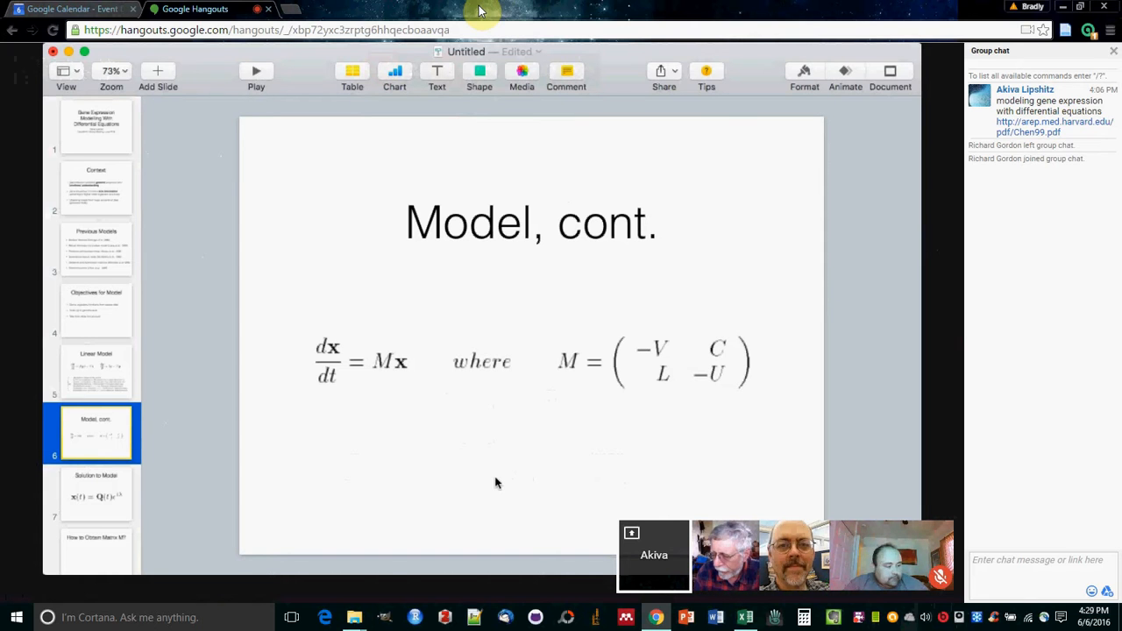
left_click(96, 493)
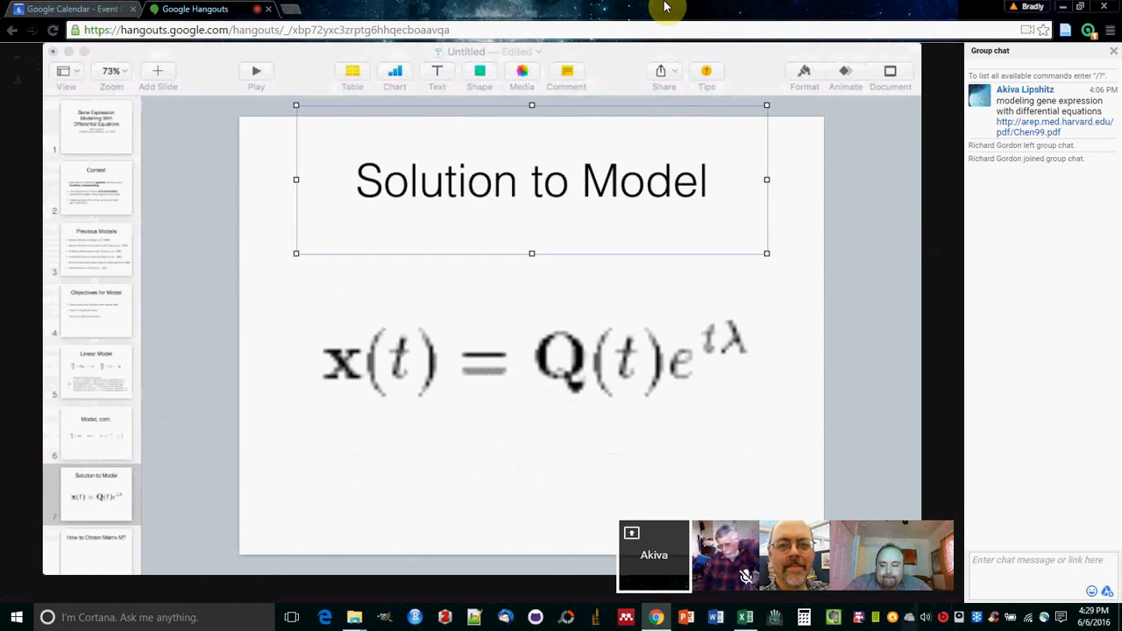
Scroll Chen99.pdf from page 5 to page 6, past Theorem 1 to Figure 2
left_click(96, 494)
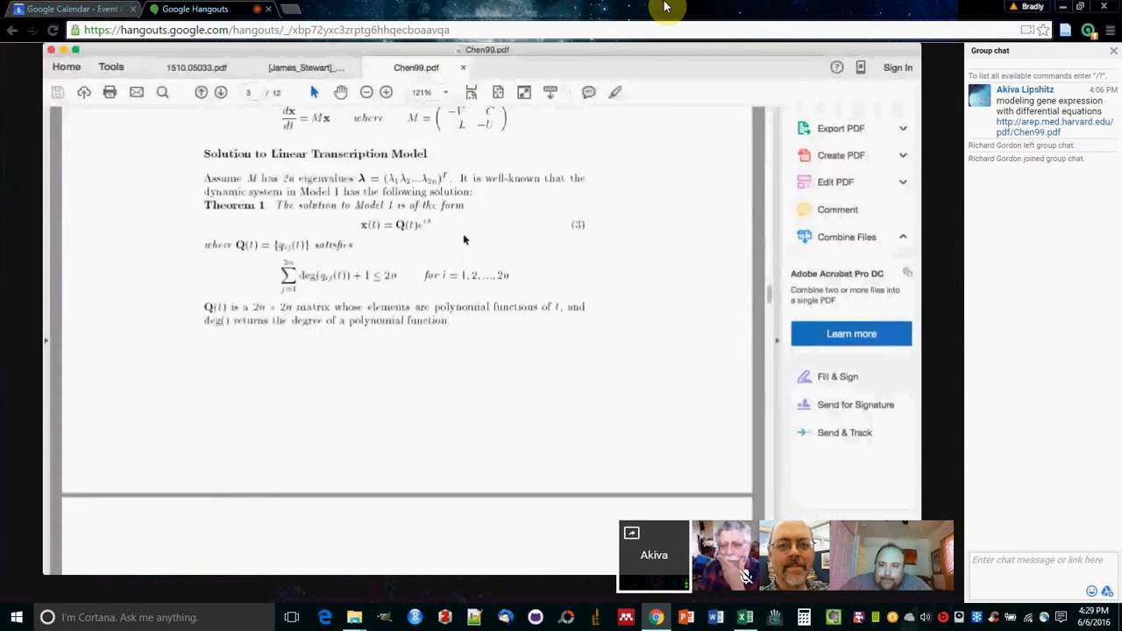
scroll("down", 3)
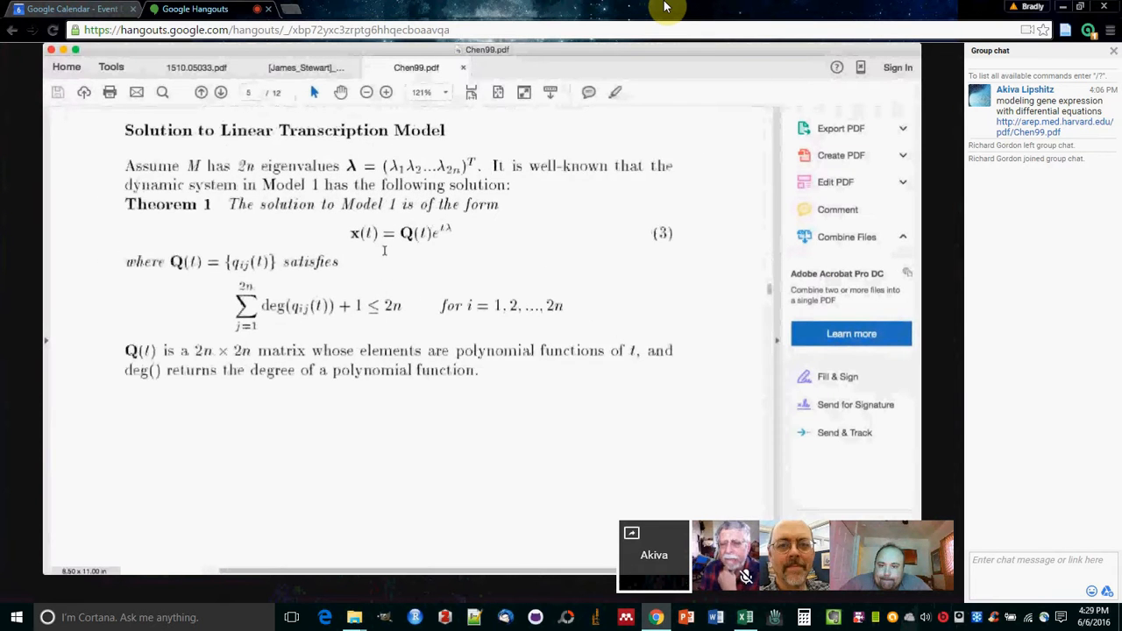
left_click(385, 92)
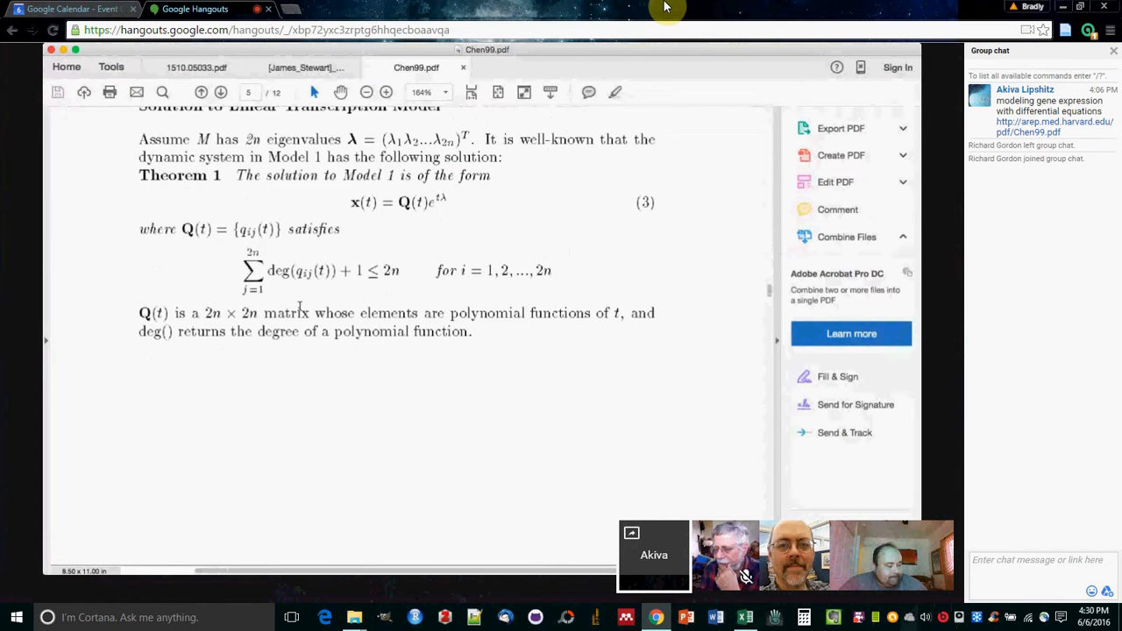
scroll("up", 3)
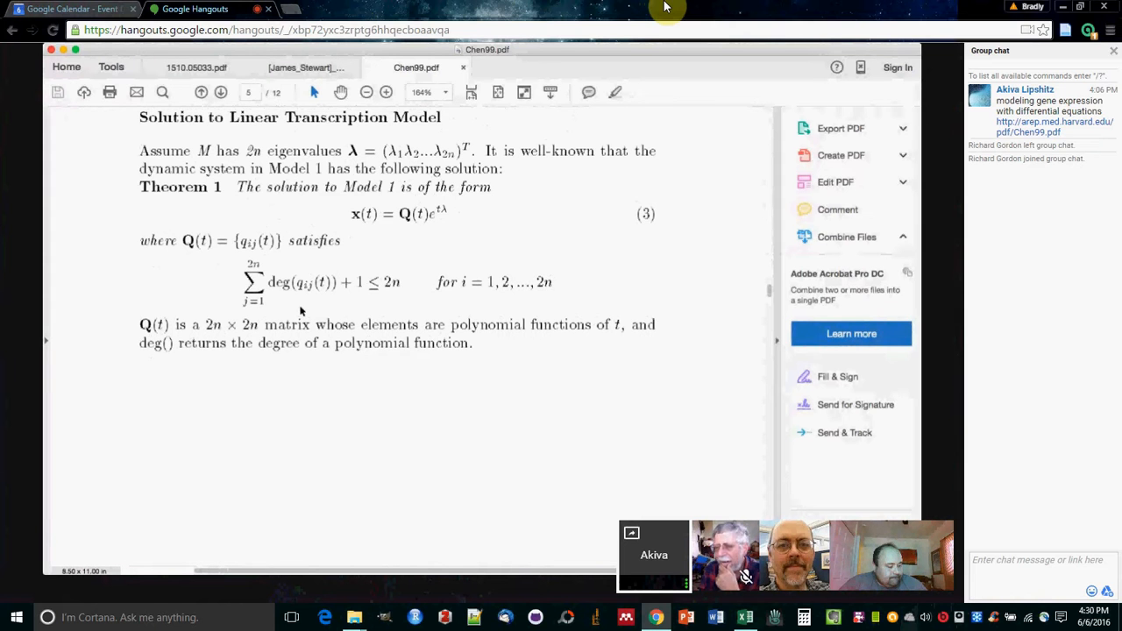
scroll("up", 3)
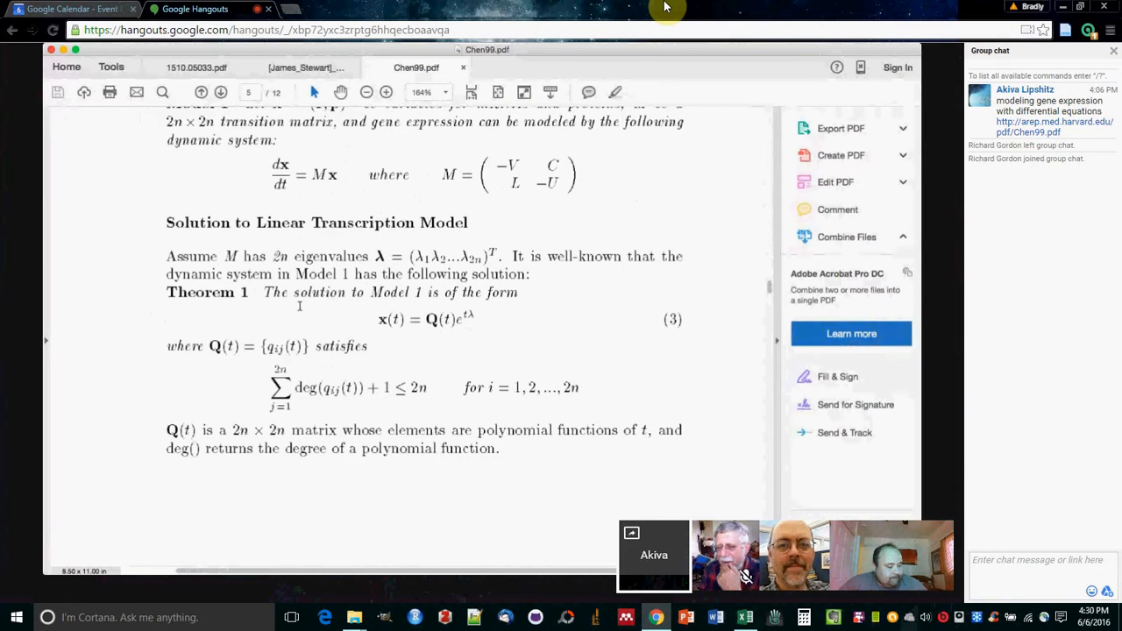
scroll("down", 3)
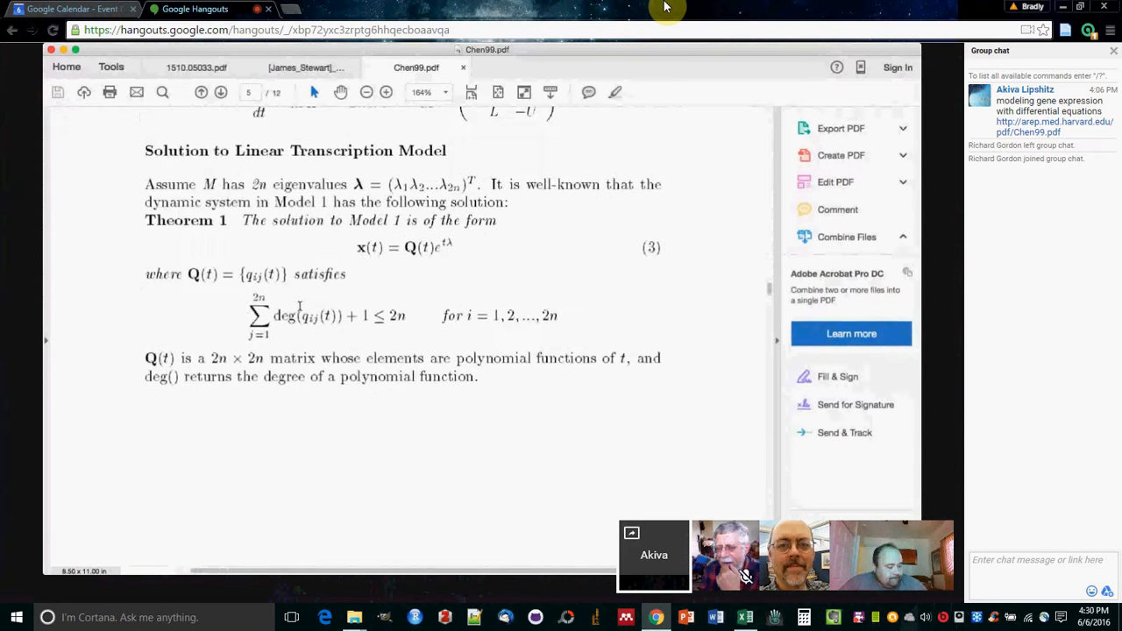
scroll("up", 3)
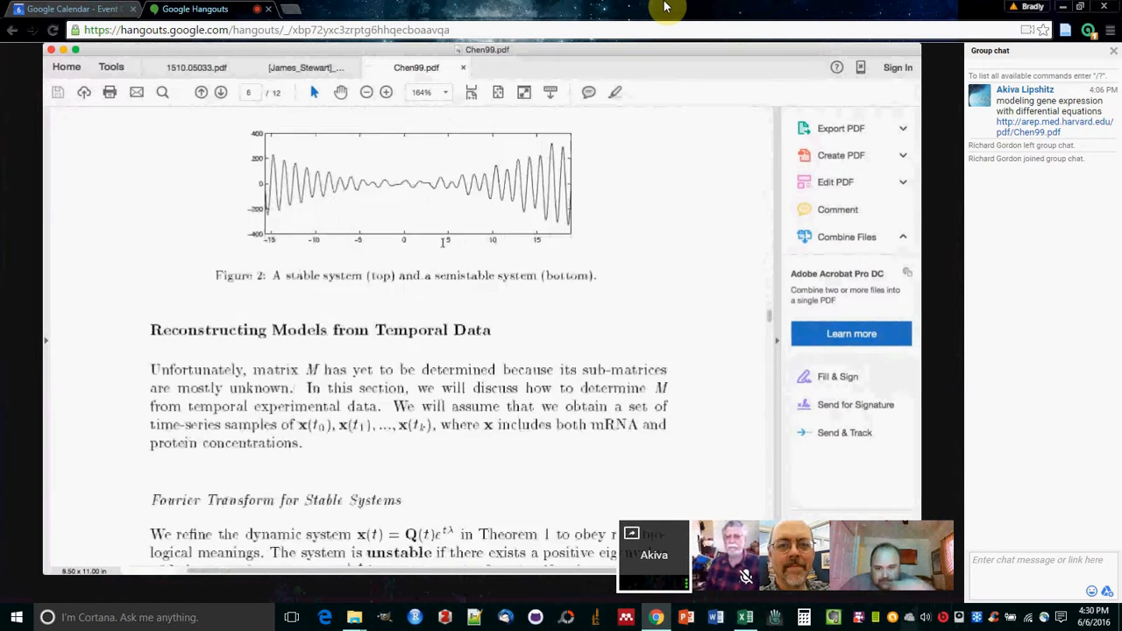
Scroll Chen99.pdf through pages 7–10 to Theorem 3 and the Time-Delay Model 4
scroll("down", 3)
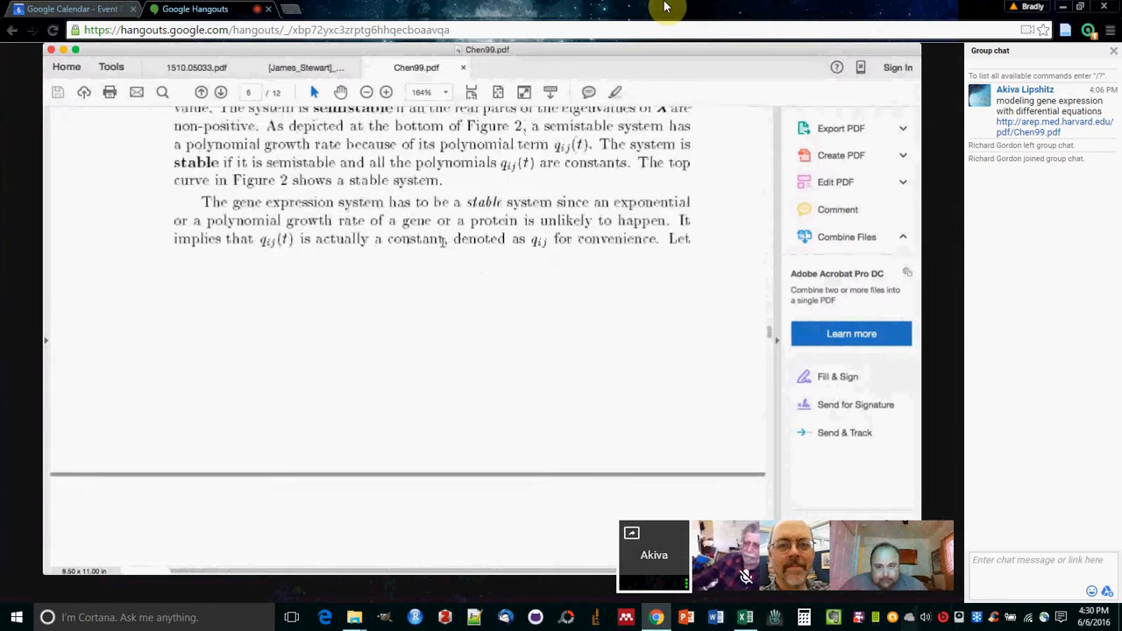
scroll("down", 3)
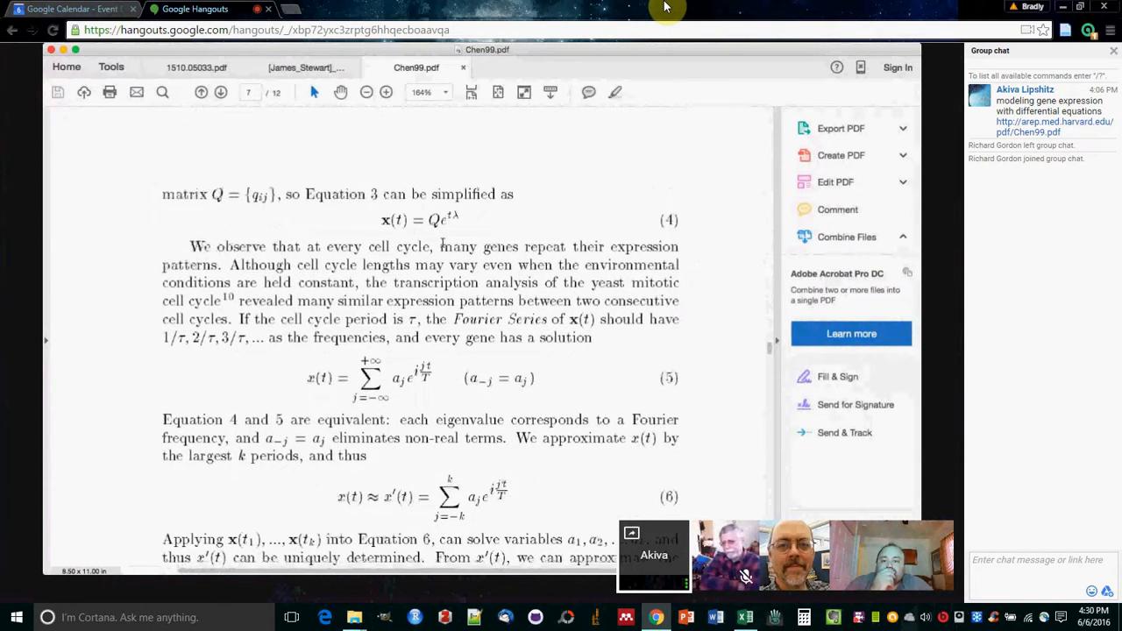
scroll("down", 3)
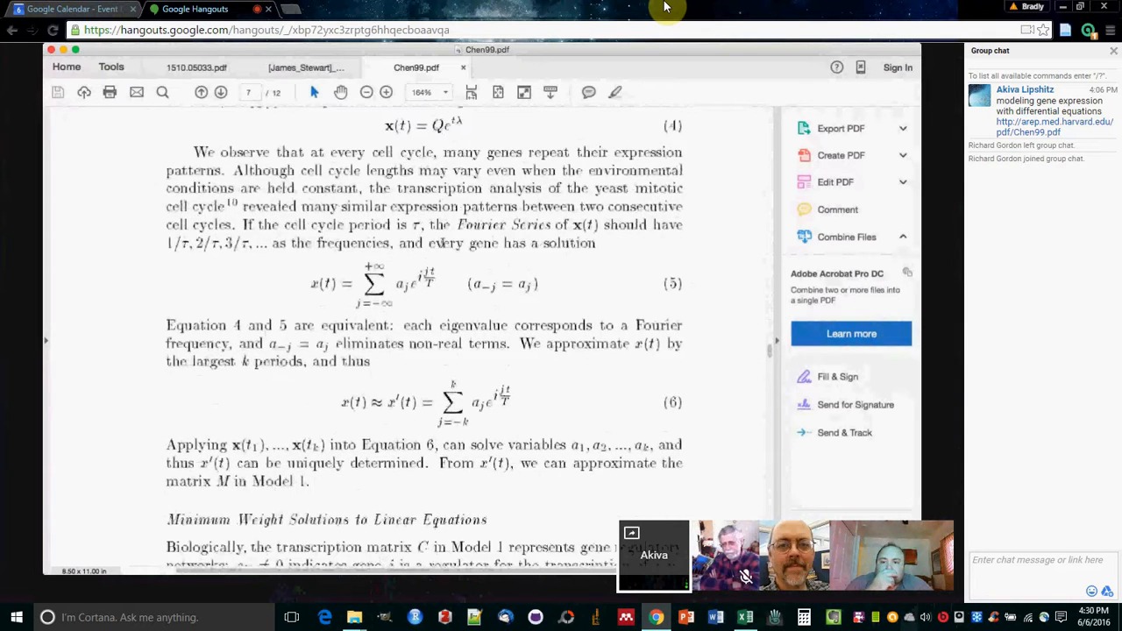
scroll("down", 3)
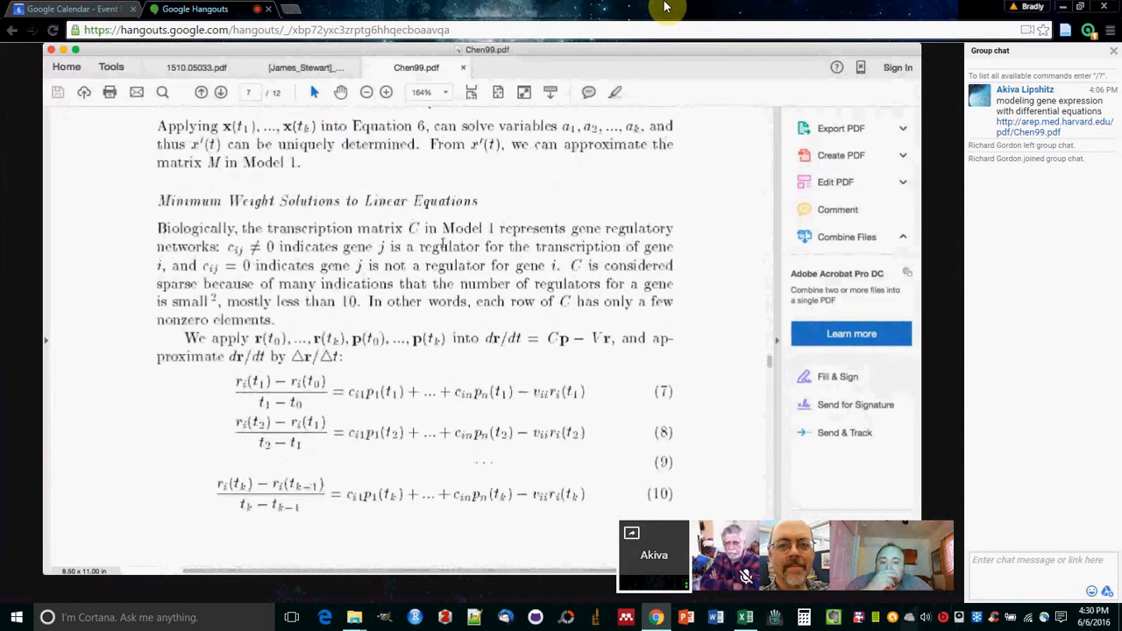
scroll("up", 3)
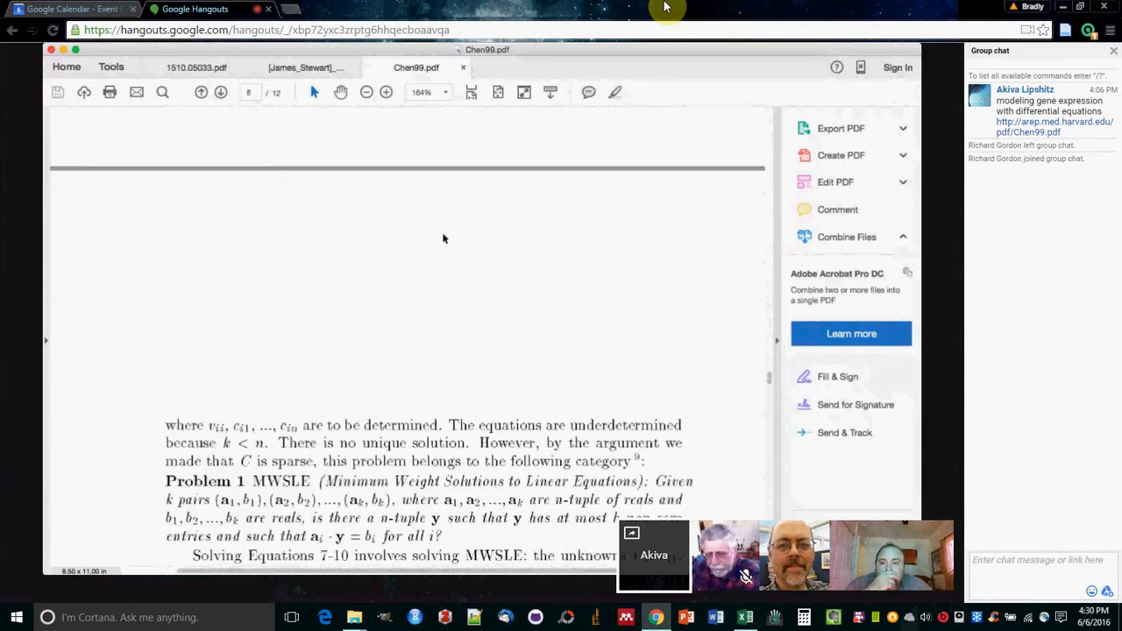
scroll("down", 3)
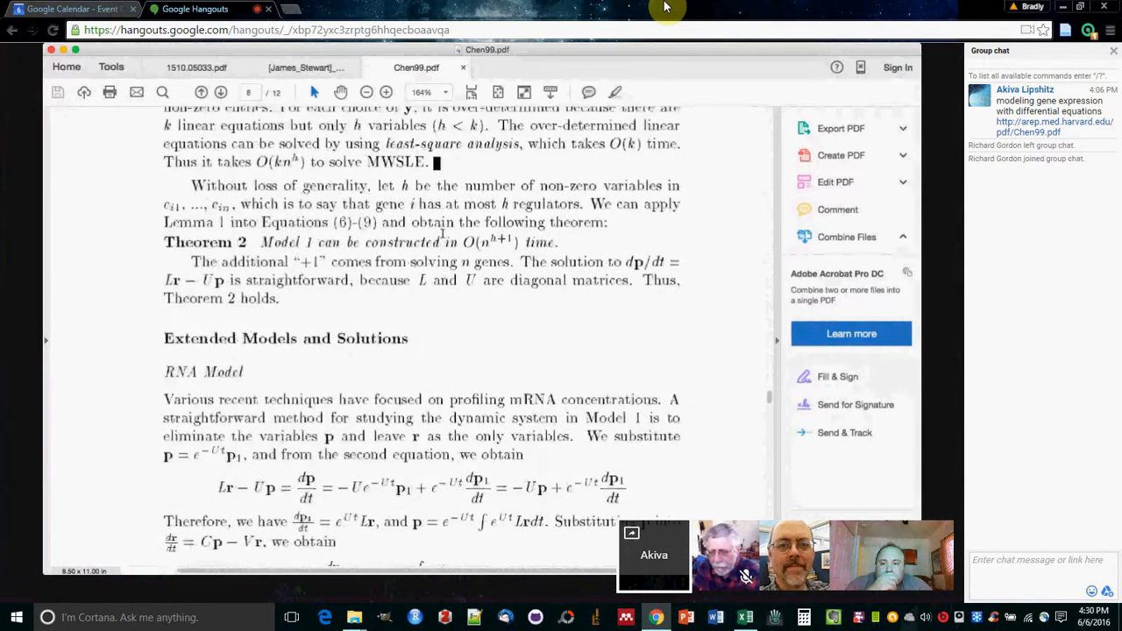
scroll("down", 3)
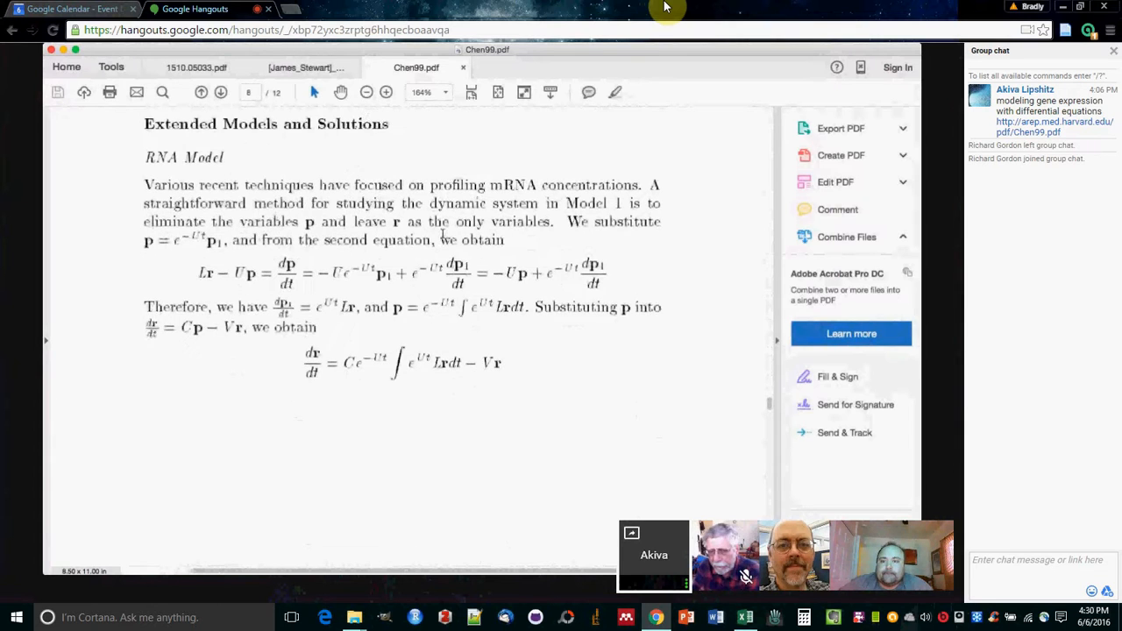
scroll("up", 3)
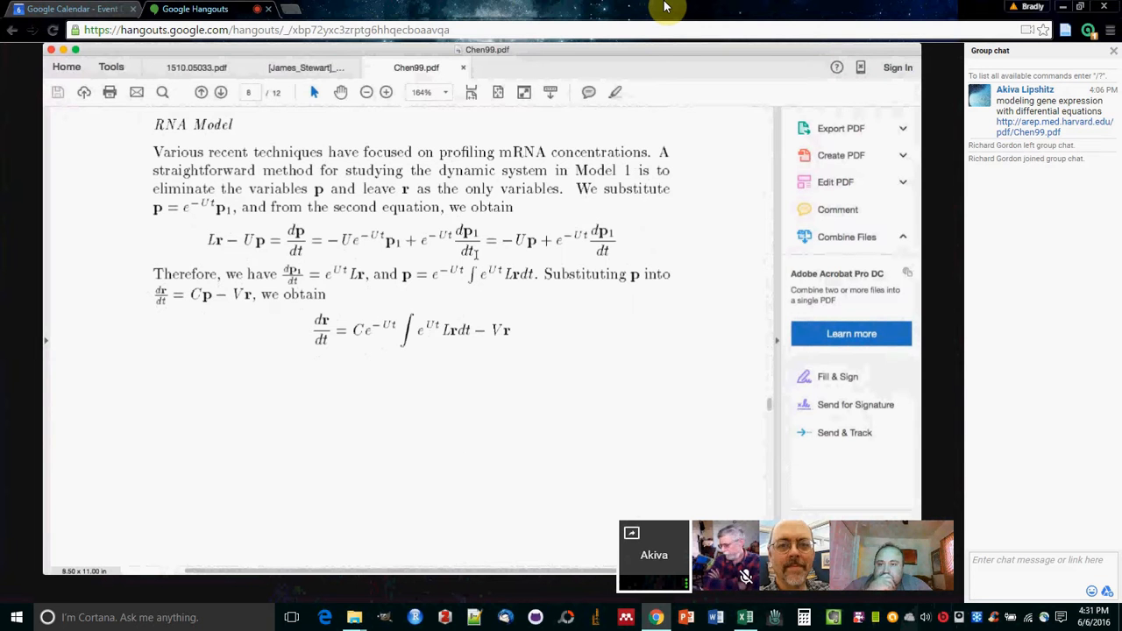
scroll("up", 3)
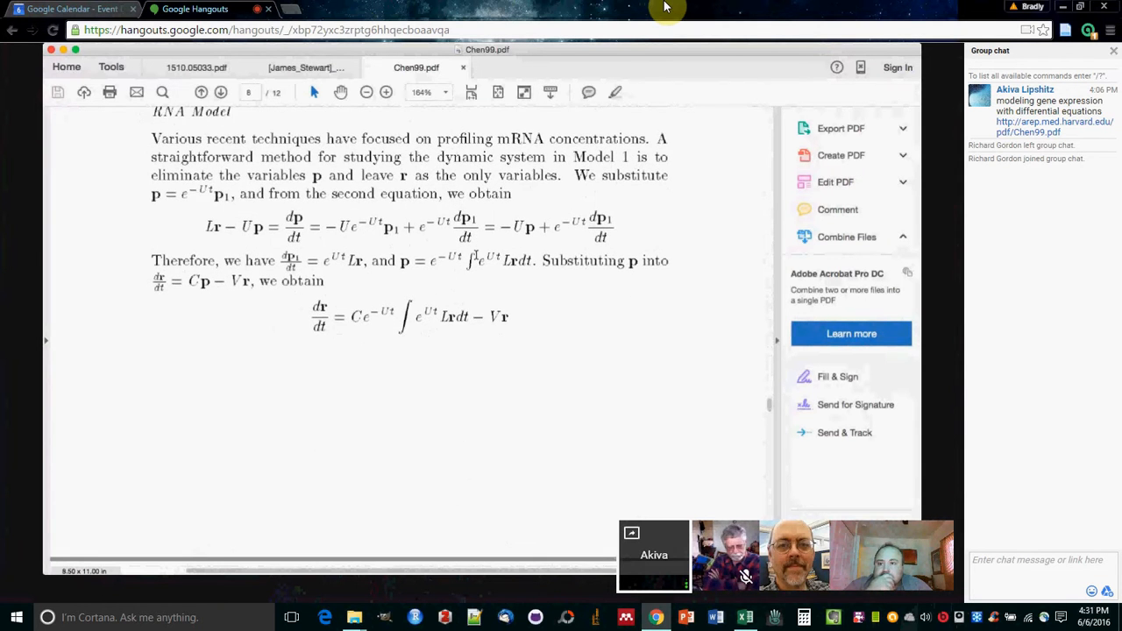
scroll("down", 3)
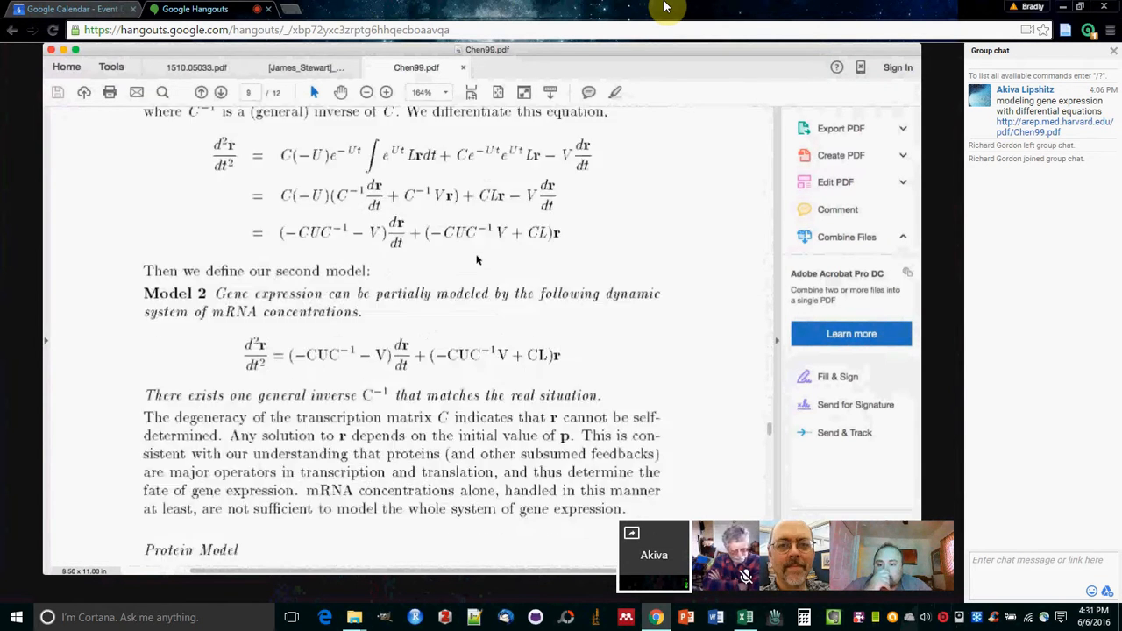
scroll("down", 3)
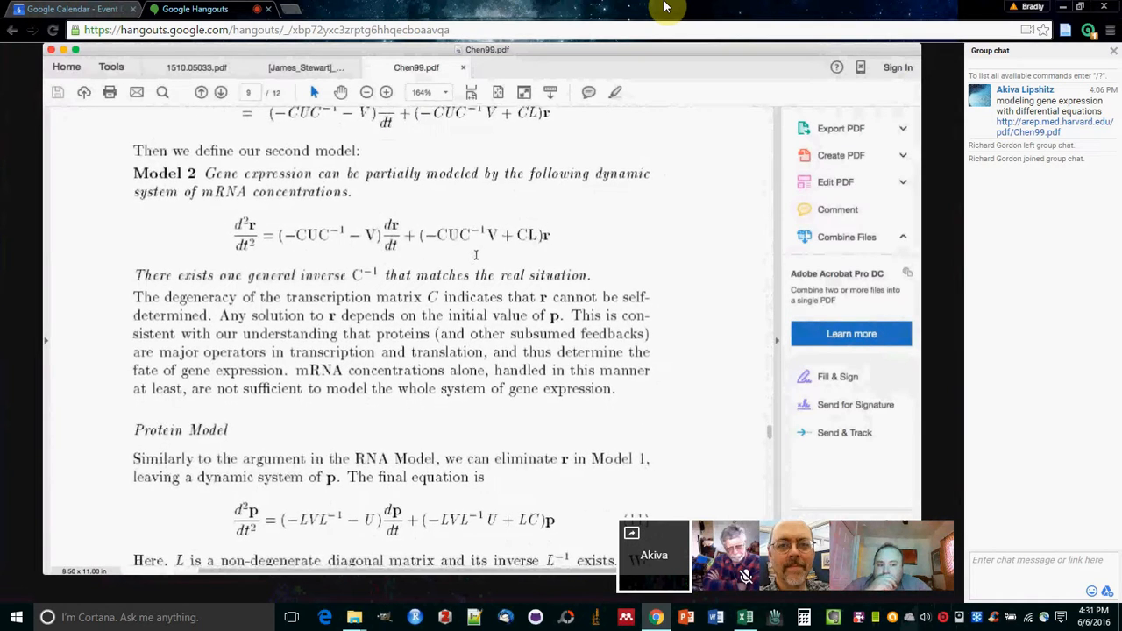
scroll("down", 3)
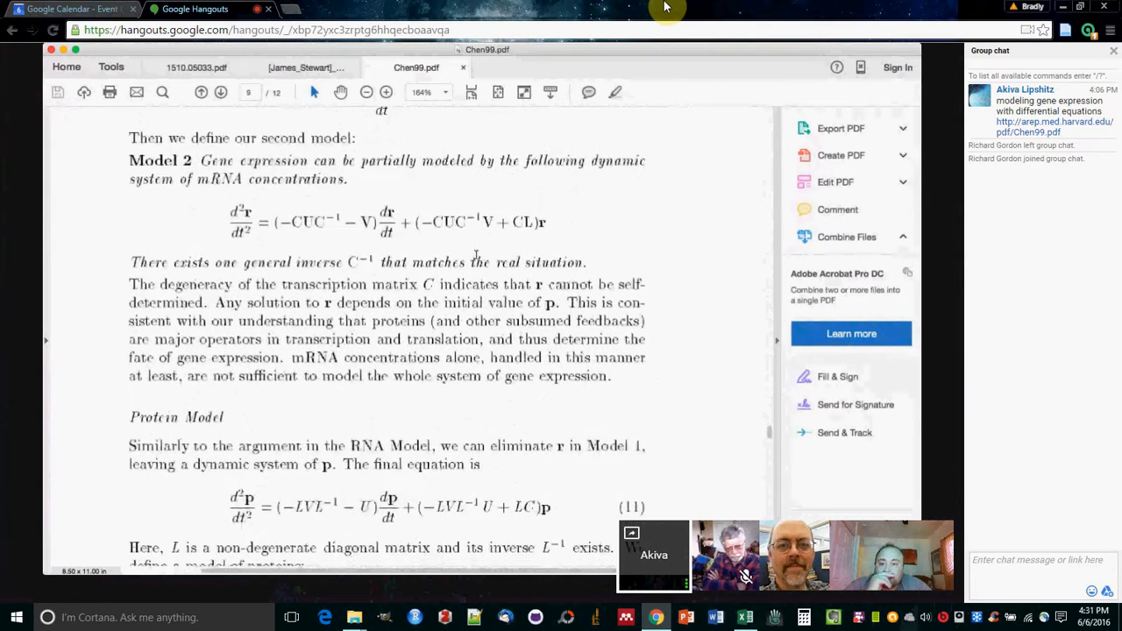
scroll("down", 3)
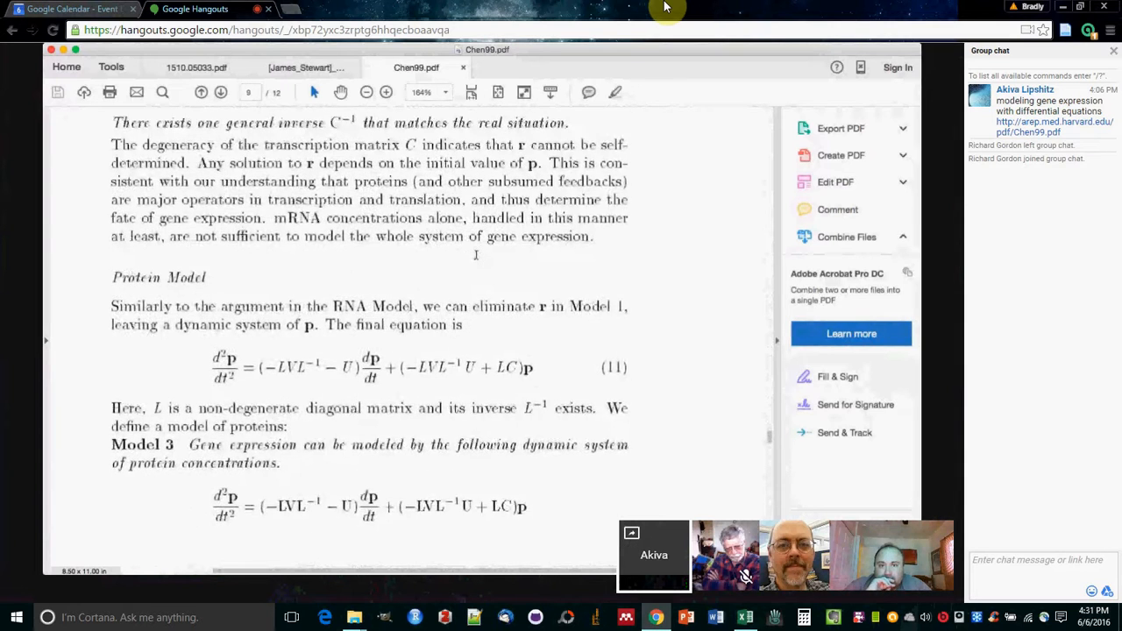
scroll("up", 3)
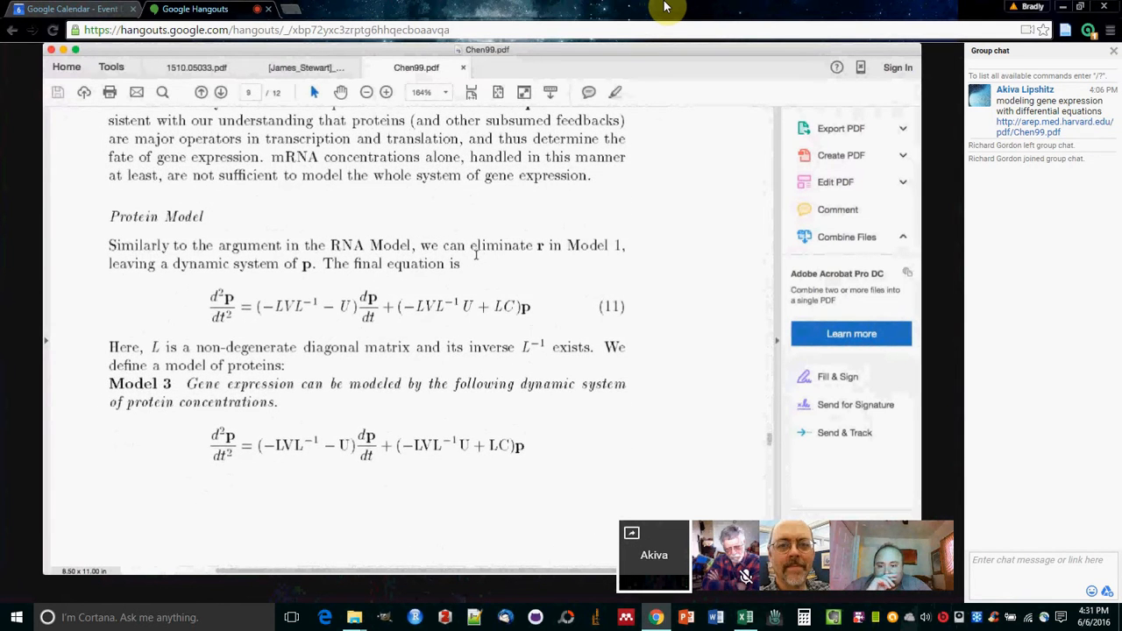
scroll("down", 3)
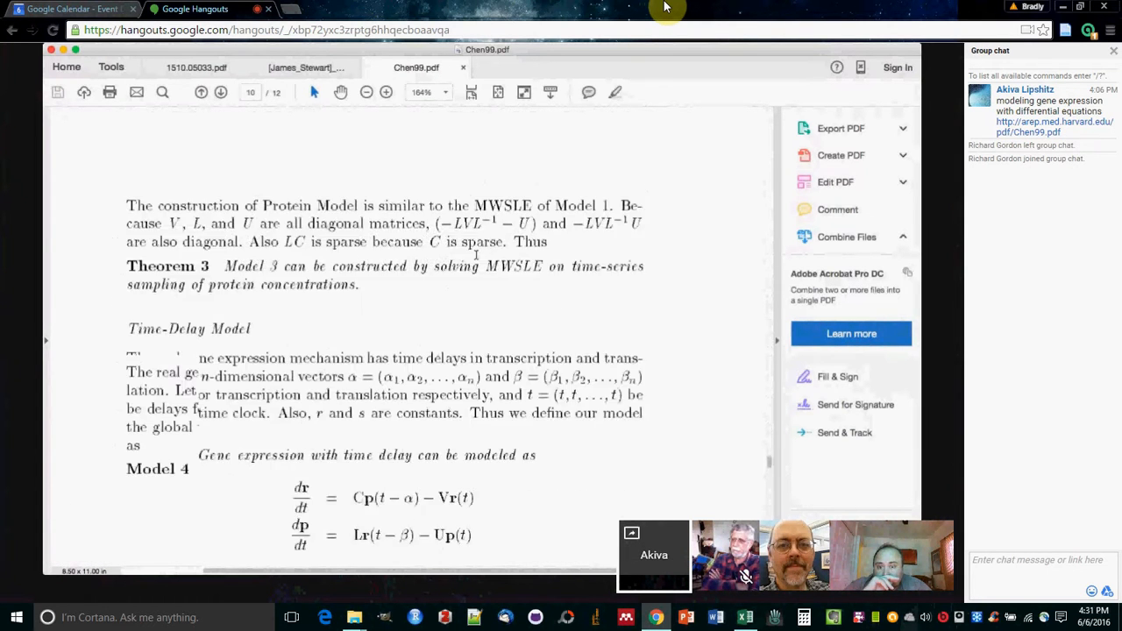
Scroll Chen99.pdf toward the page 11 conclusion and back up
scroll("down", 3)
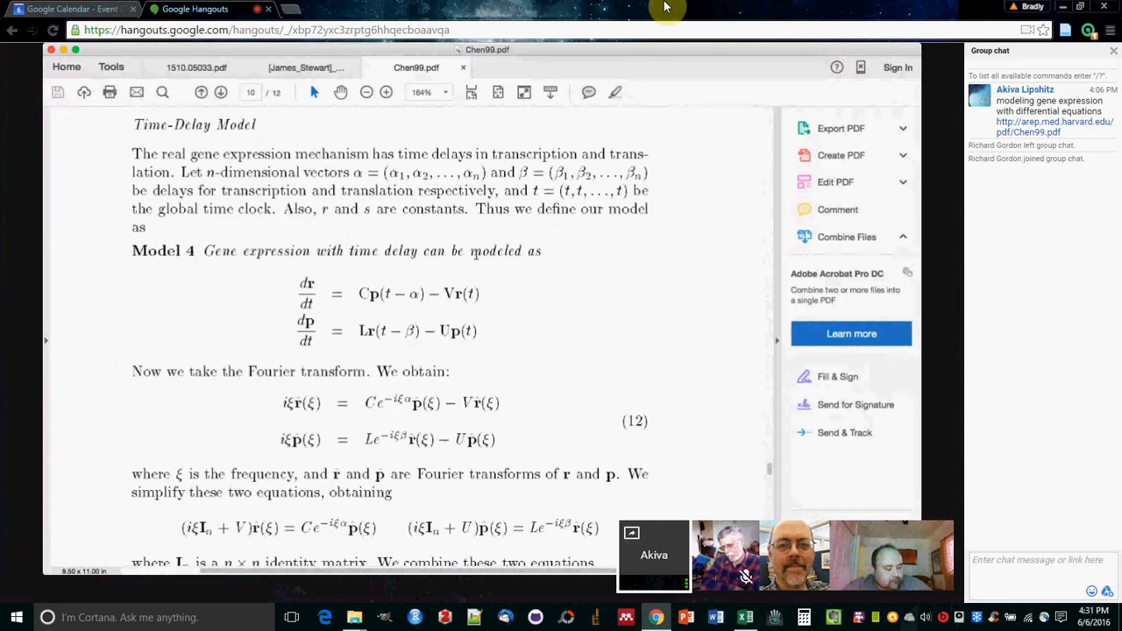
scroll("down", 3)
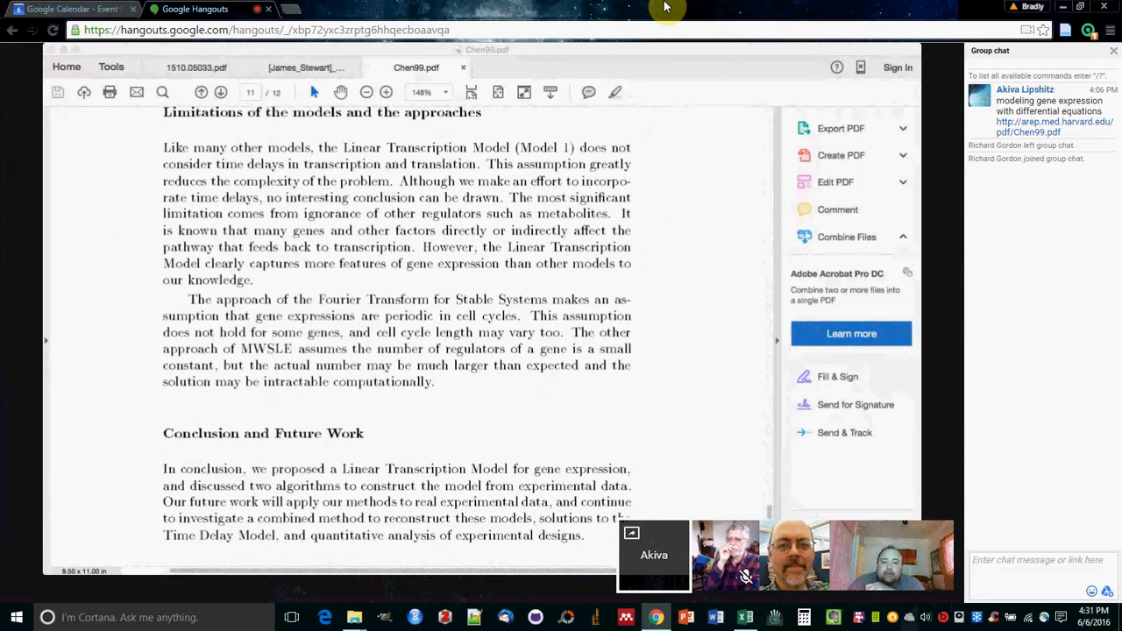
scroll("up", 3)
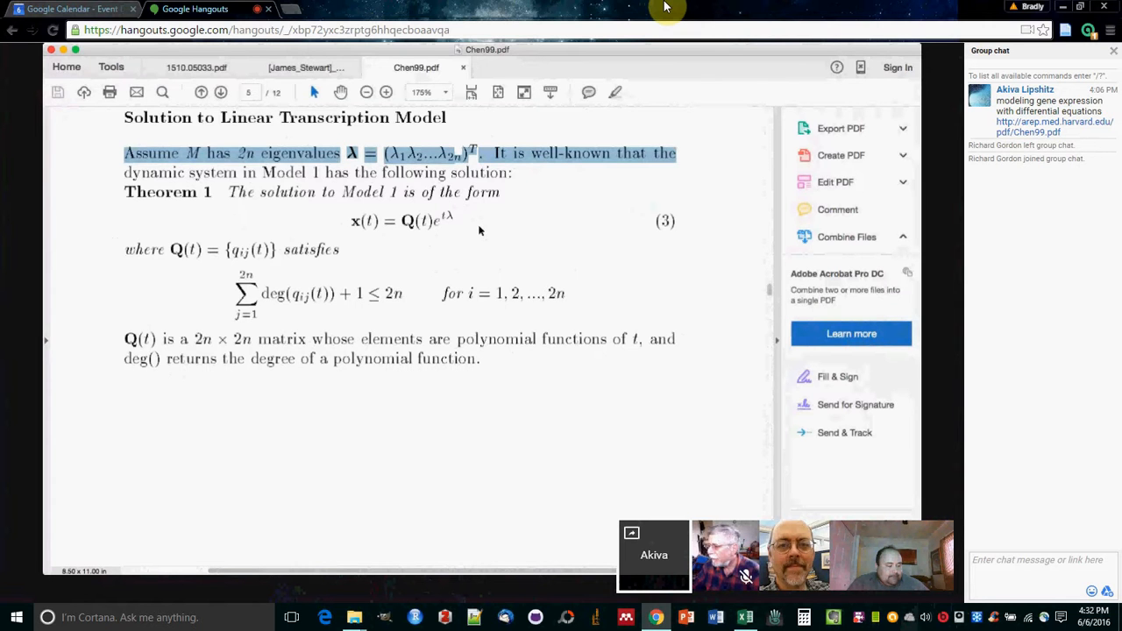
Scroll Chen99.pdf up from page 5 to page 4, showing equation (1) and its variable definitions
scroll("up", 3)
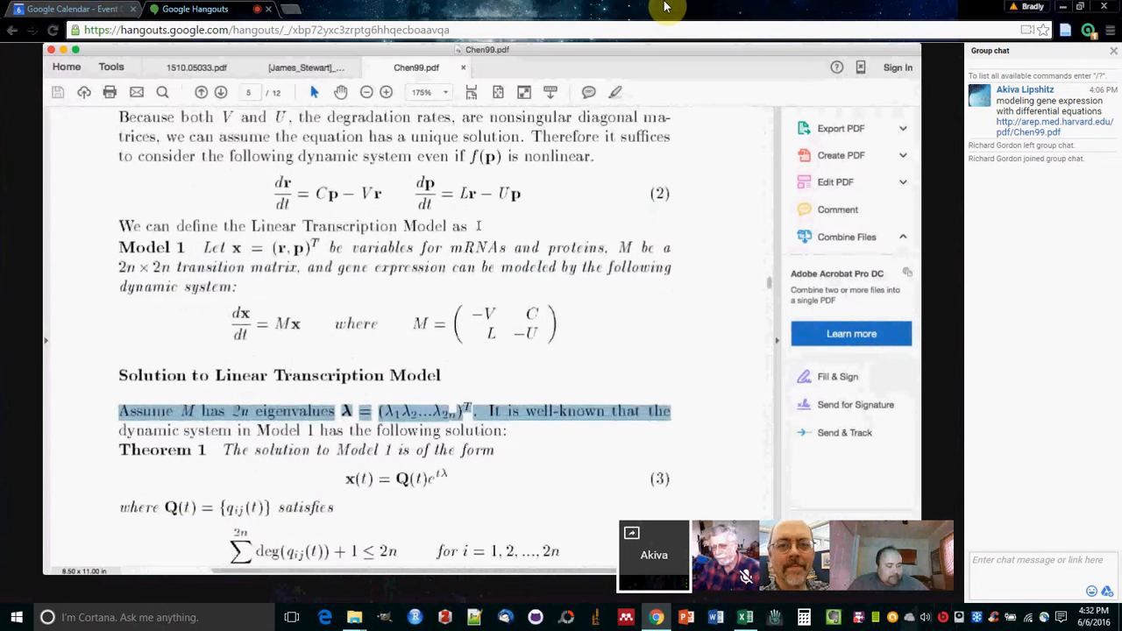
scroll("up", 3)
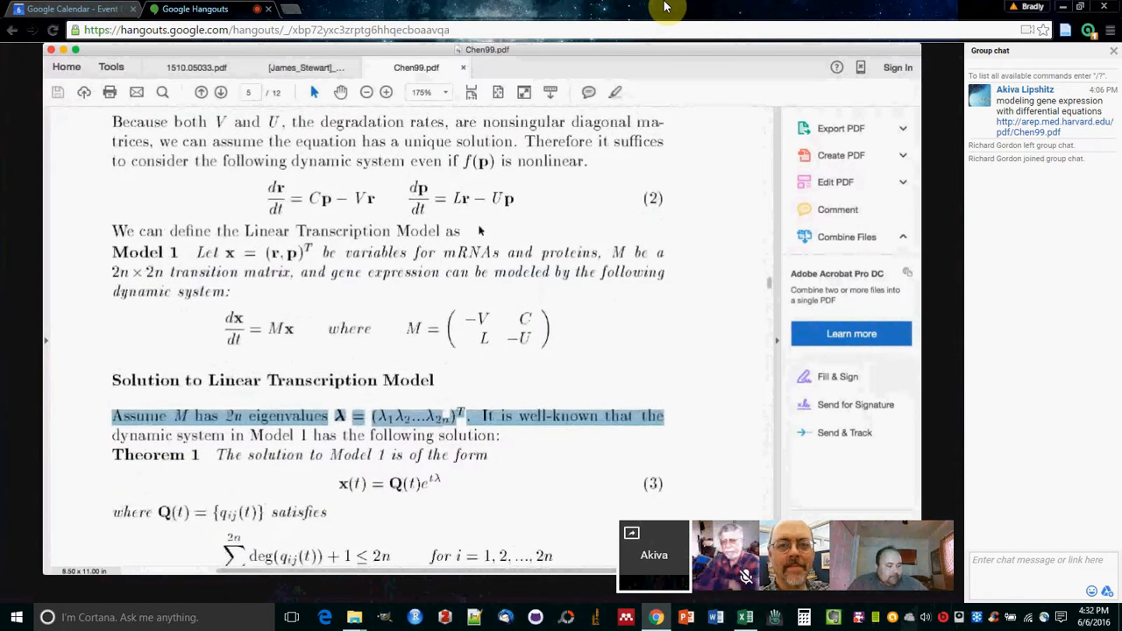
scroll("up", 3)
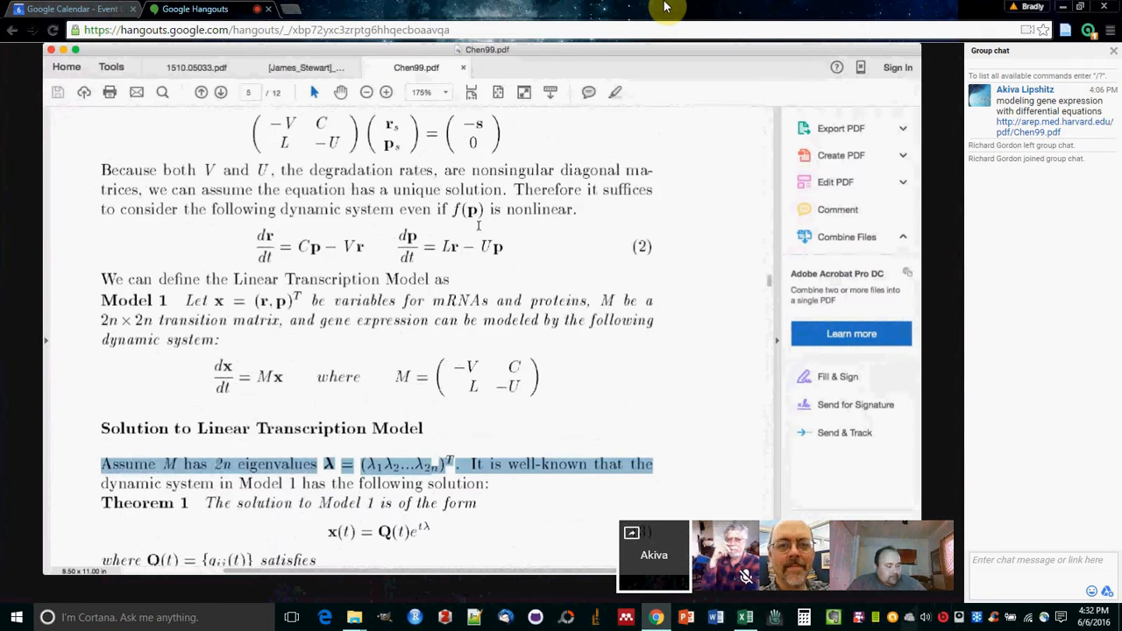
scroll("up", 3)
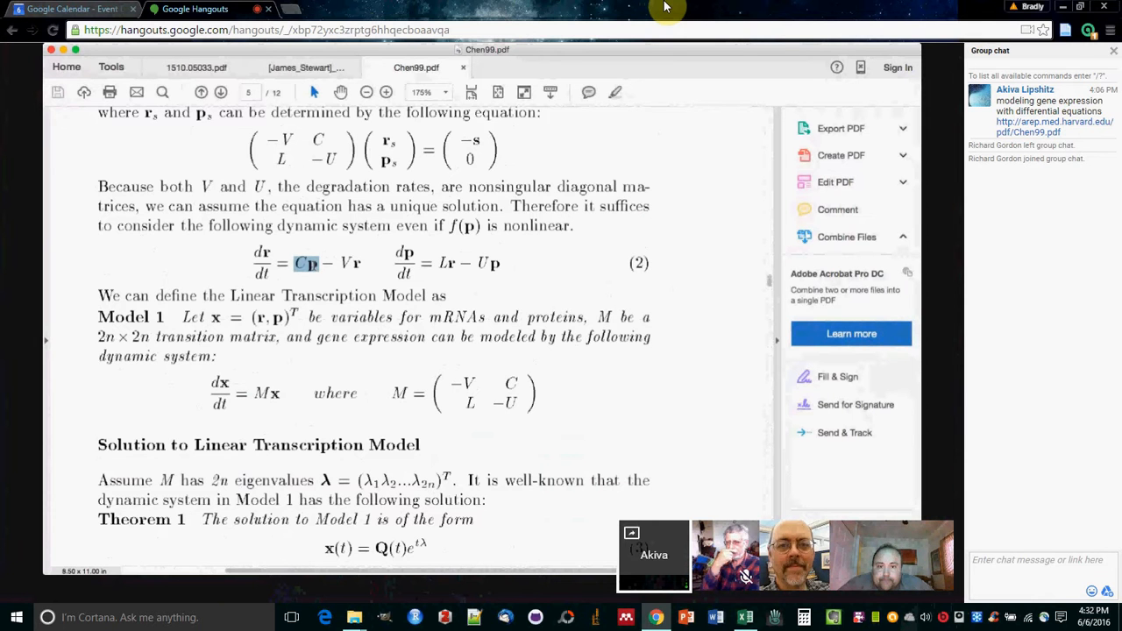
scroll("up", 3)
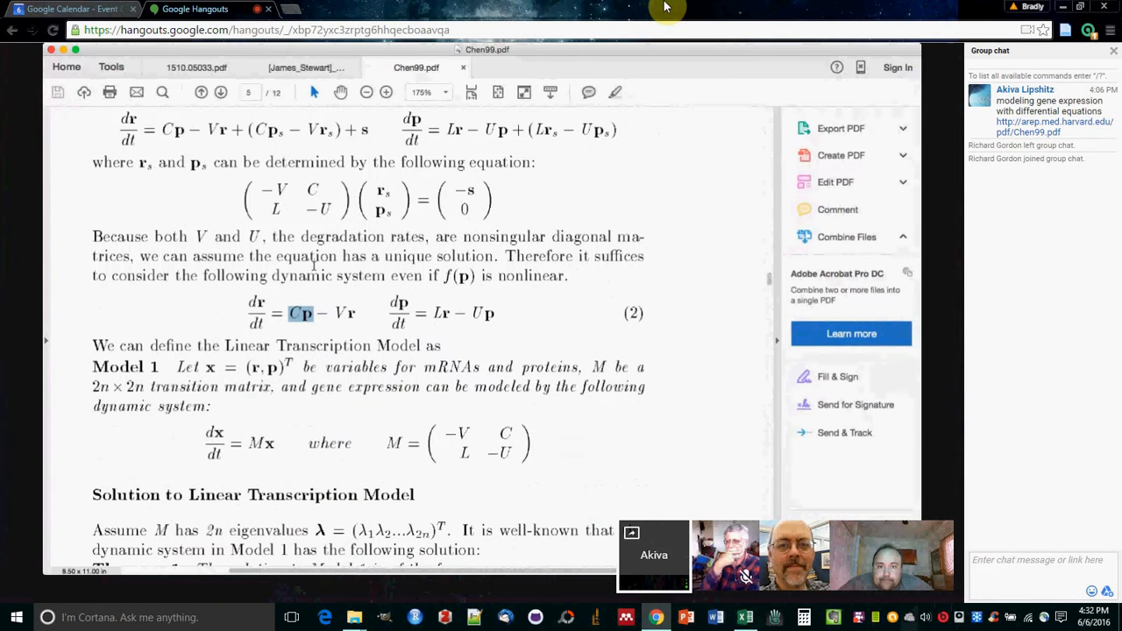
scroll("up", 3)
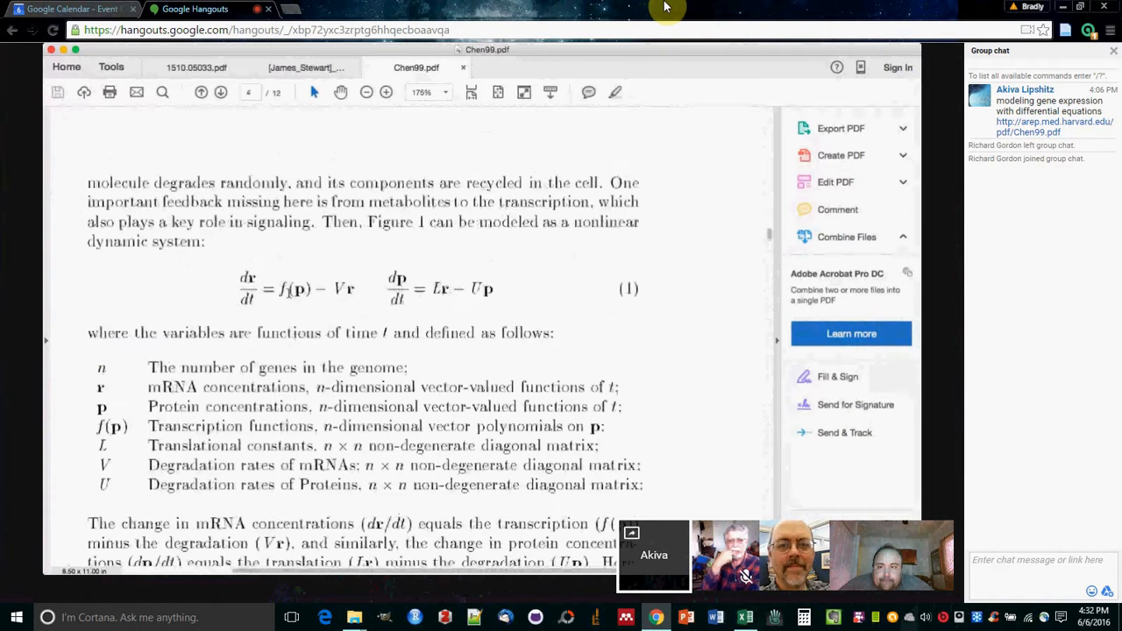
scroll("down", 3)
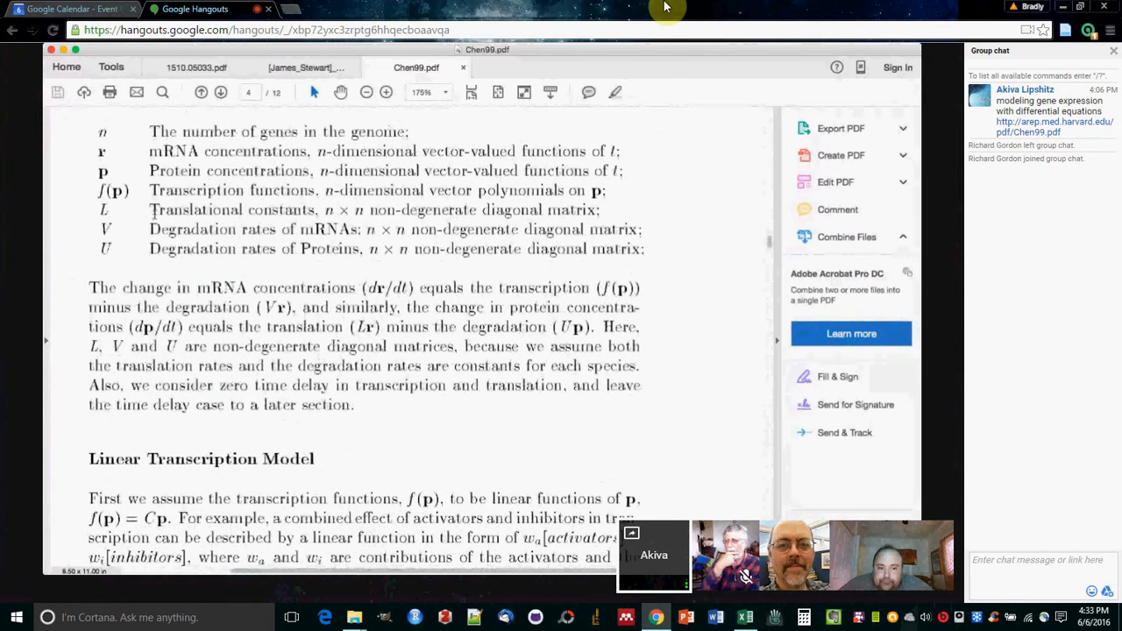
scroll("up", 3)
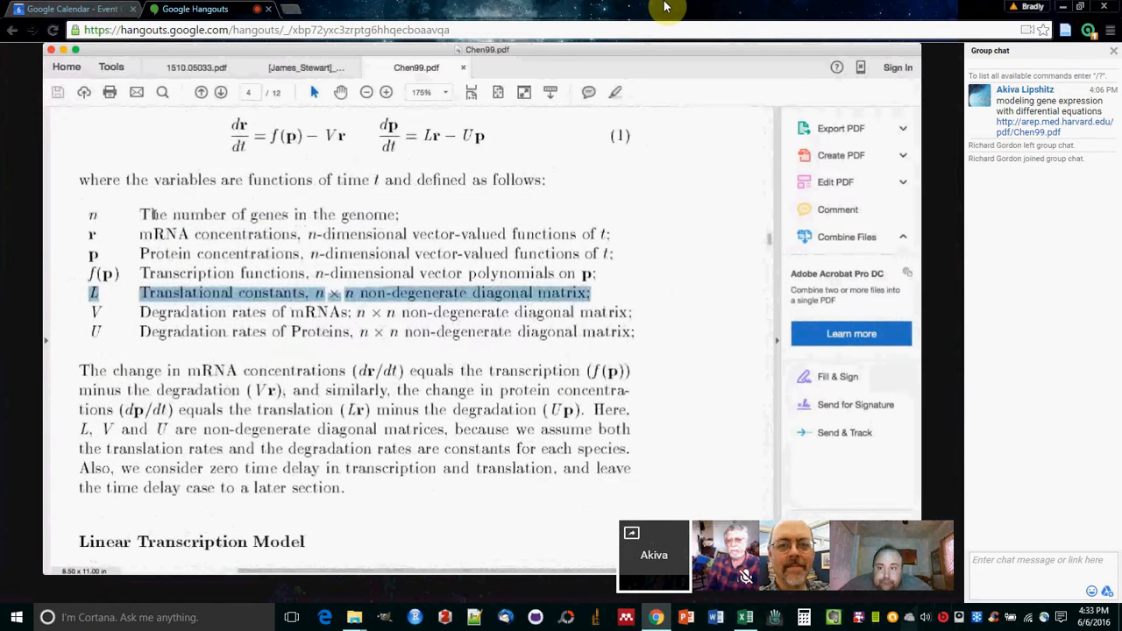
scroll("up", 3)
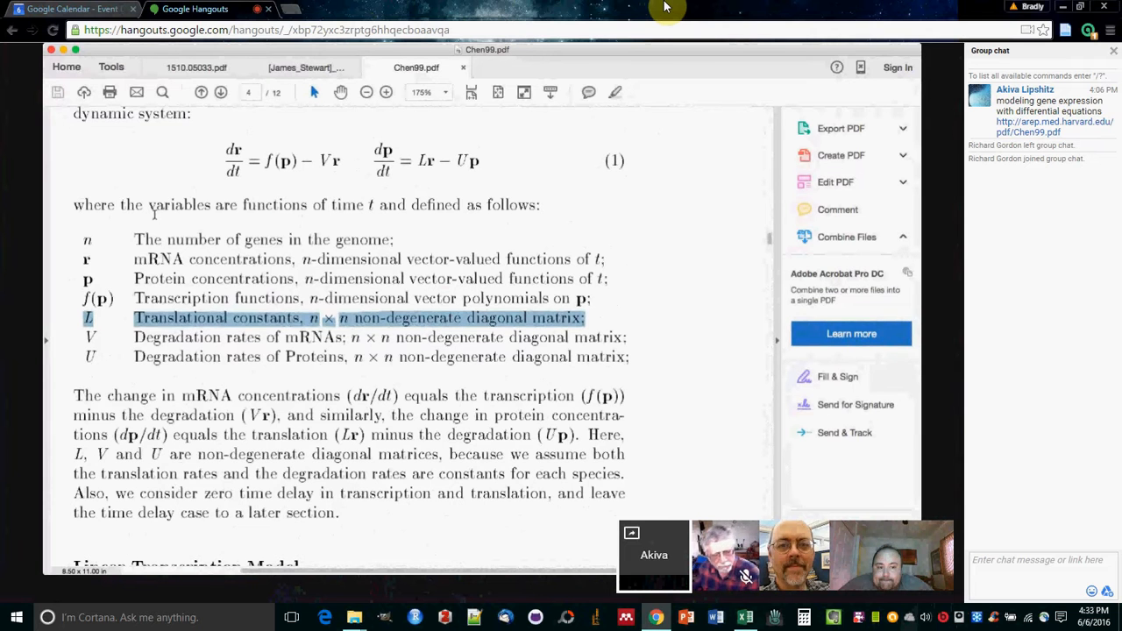
scroll("down", 3)
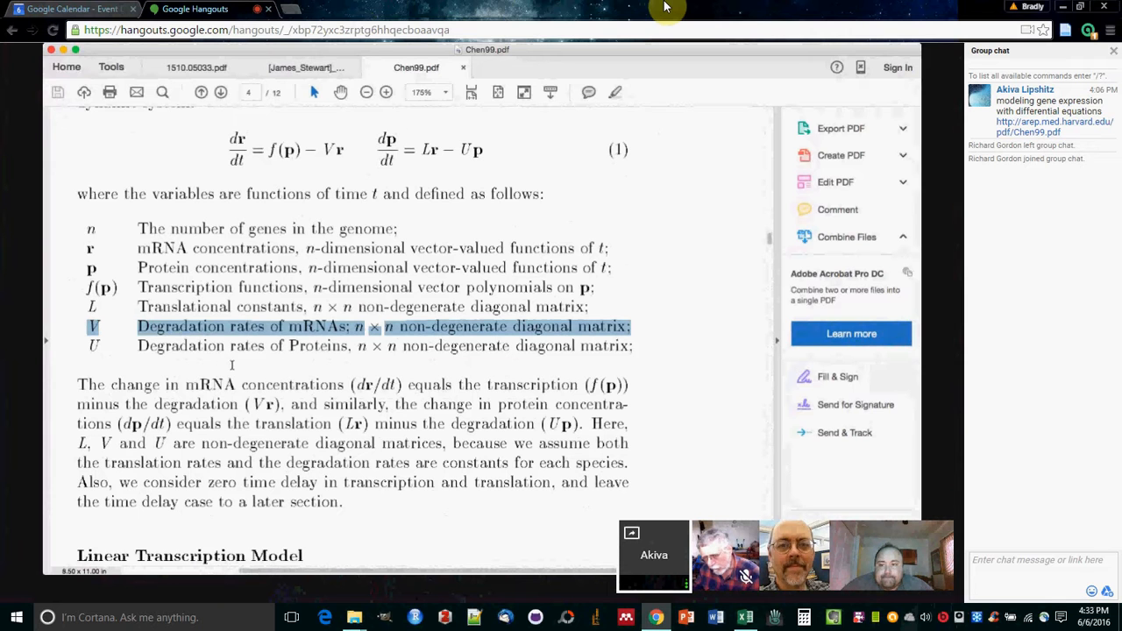
double_click(180, 345)
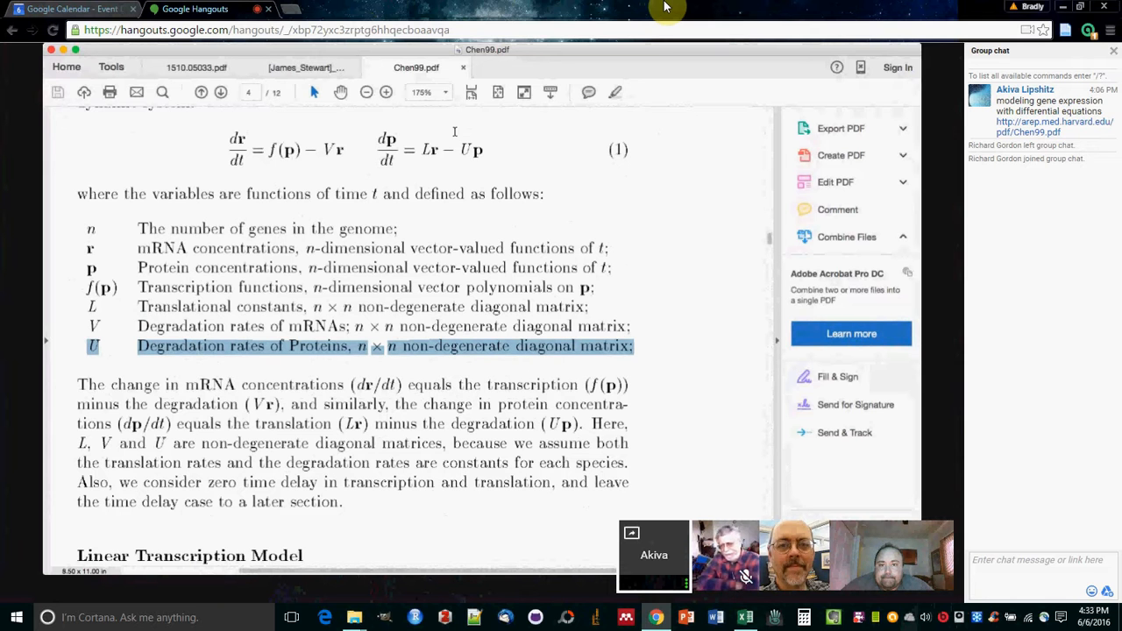
mouse_move(473, 228)
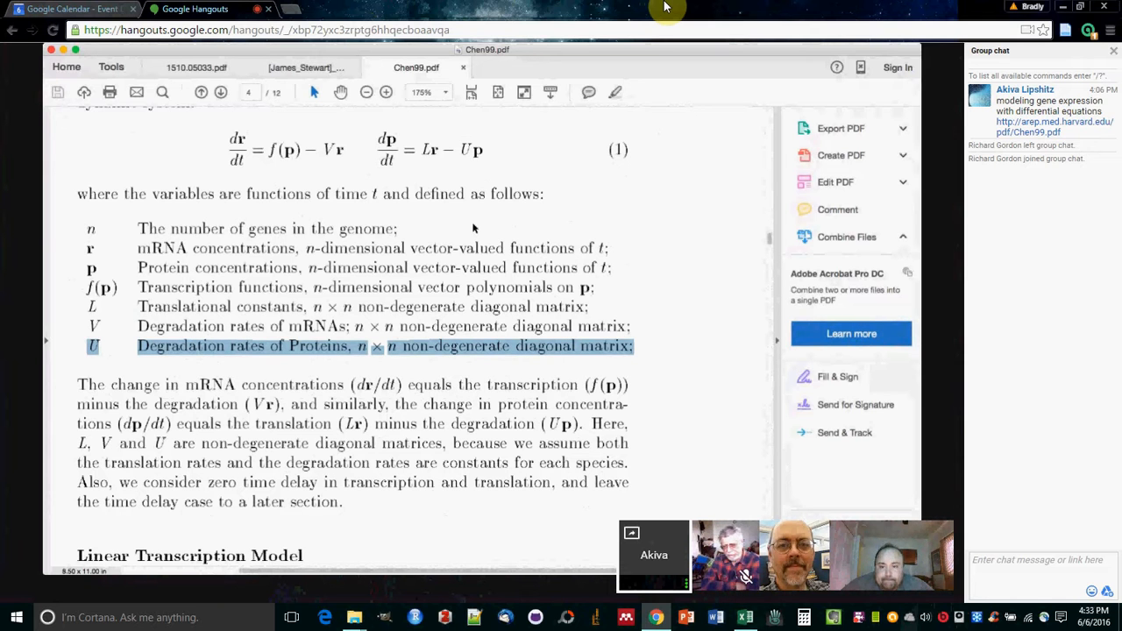
scroll("down", 3)
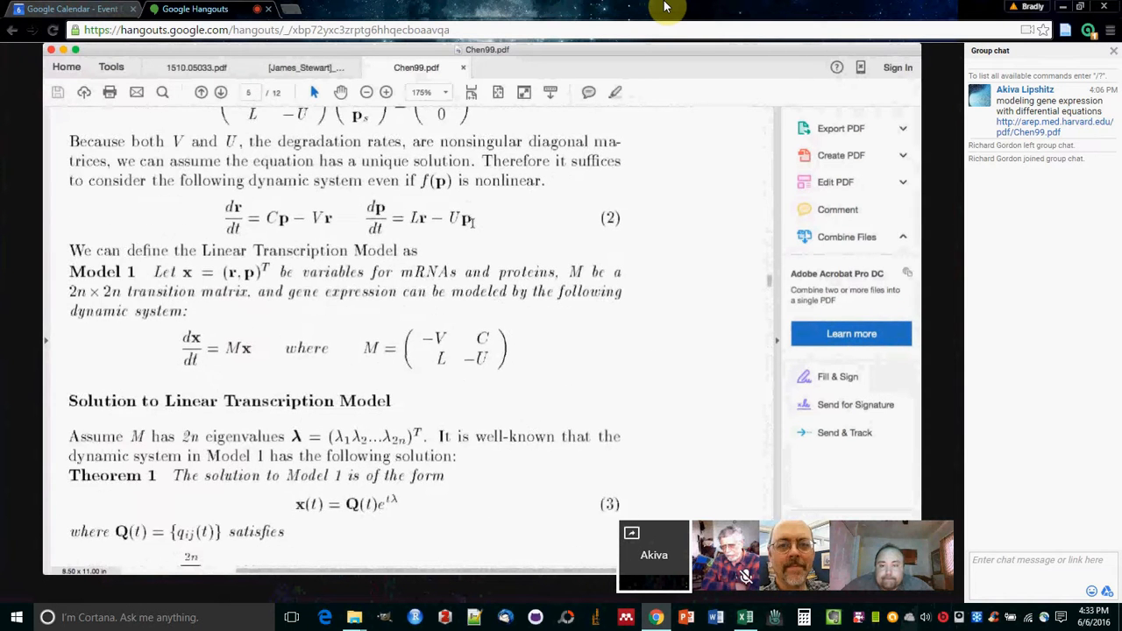
Scroll down page 5 past Model 1 to Theorem 1 and the Q(t) explanation
scroll("down", 3)
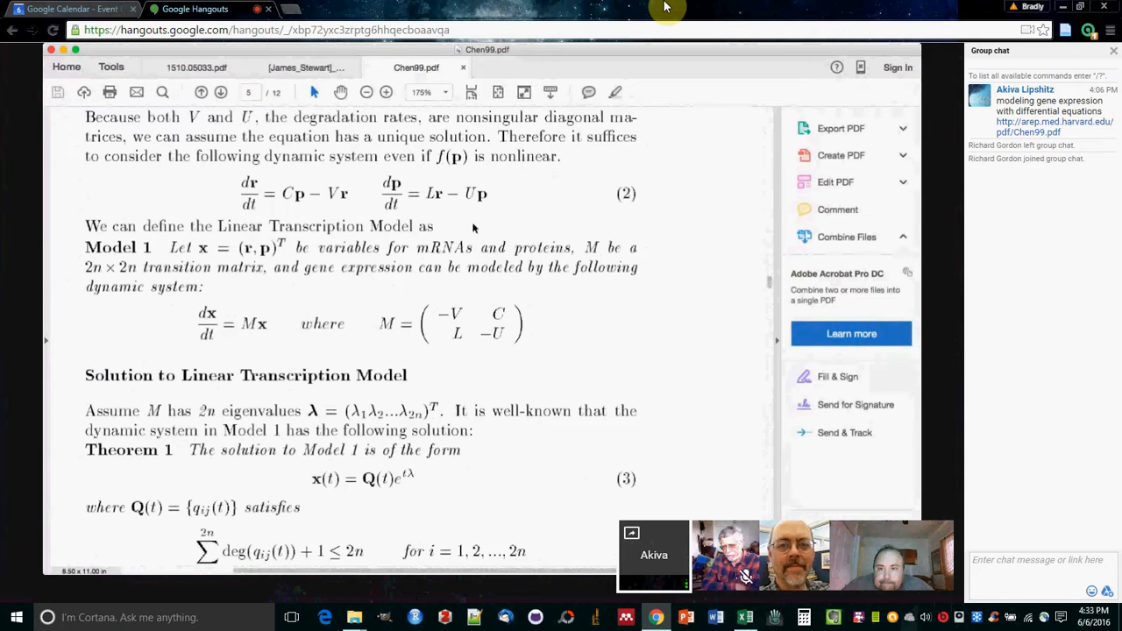
scroll("down", 3)
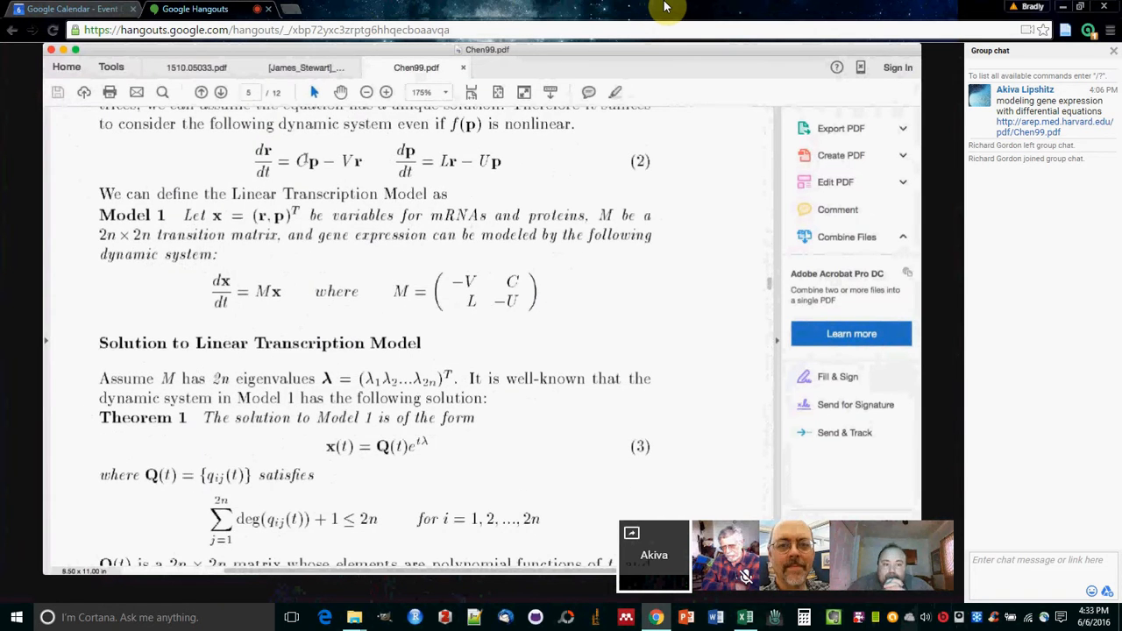
scroll("down", 3)
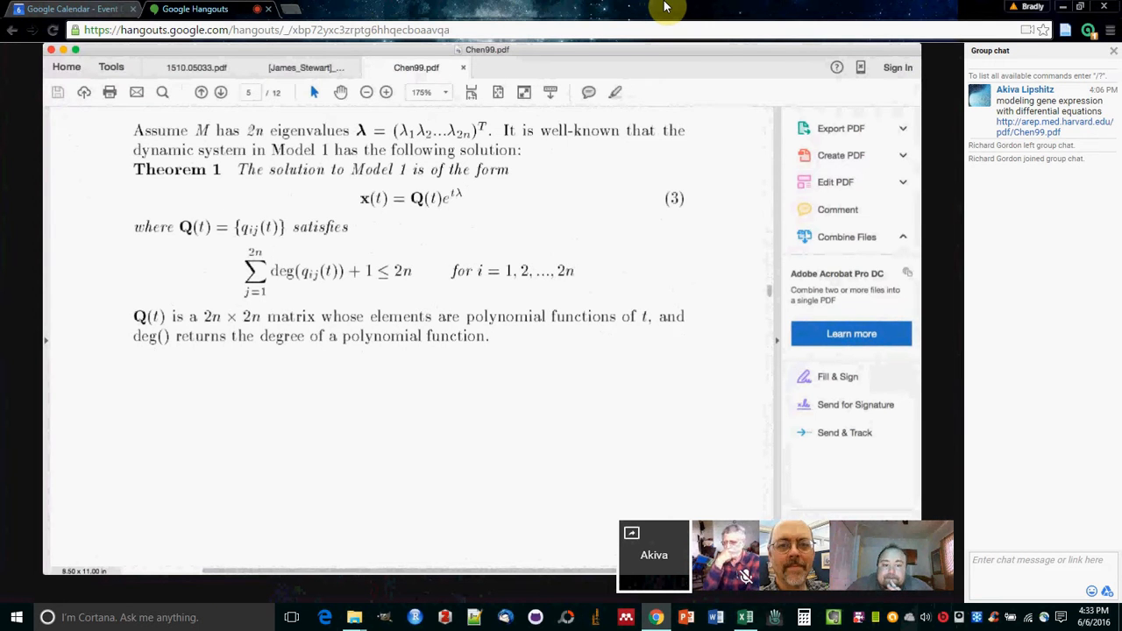
mouse_move(221, 254)
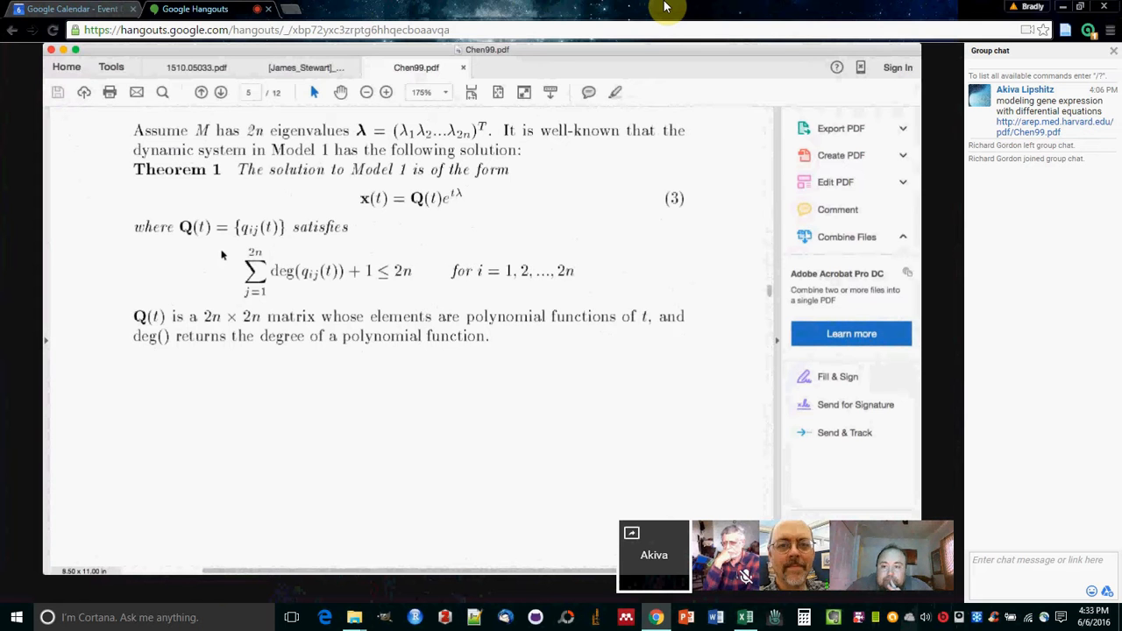
scroll("up", 3)
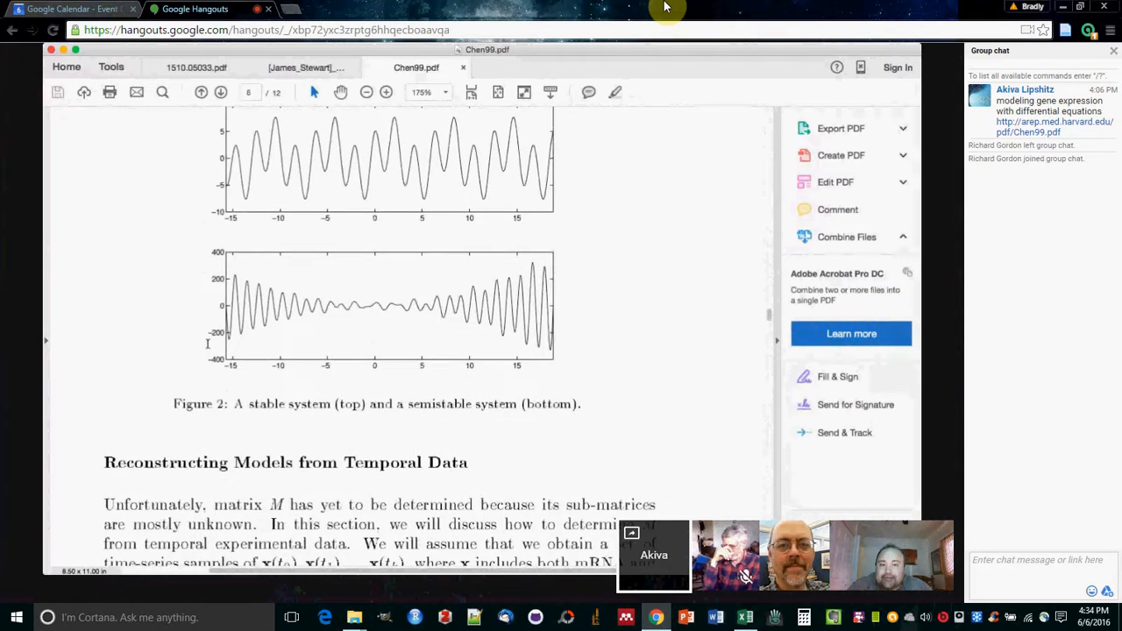
scroll("up", 3)
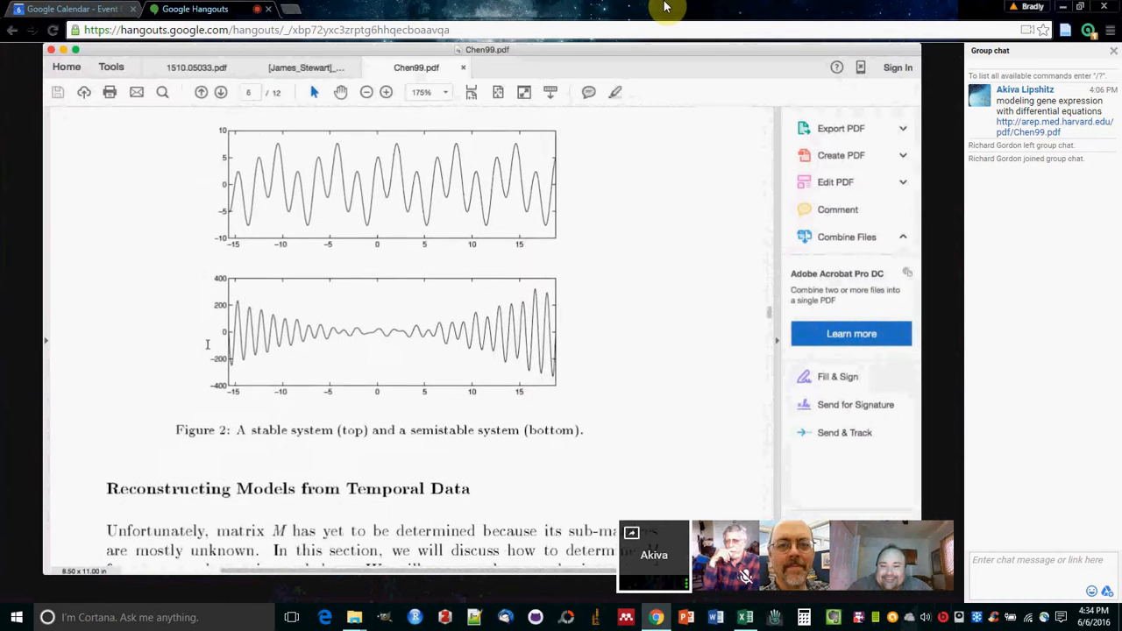
scroll("down", 3)
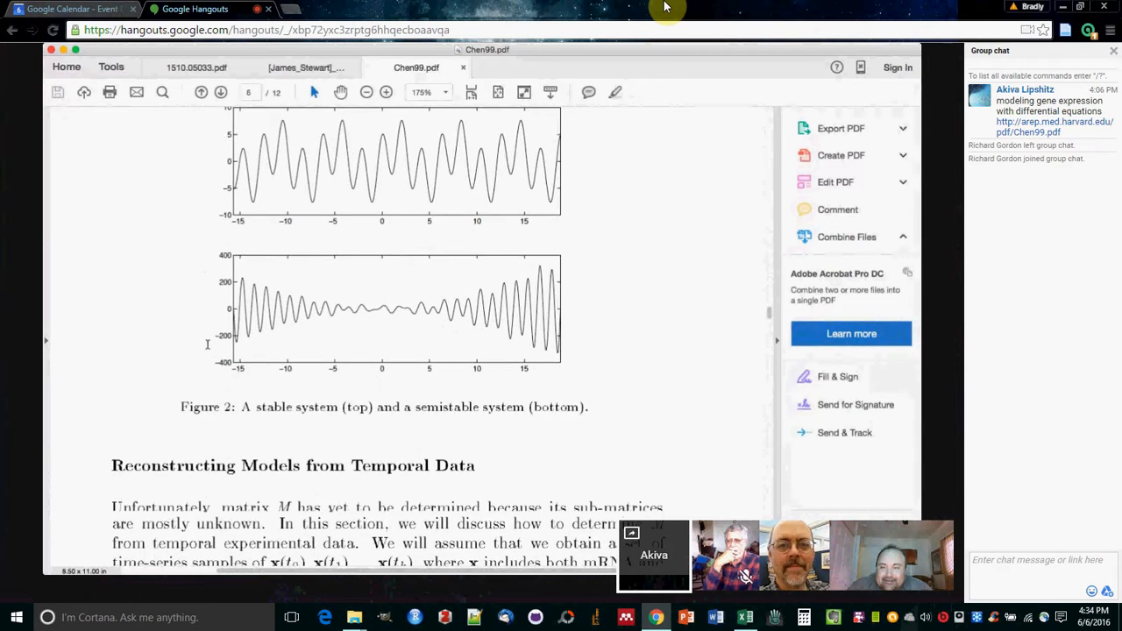
scroll("down", 3)
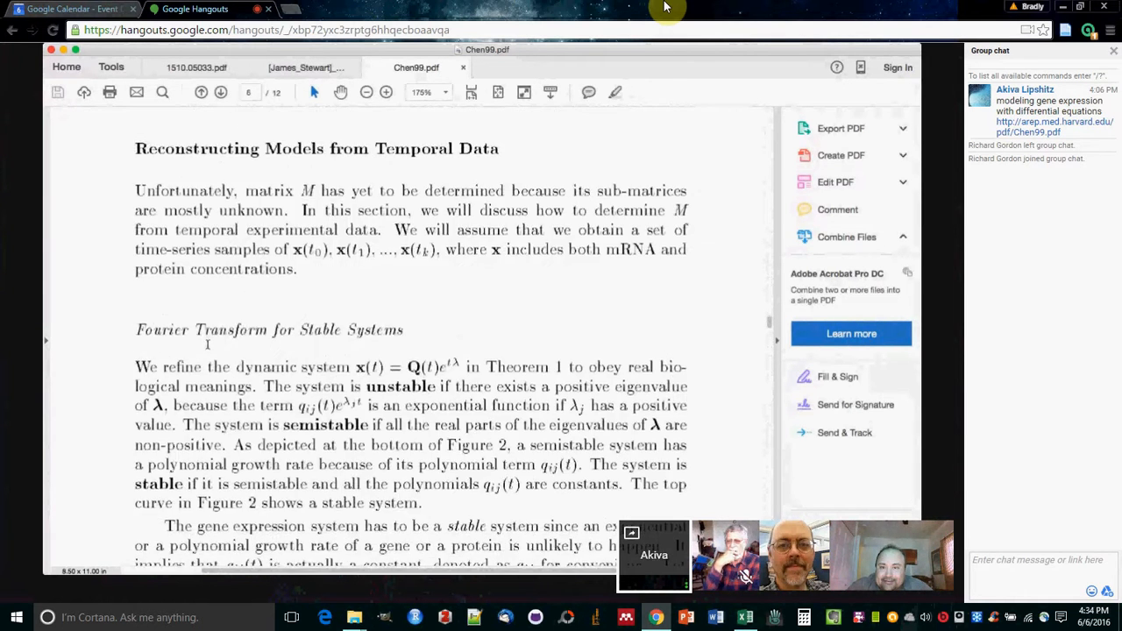
scroll("down", 3)
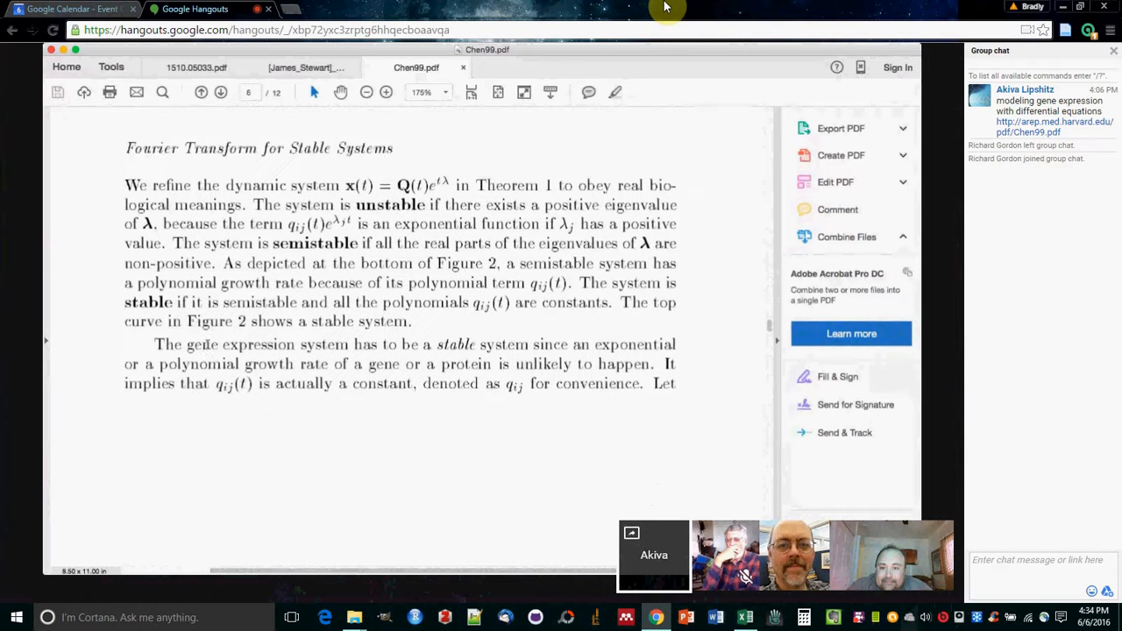
scroll("up", 3)
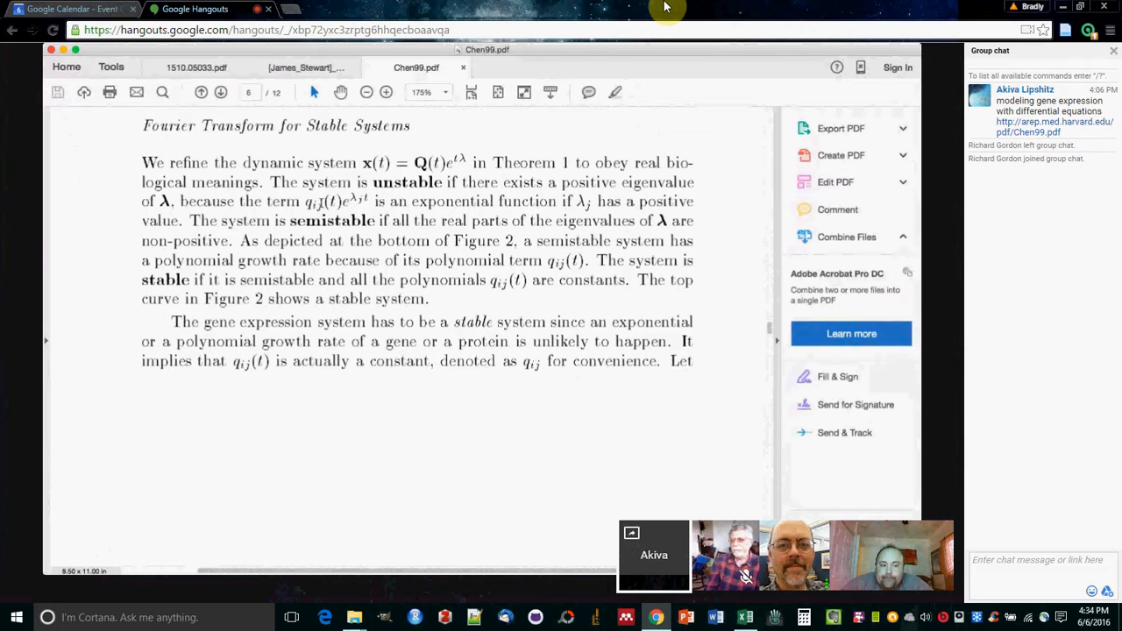
scroll("up", 3)
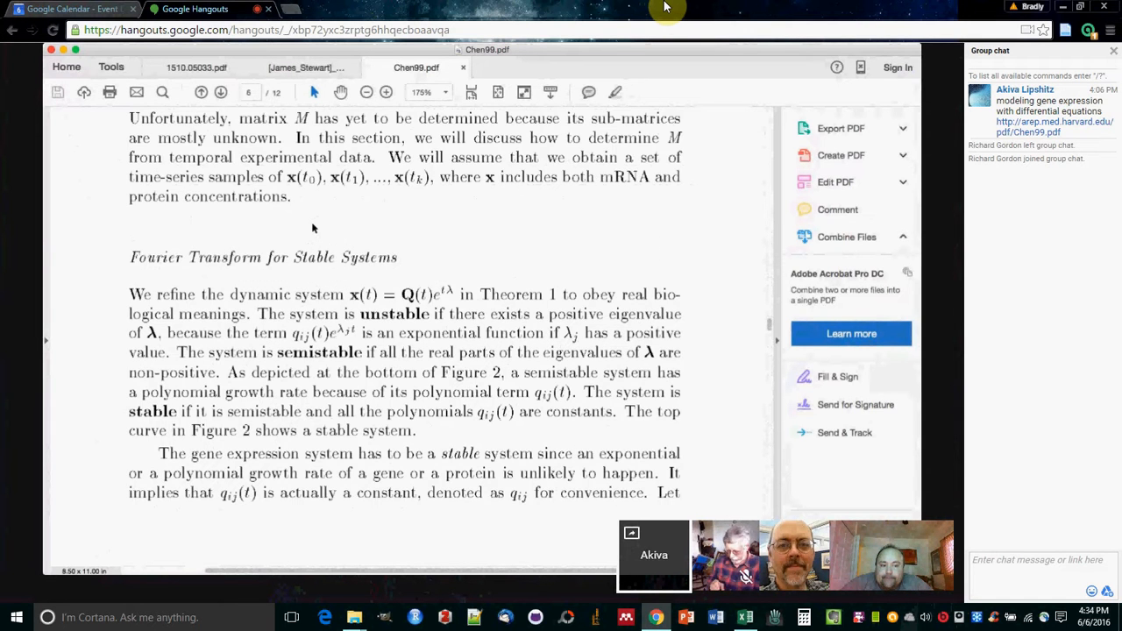
scroll("down", 3)
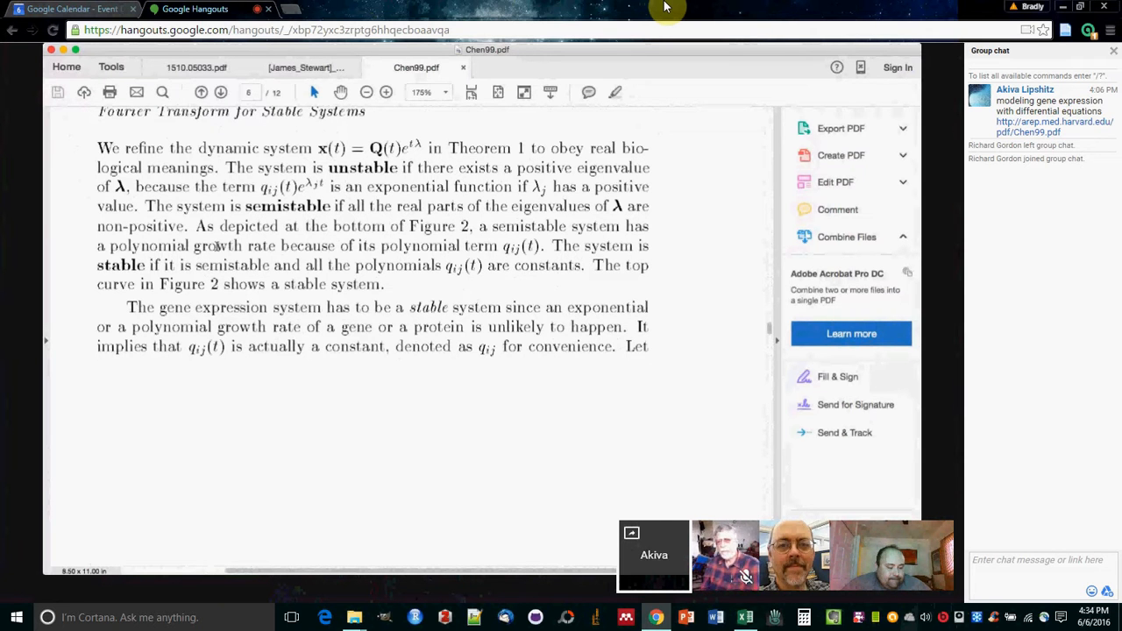
scroll("up", 3)
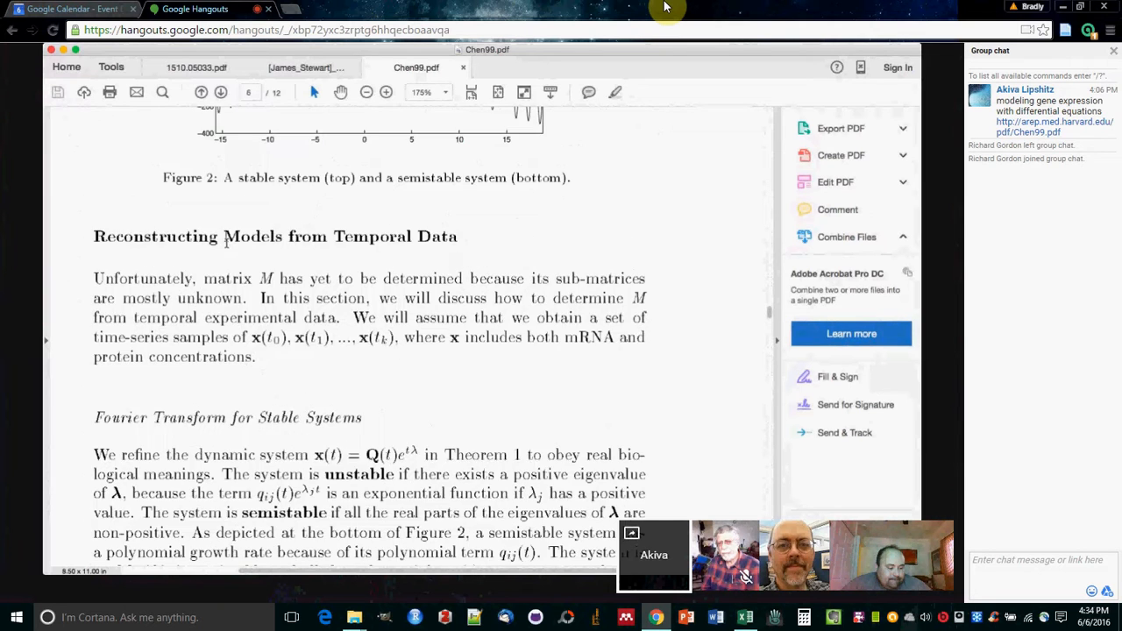
scroll("down", 3)
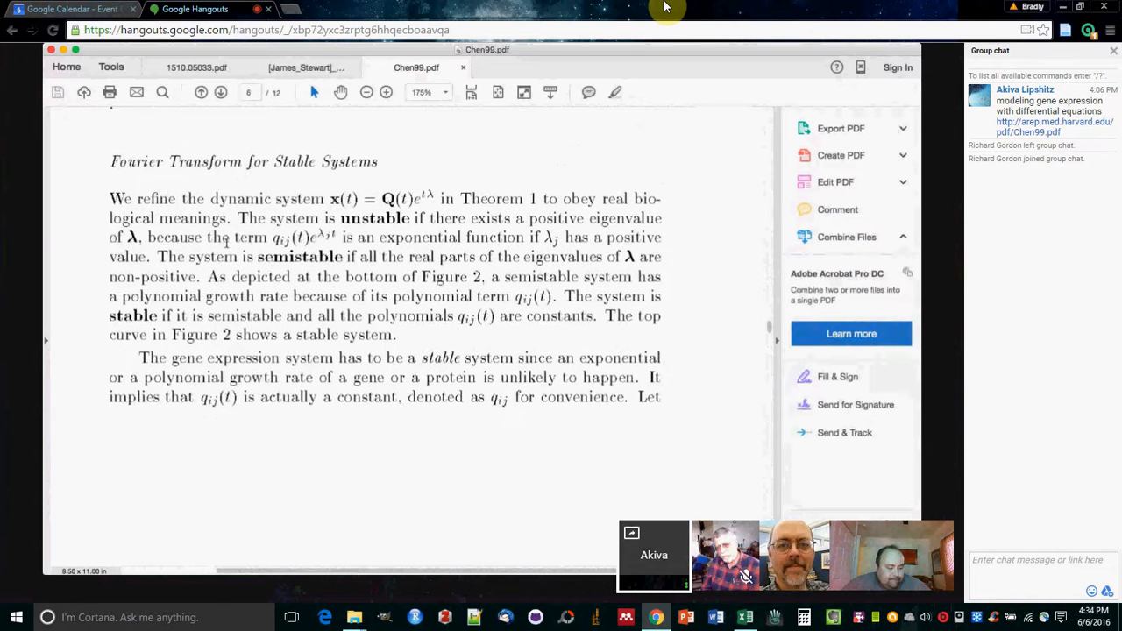
scroll("up", 3)
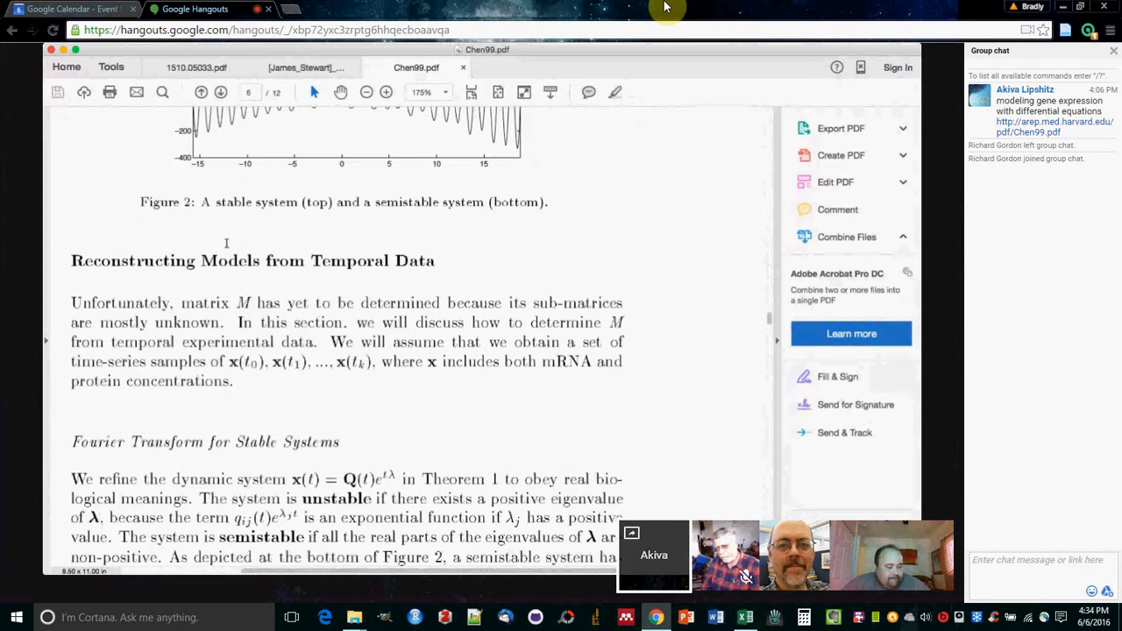
scroll("up", 3)
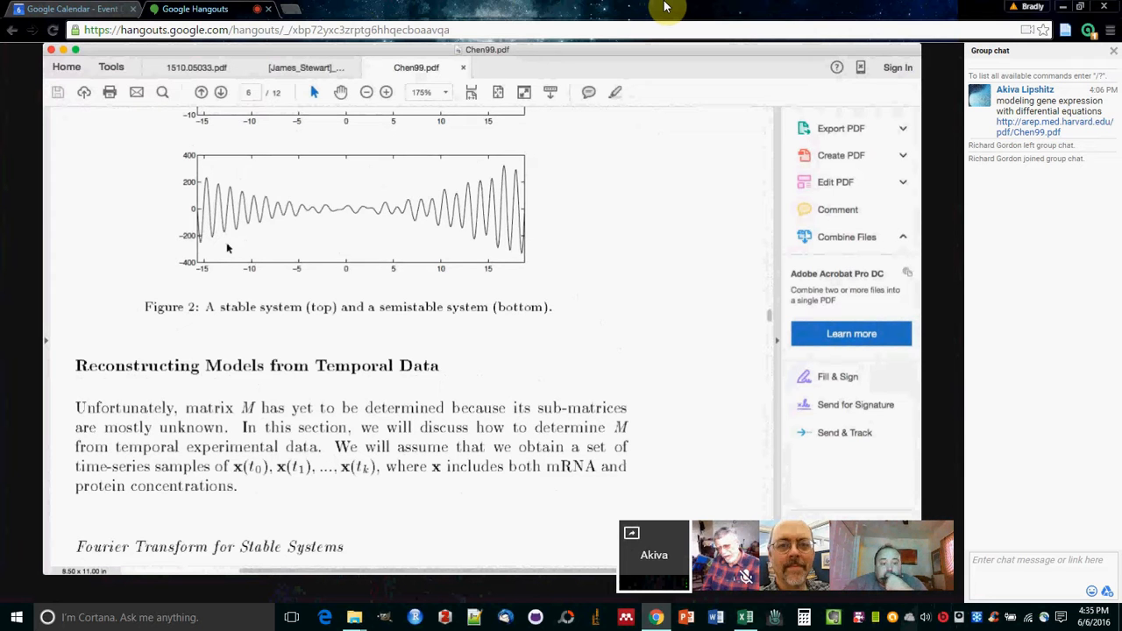
scroll("down", 3)
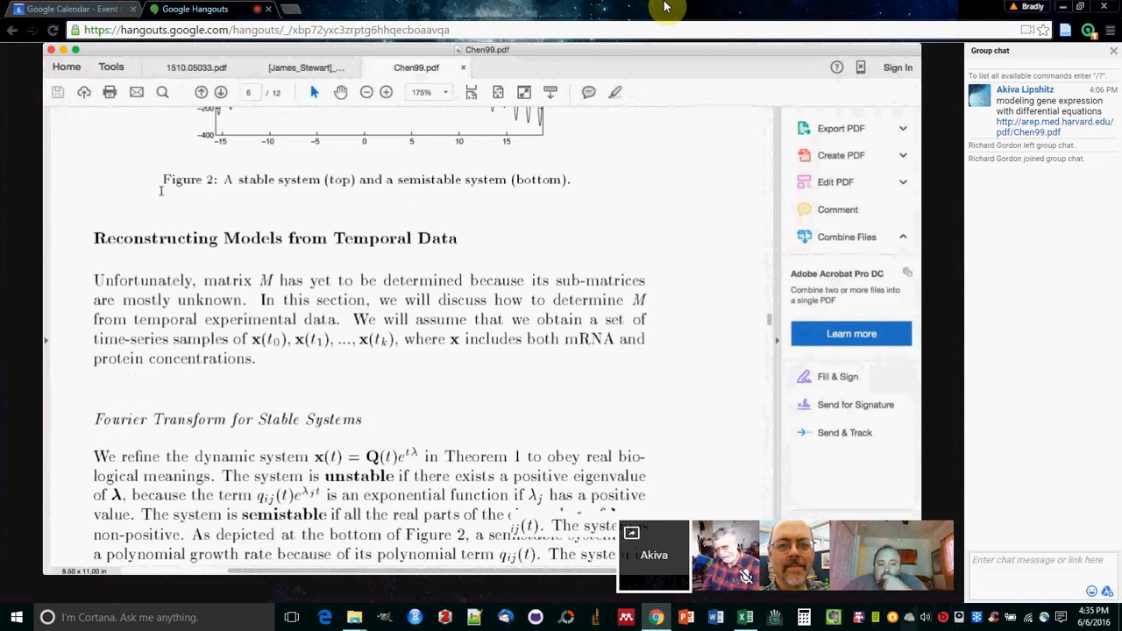
scroll("down", 3)
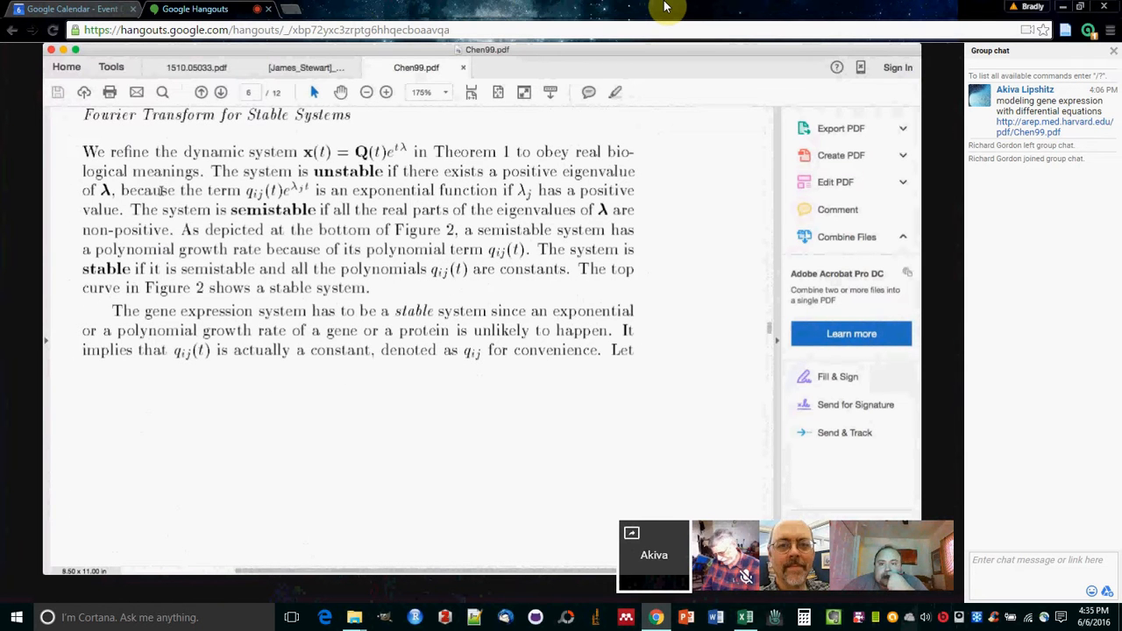
scroll("up", 3)
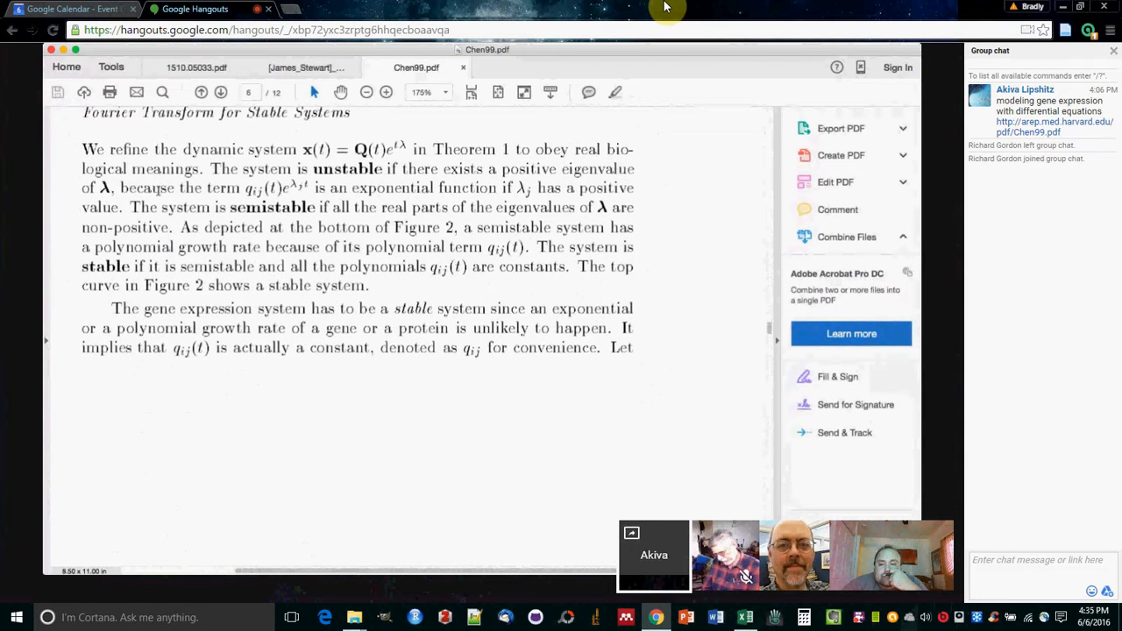
scroll("down", 3)
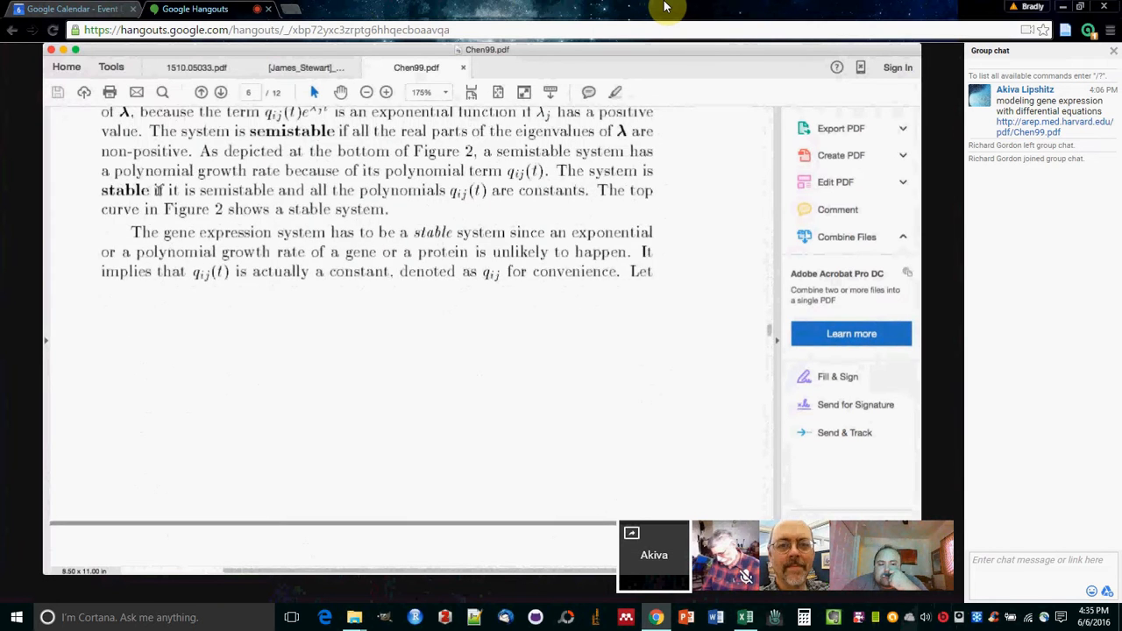
scroll("up", 3)
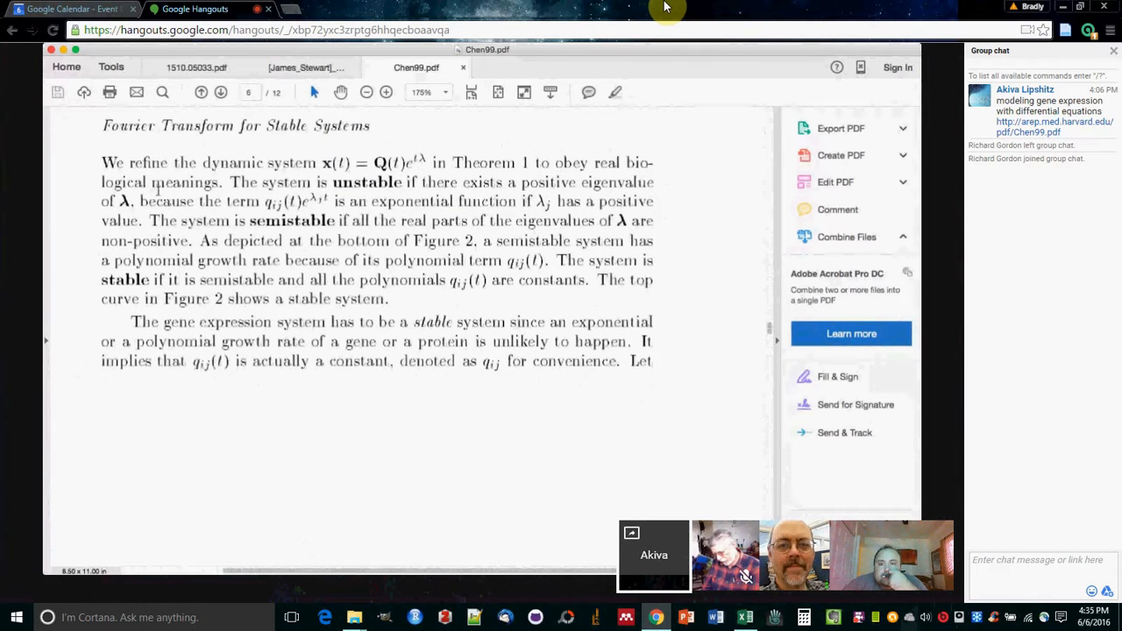
scroll("up", 3)
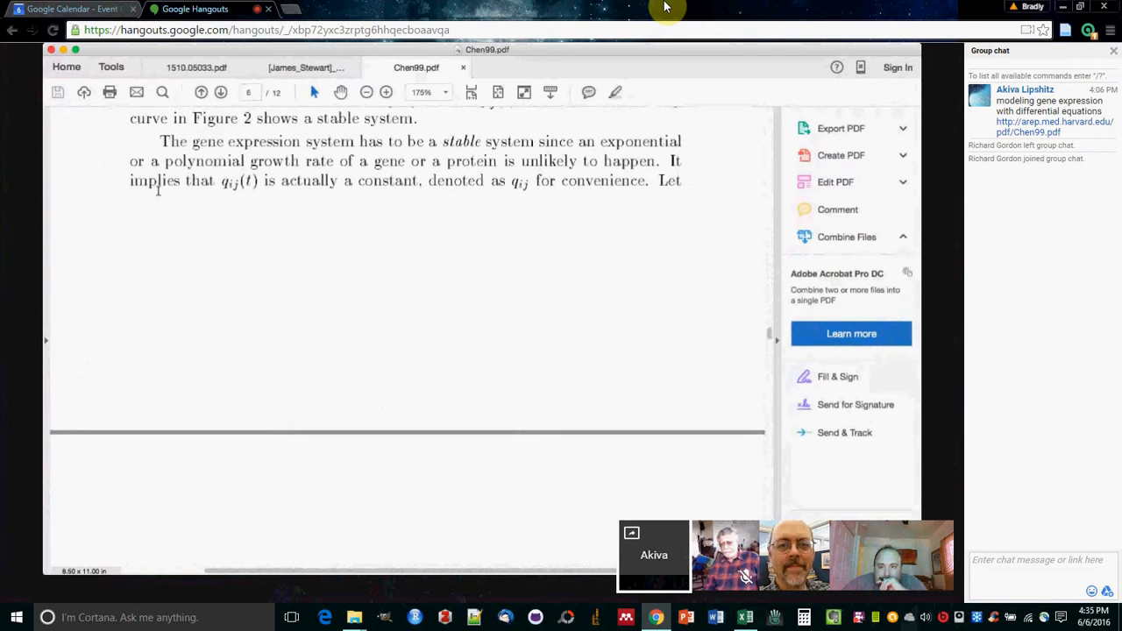
scroll("down", 3)
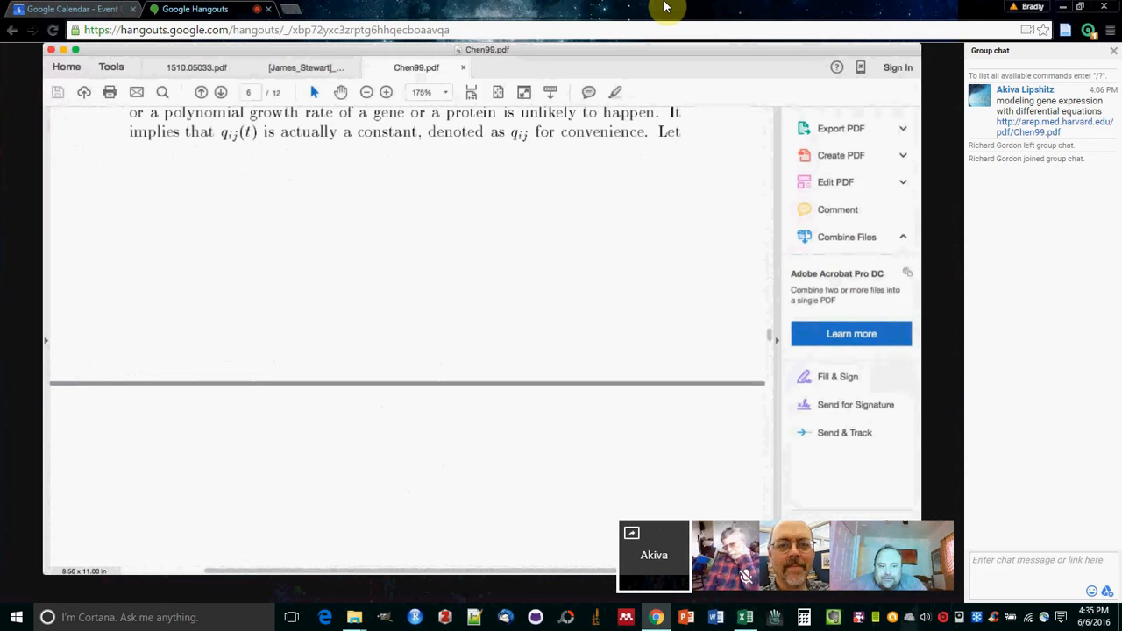
scroll("up", 3)
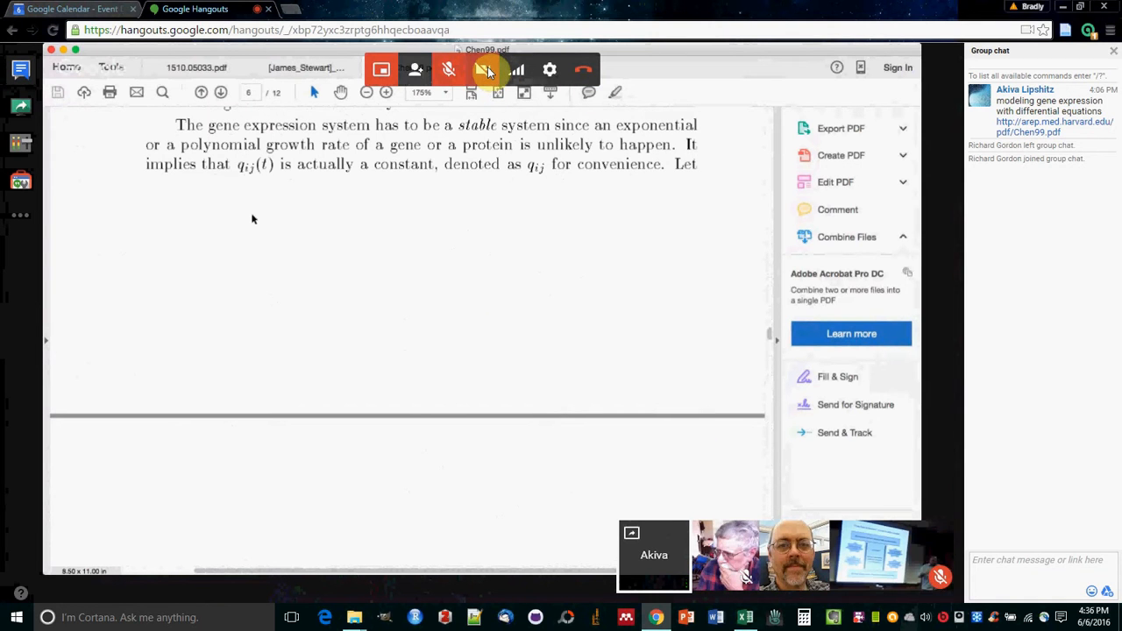
mouse_move(484, 69)
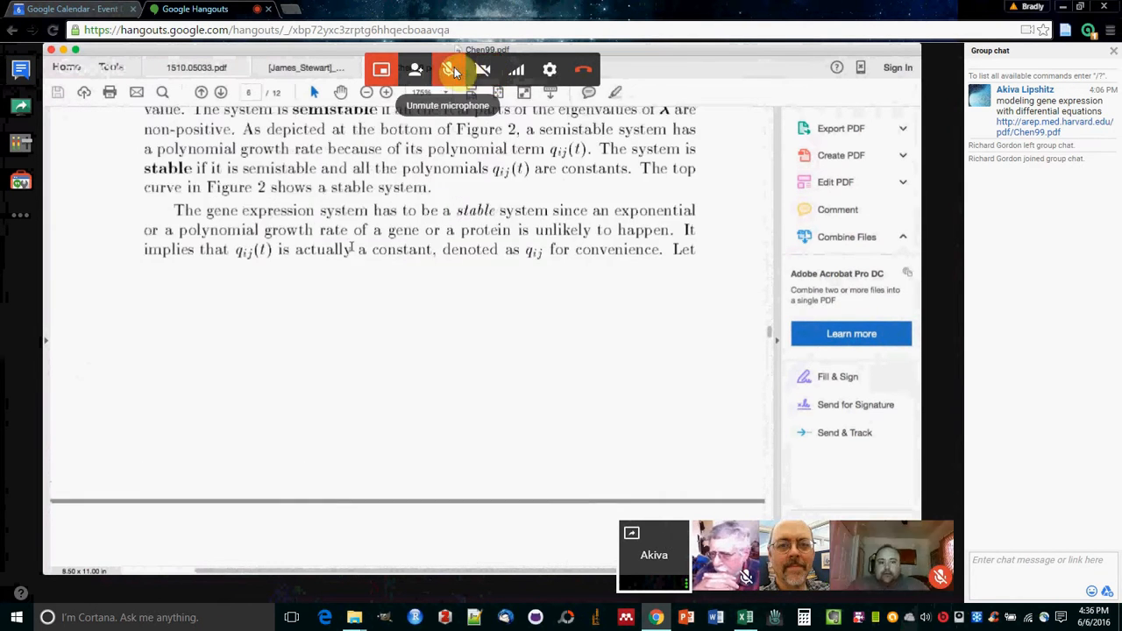
Scroll into page 7 through Equations 4–6 toward the Minimum Weight Solutions section
scroll("down", 3)
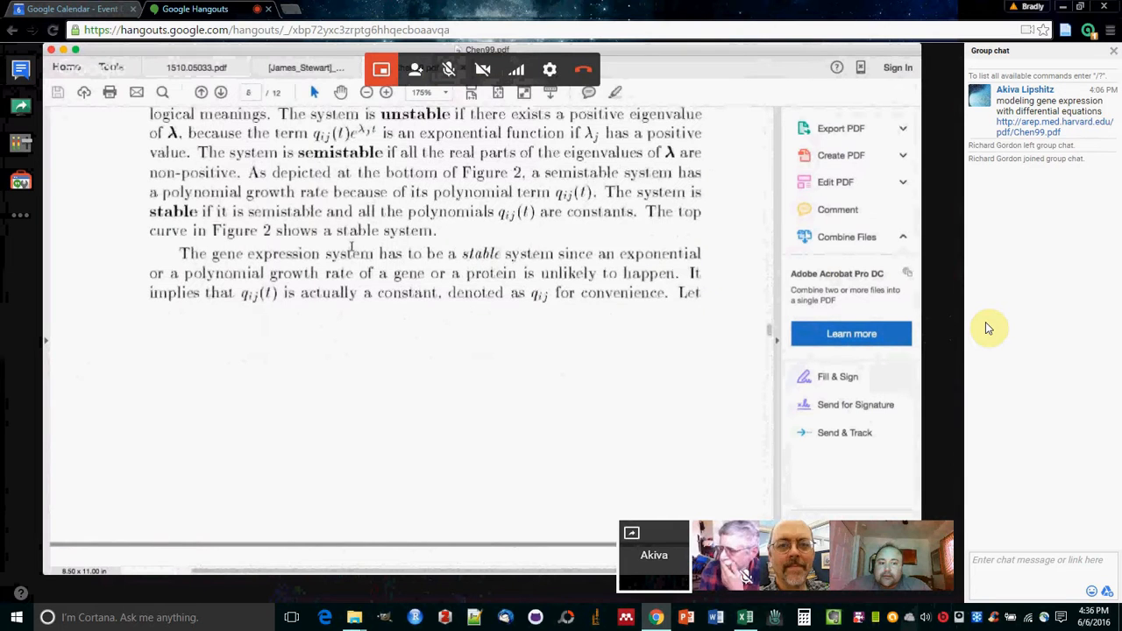
scroll("down", 3)
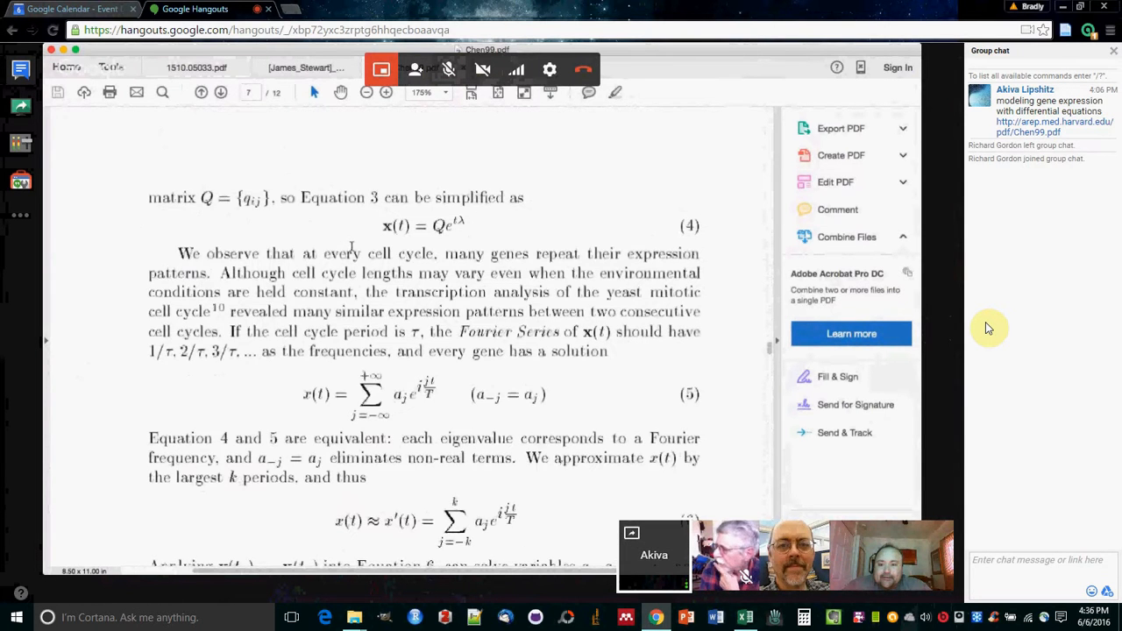
scroll("down", 3)
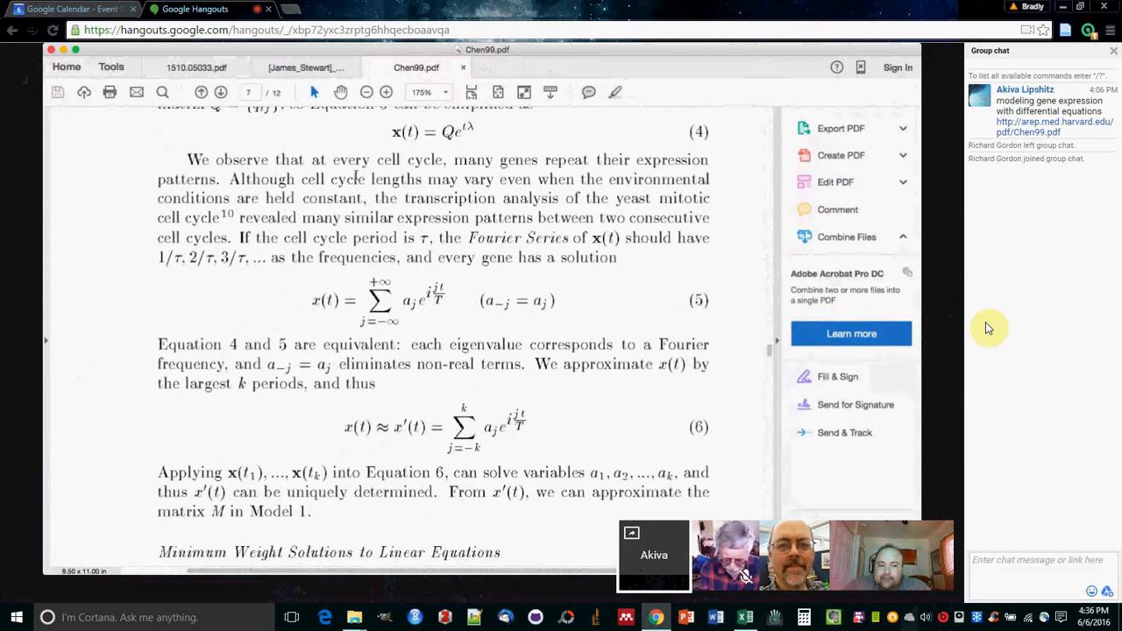
scroll("up", 3)
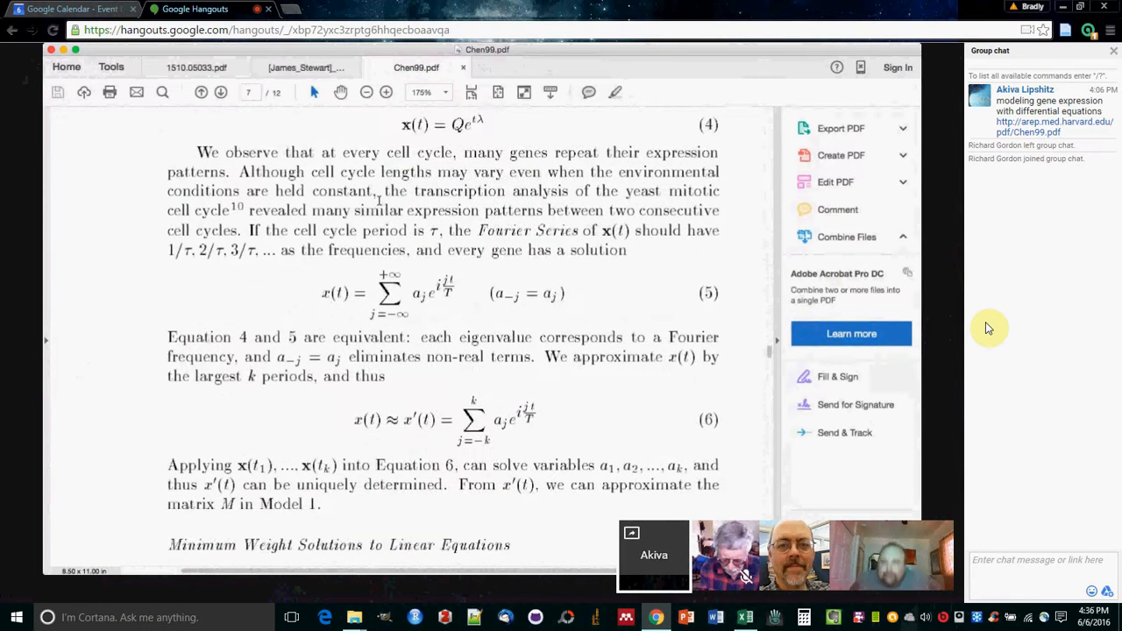
scroll("up", 3)
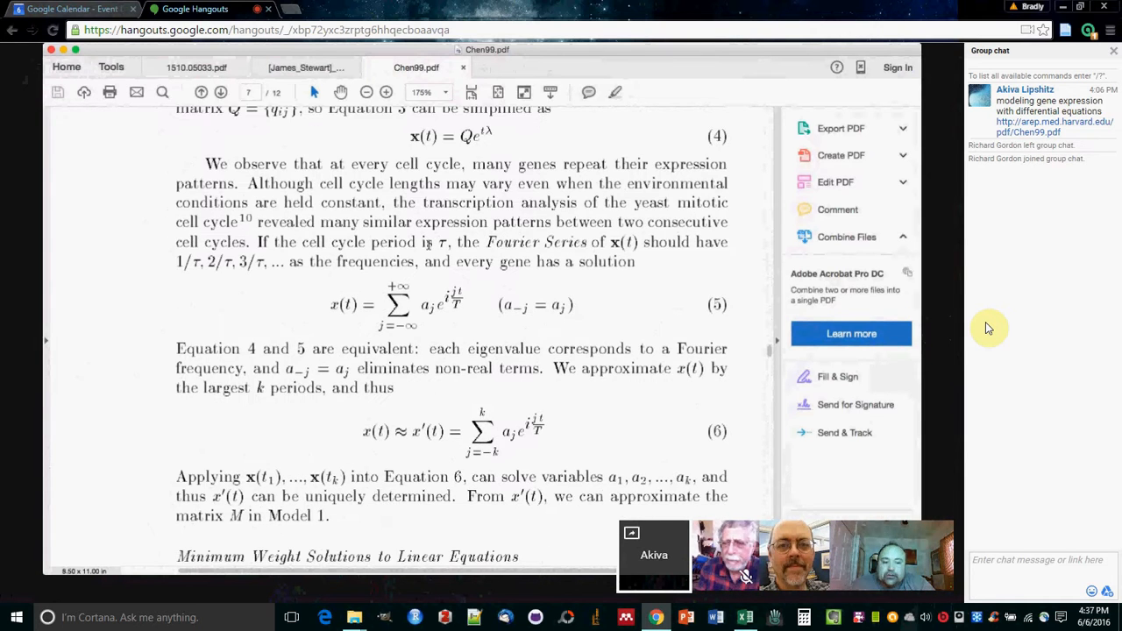
scroll("down", 3)
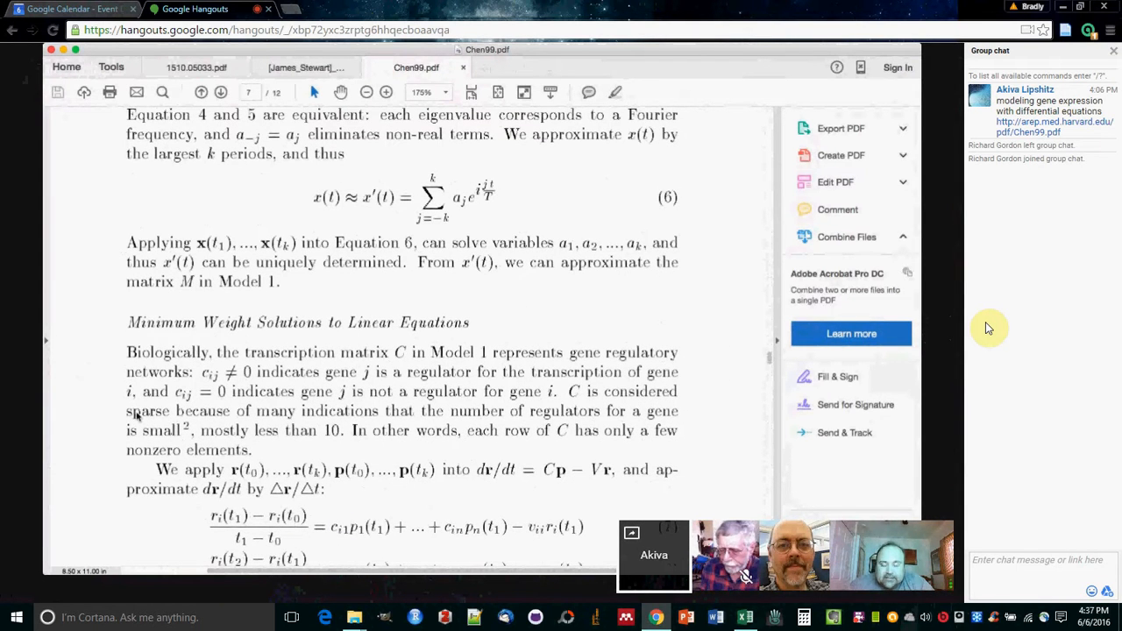
scroll("up", 3)
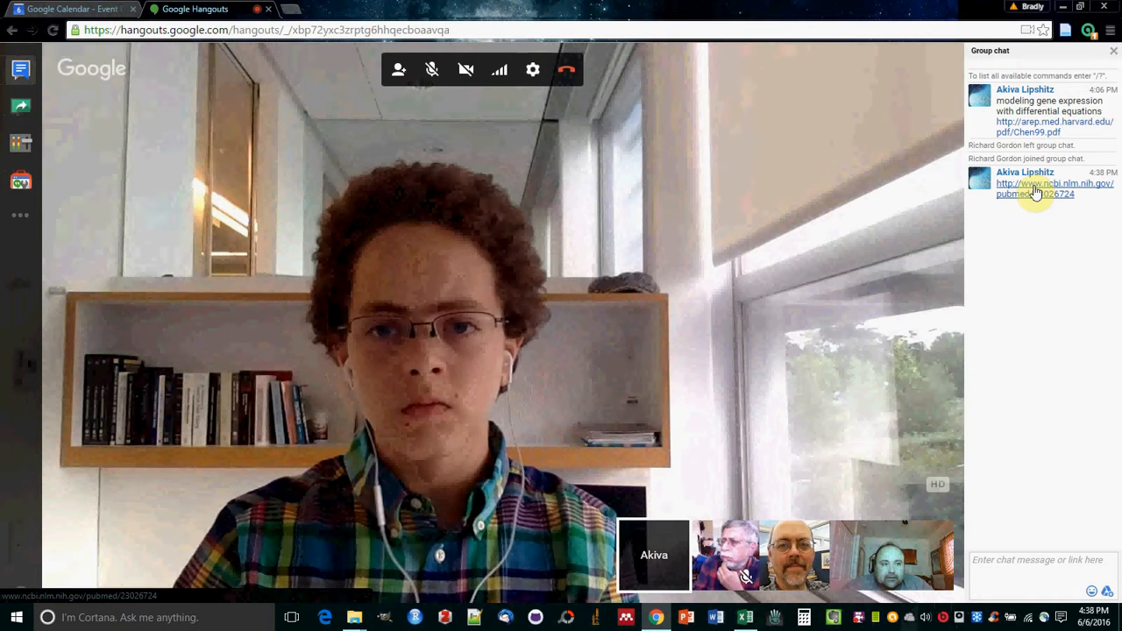
Open the shared PubMed article link from chat, checking the video call in between
left_click(1052, 188)
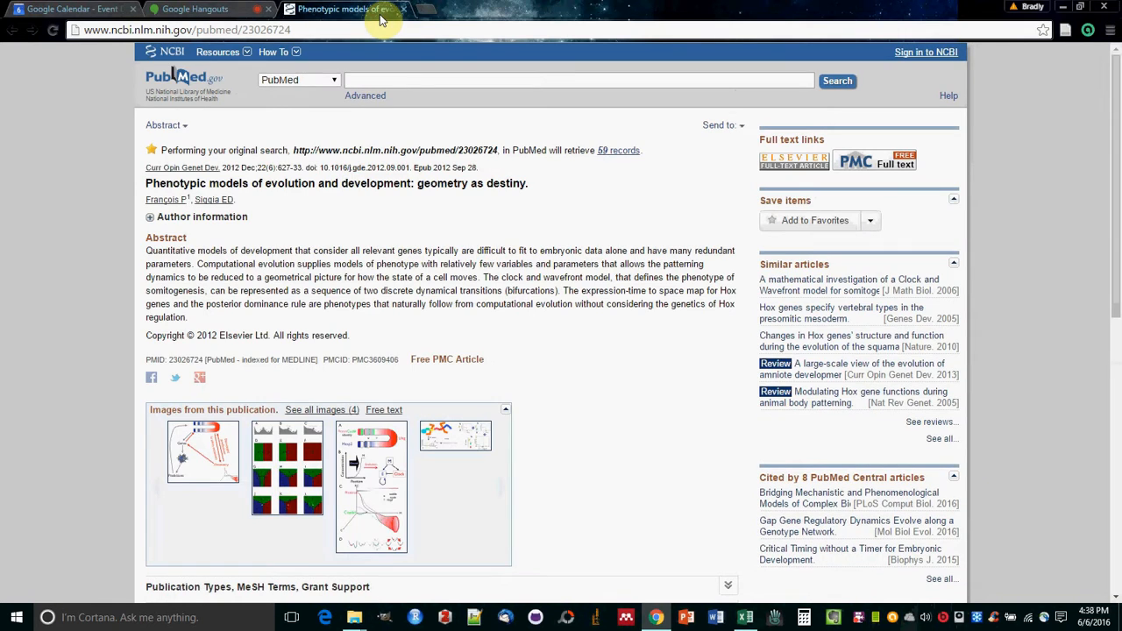
left_click(193, 9)
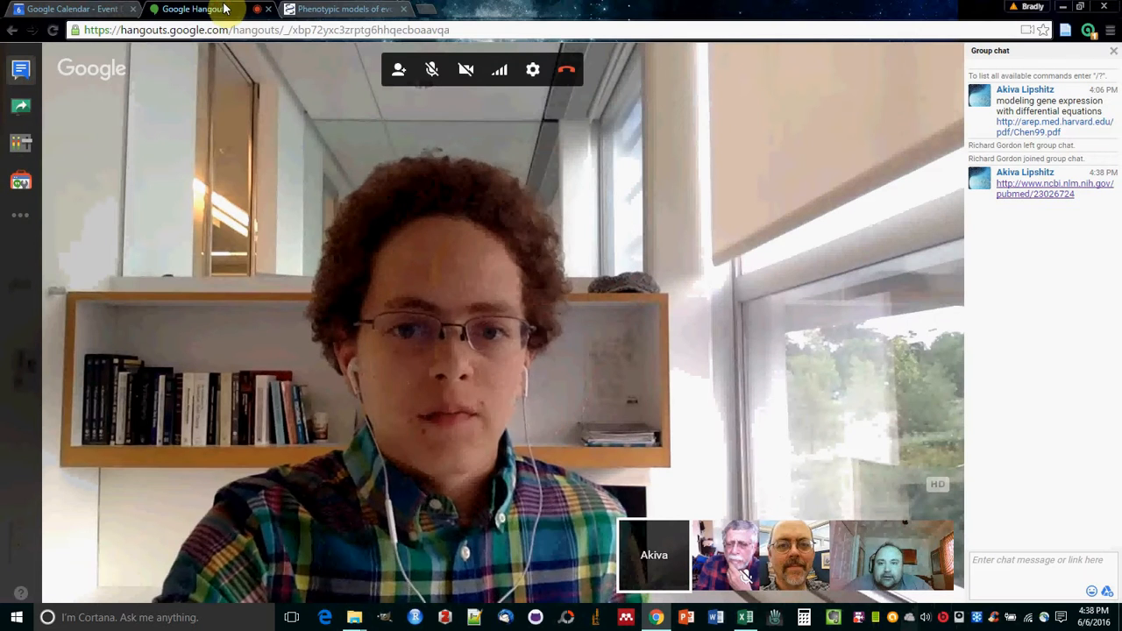
left_click(342, 8)
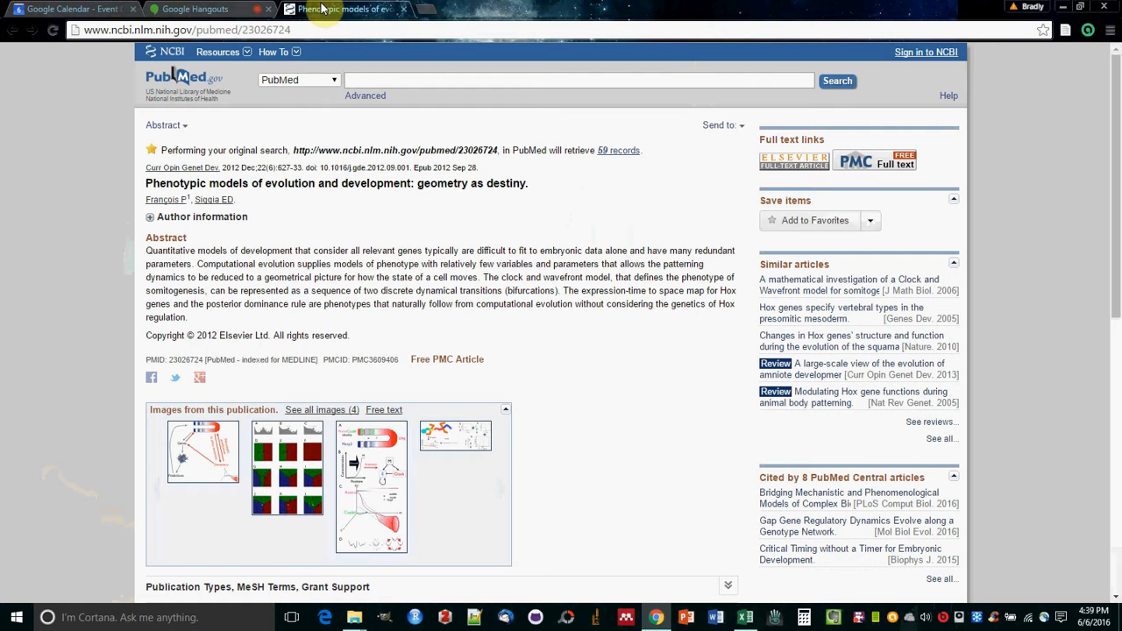
mouse_move(864, 169)
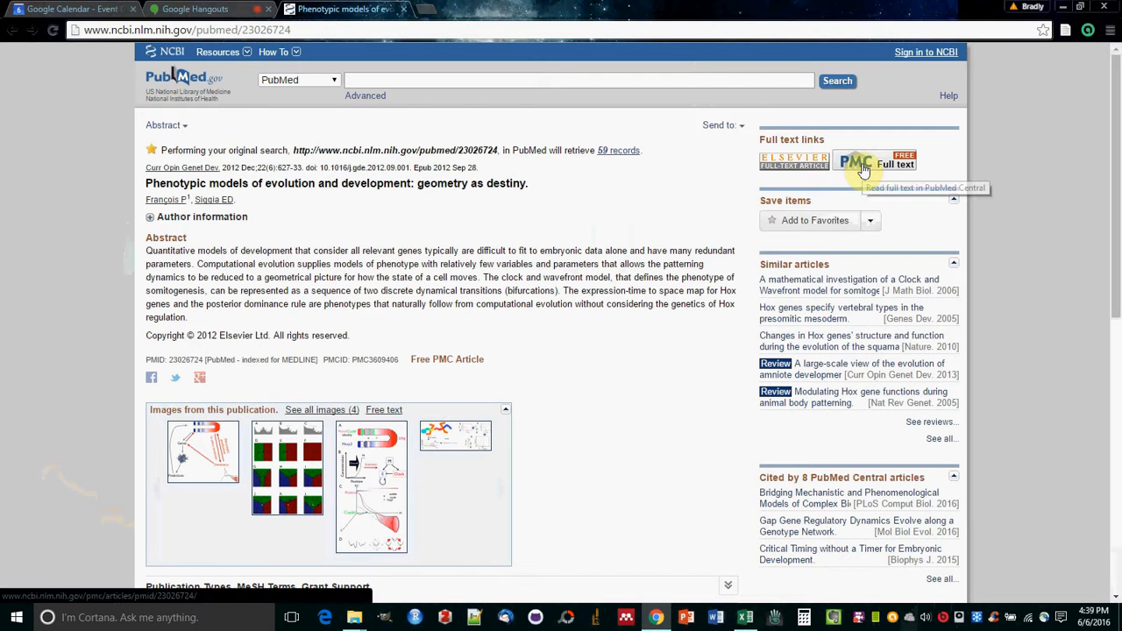
Open the article's PMC free full text, switching between the call, PMC, and abstract tabs
left_click(895, 163)
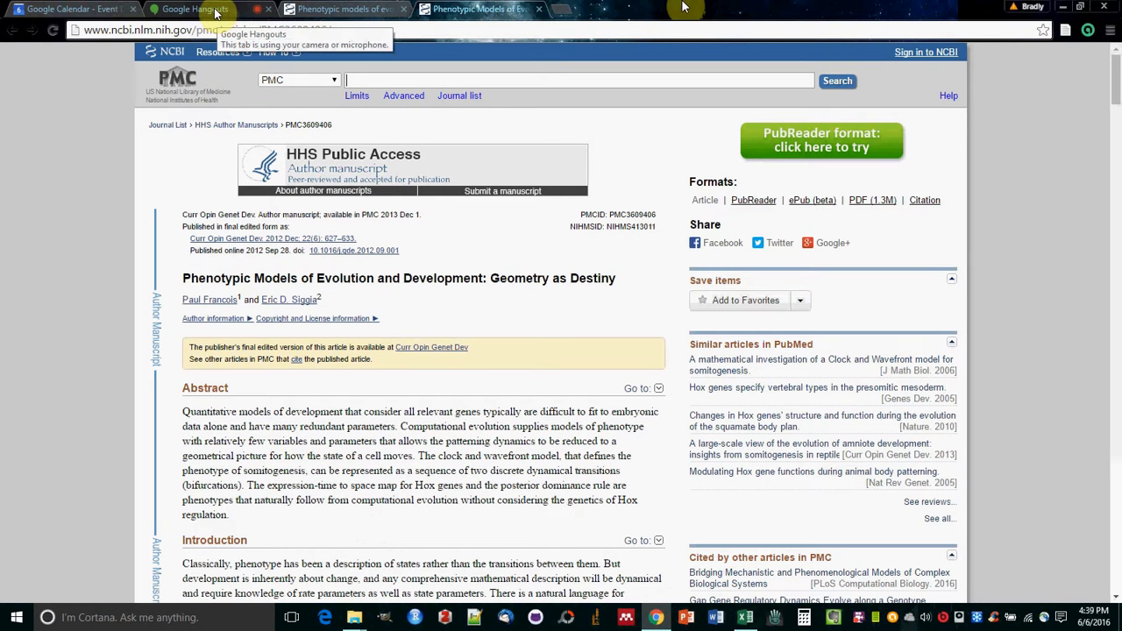
left_click(189, 9)
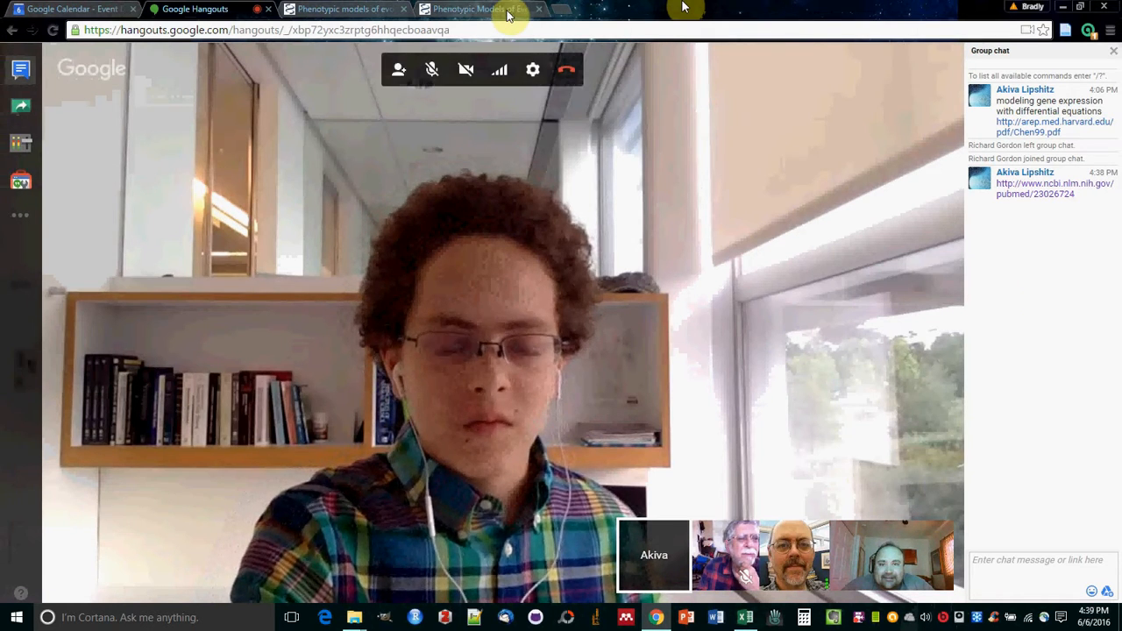
left_click(341, 9)
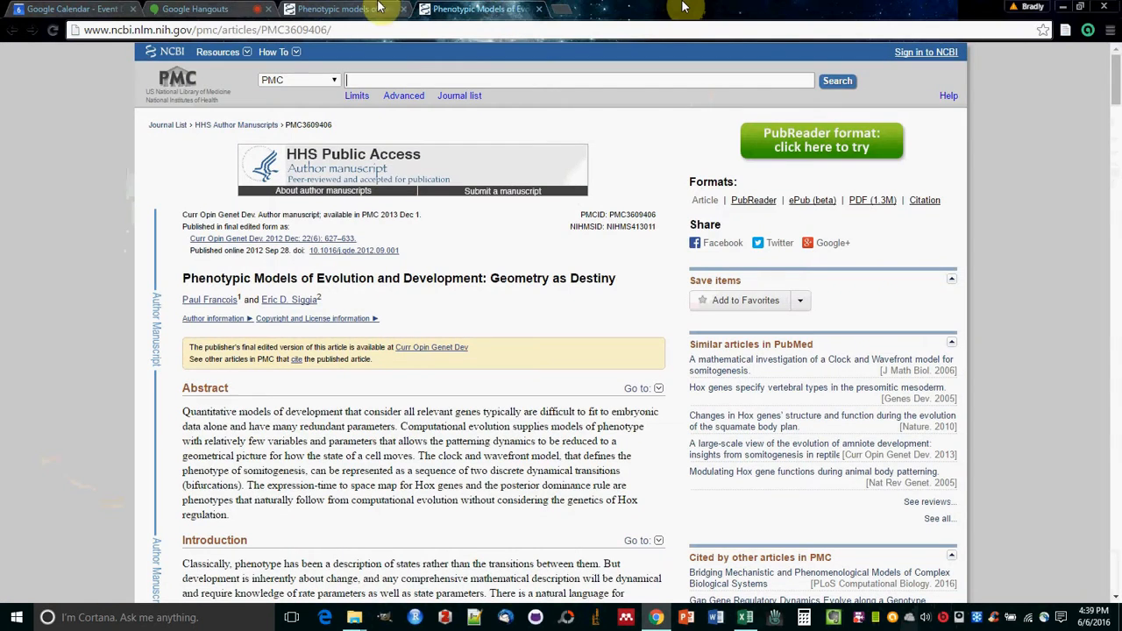
left_click(201, 9)
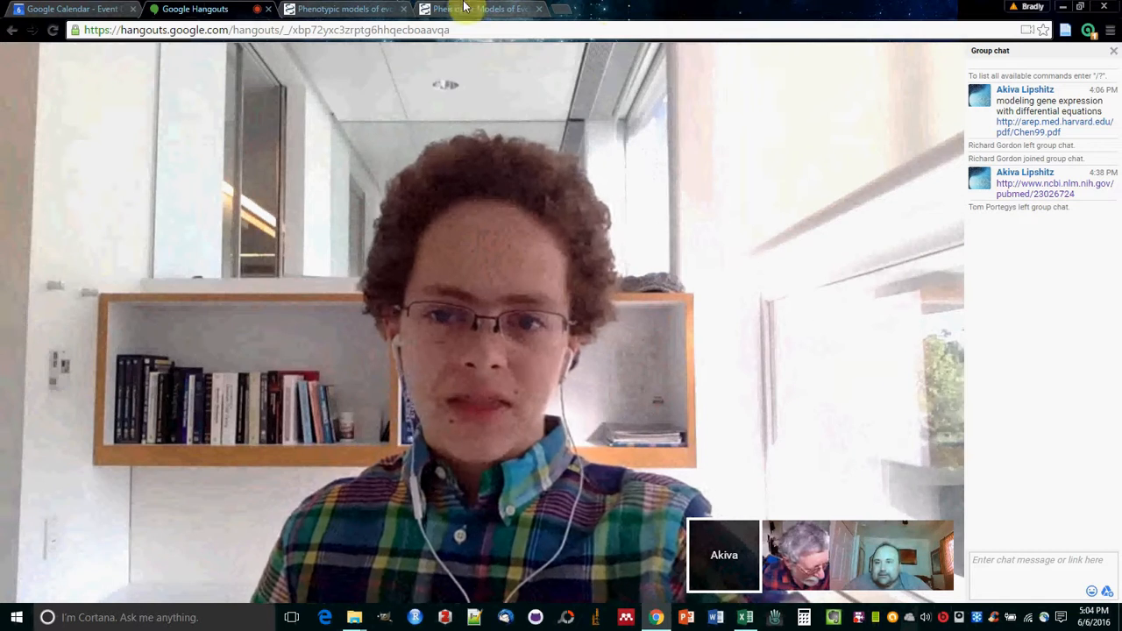
left_click(70, 8)
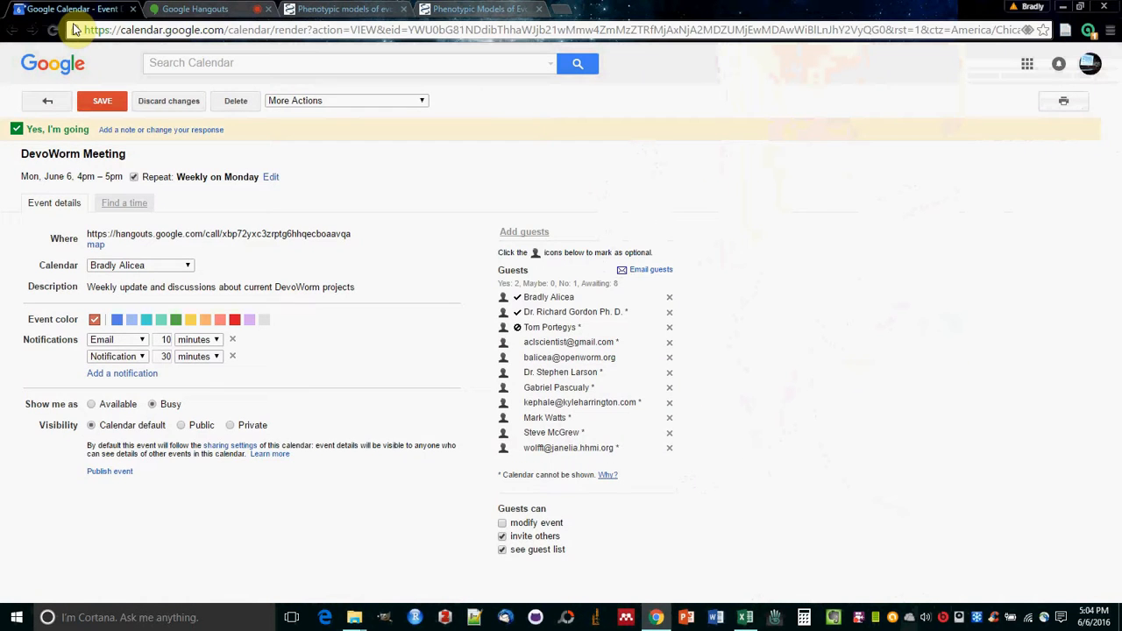
mouse_move(168, 99)
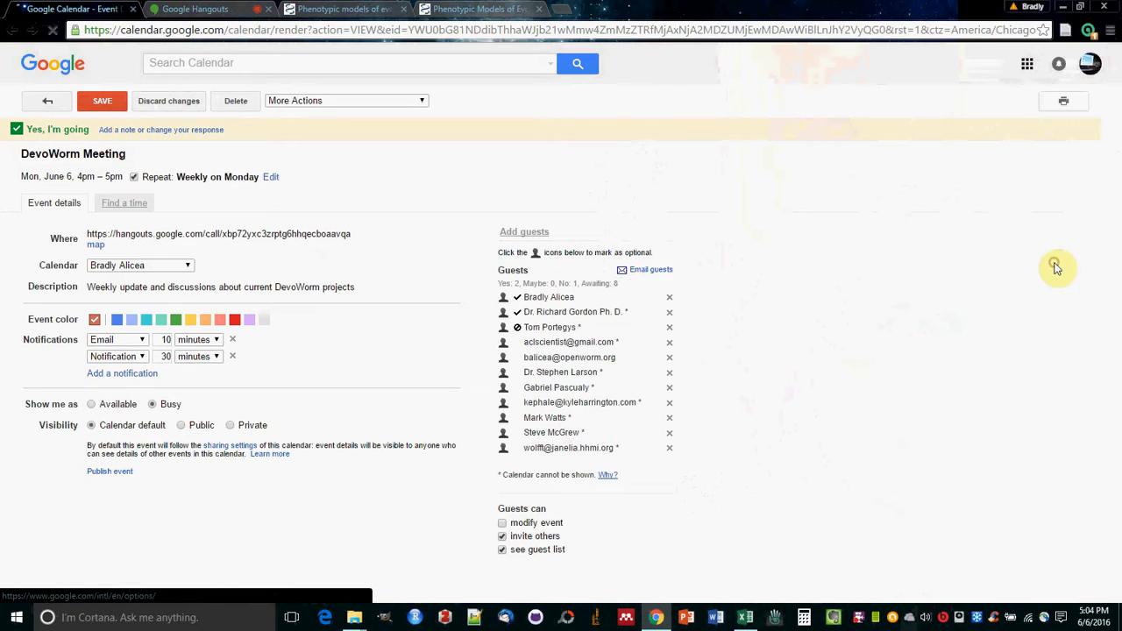
left_click(47, 99)
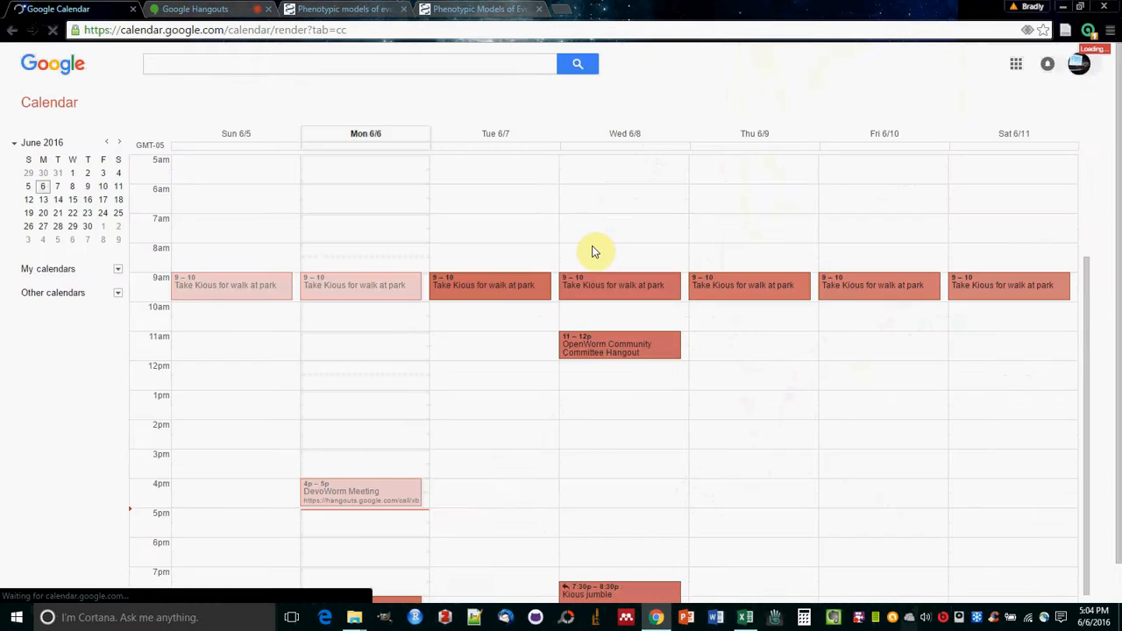
left_click(195, 9)
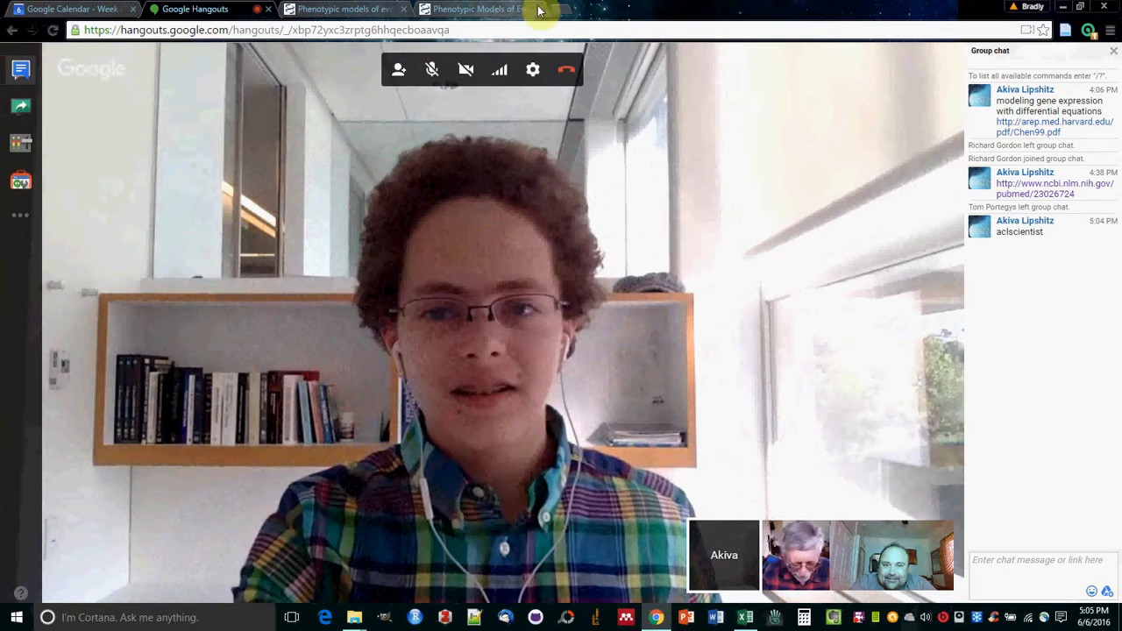
Close the PMC article tab, return to the Hangouts call, and show FlashBack Express controls
left_click(478, 9)
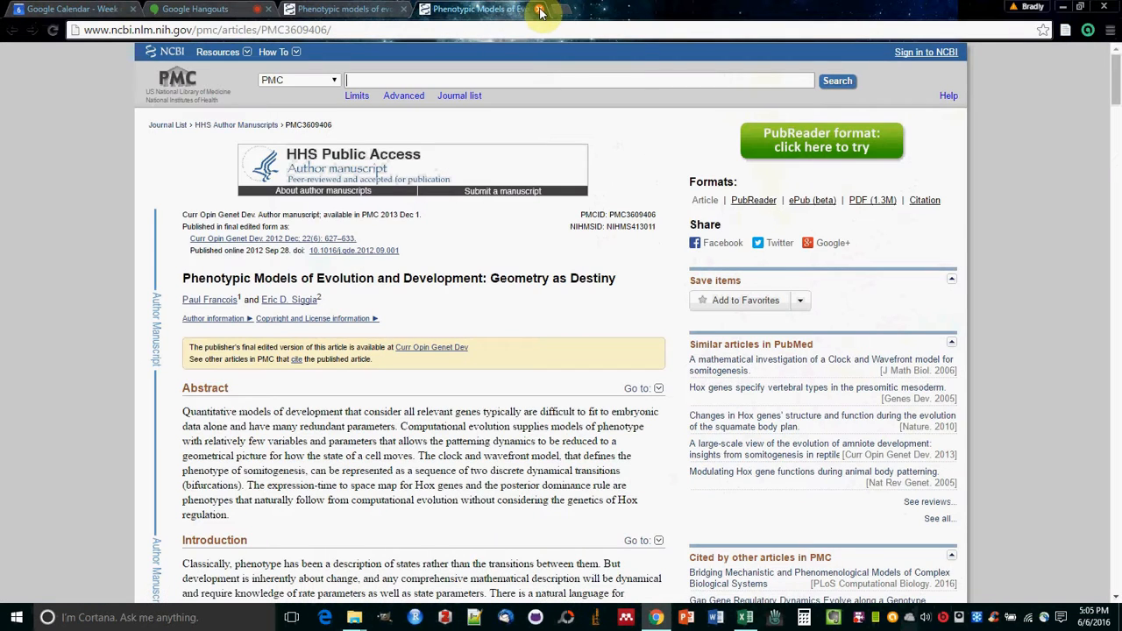
left_click(551, 8)
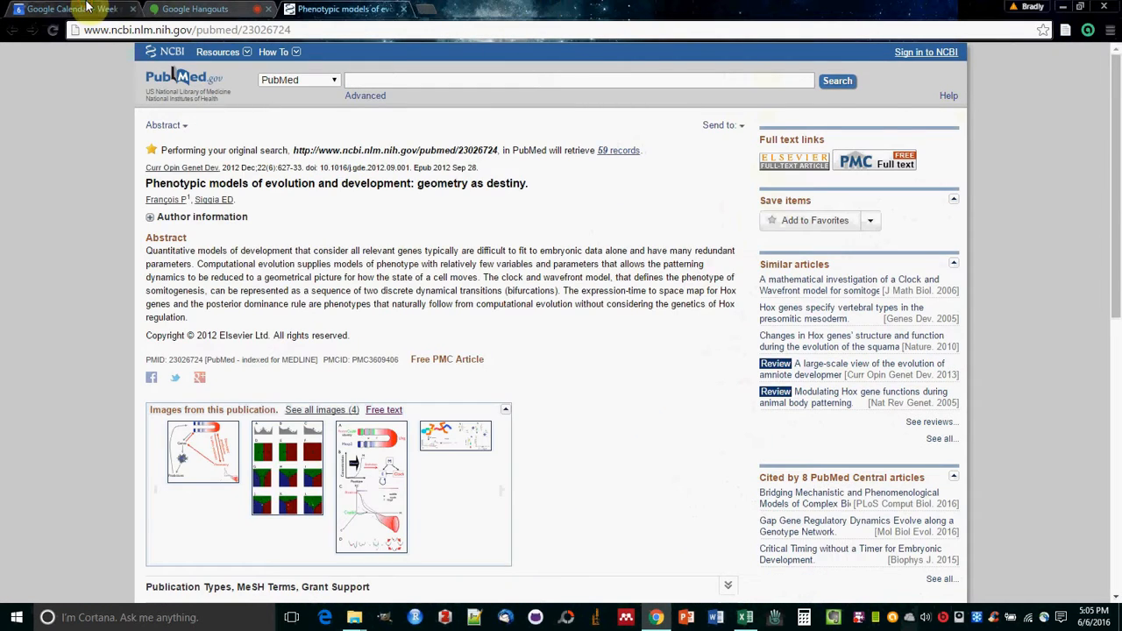
left_click(193, 9)
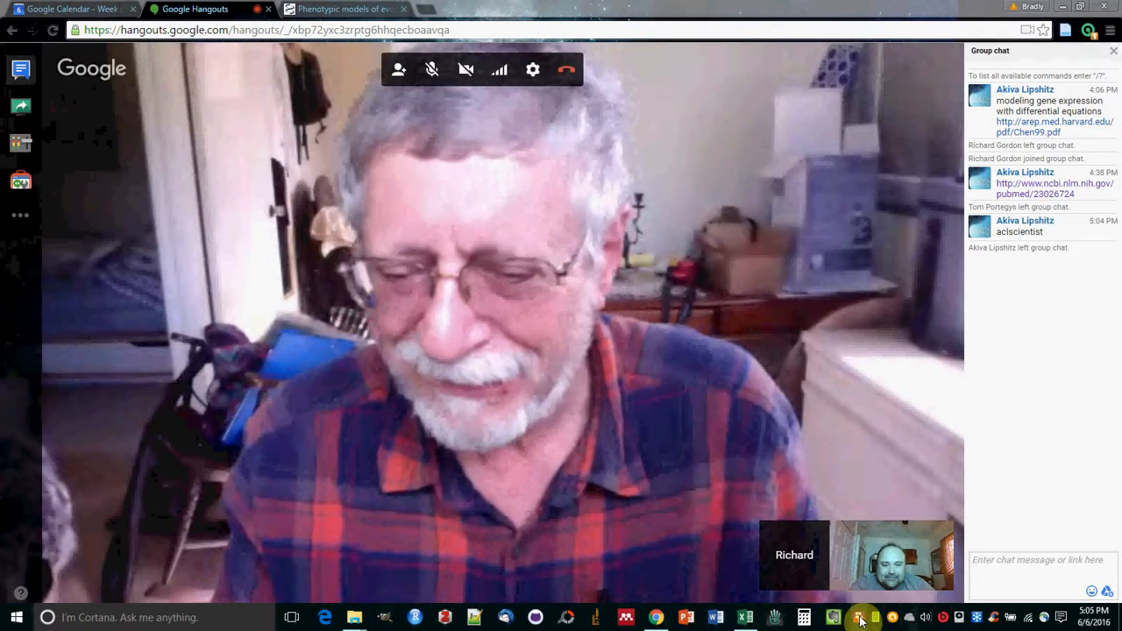
left_click(855, 617)
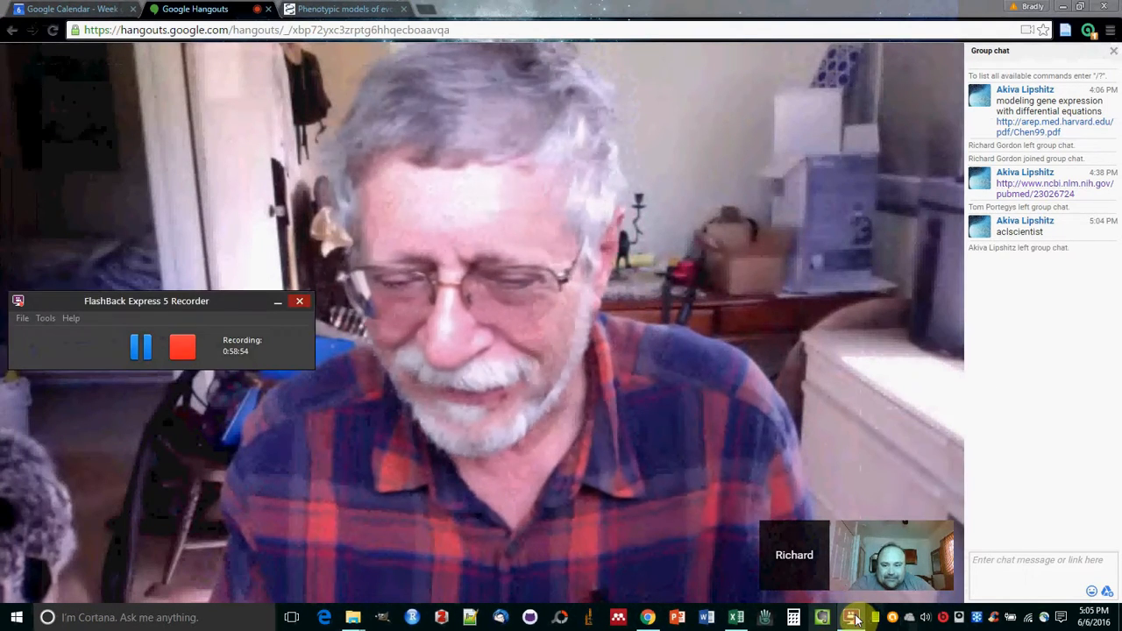